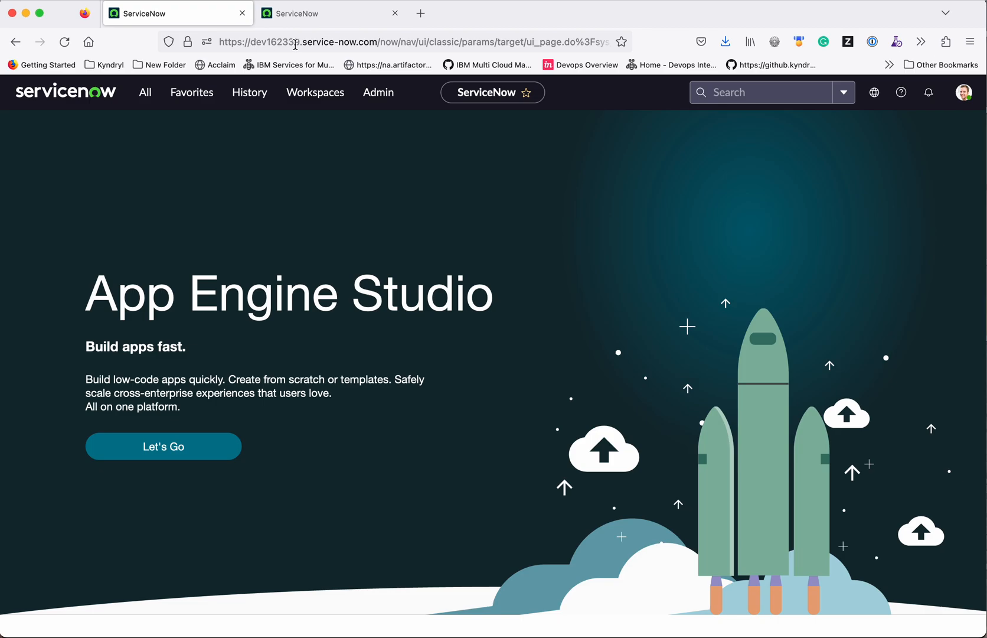
Switch to the second instance's browser tab showing App Engine Studio.
click(317, 13)
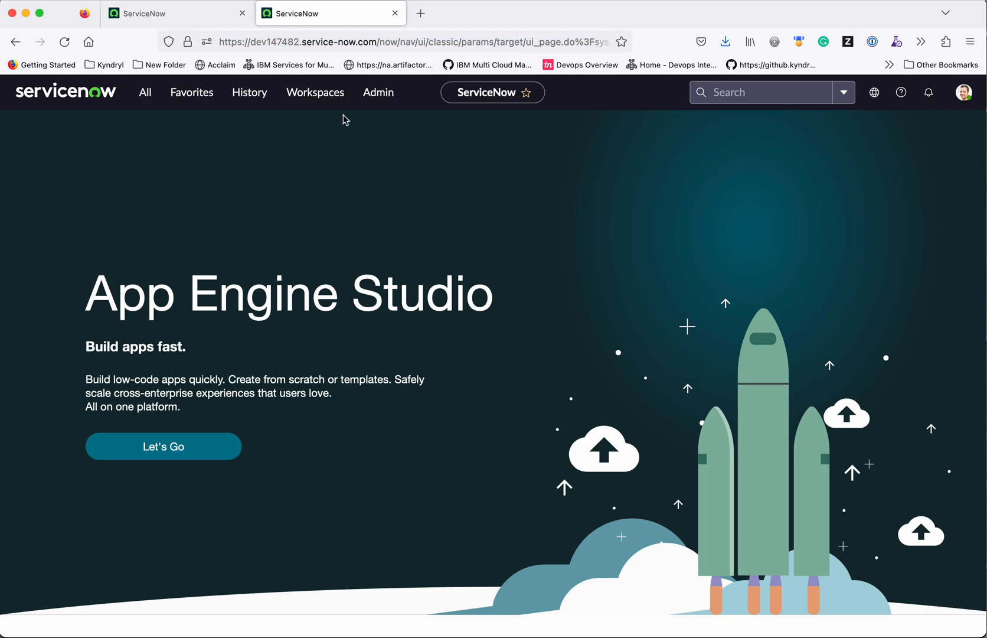
mouse_move(357, 145)
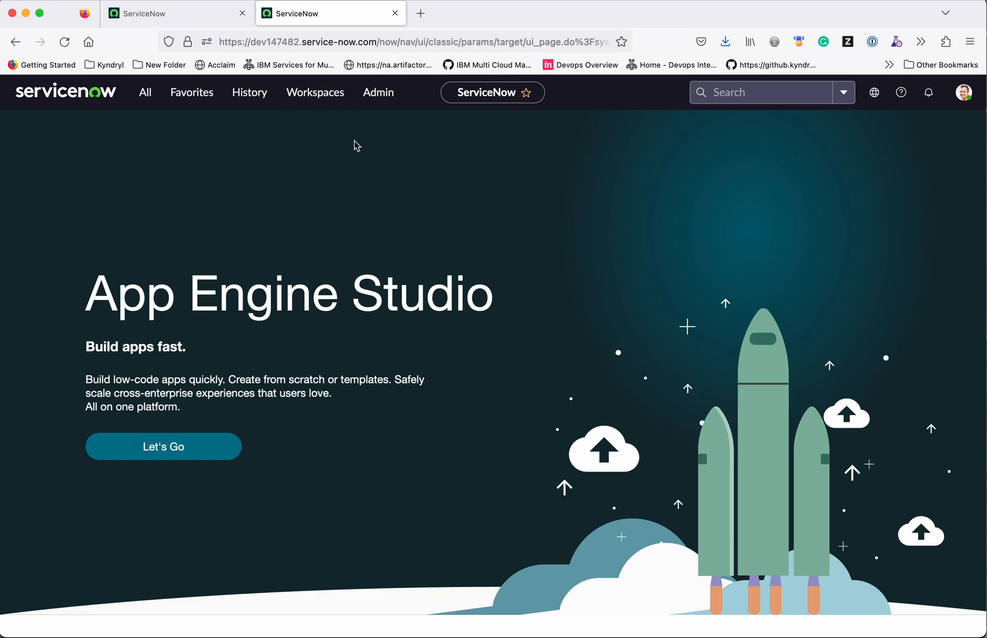
mouse_move(375, 207)
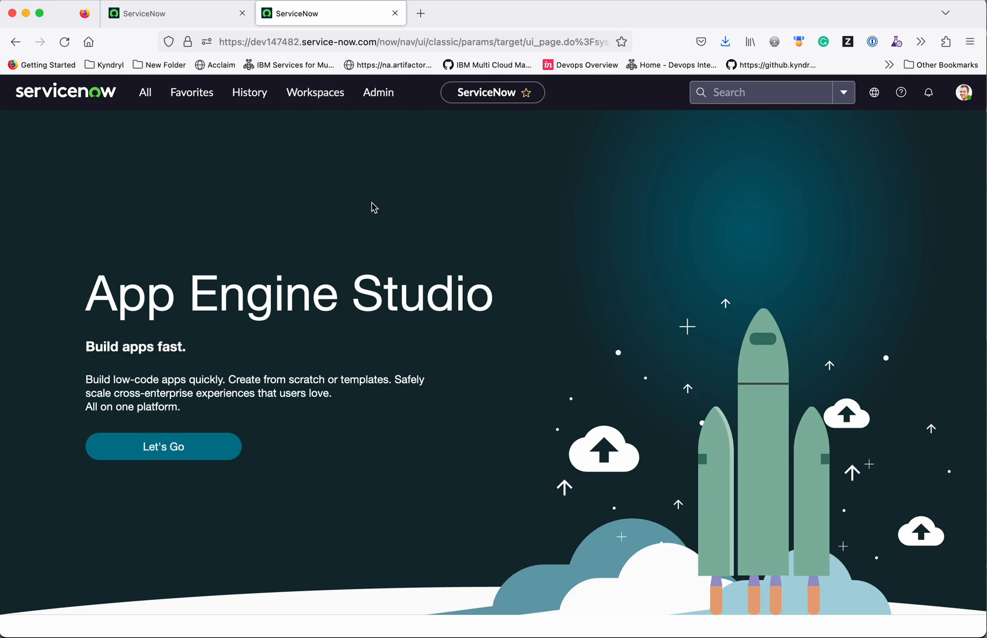
mouse_move(498, 192)
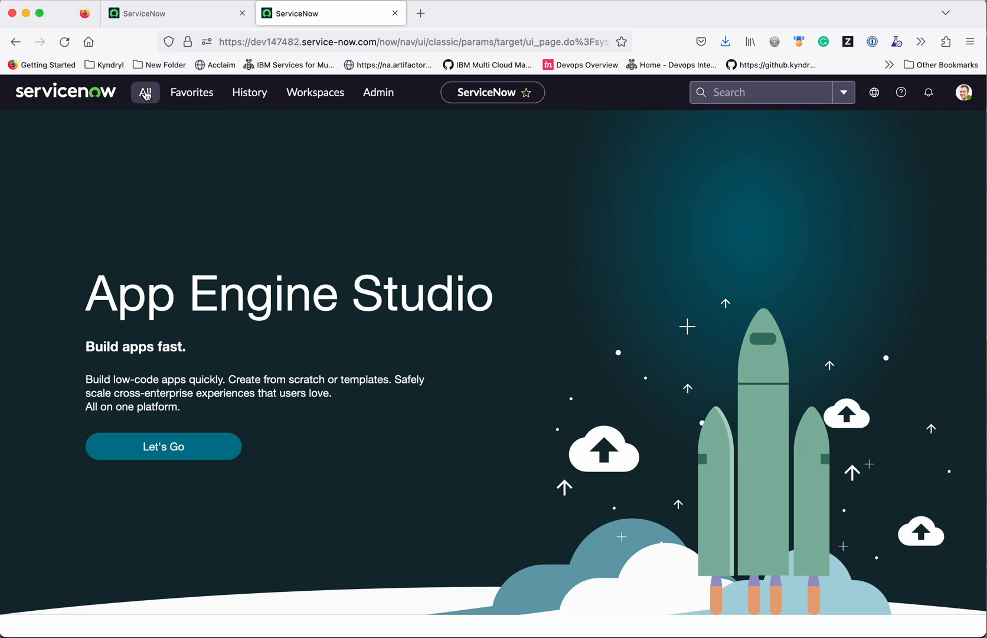
Filter the navigator for users and show the Users list on the second instance.
text(users)
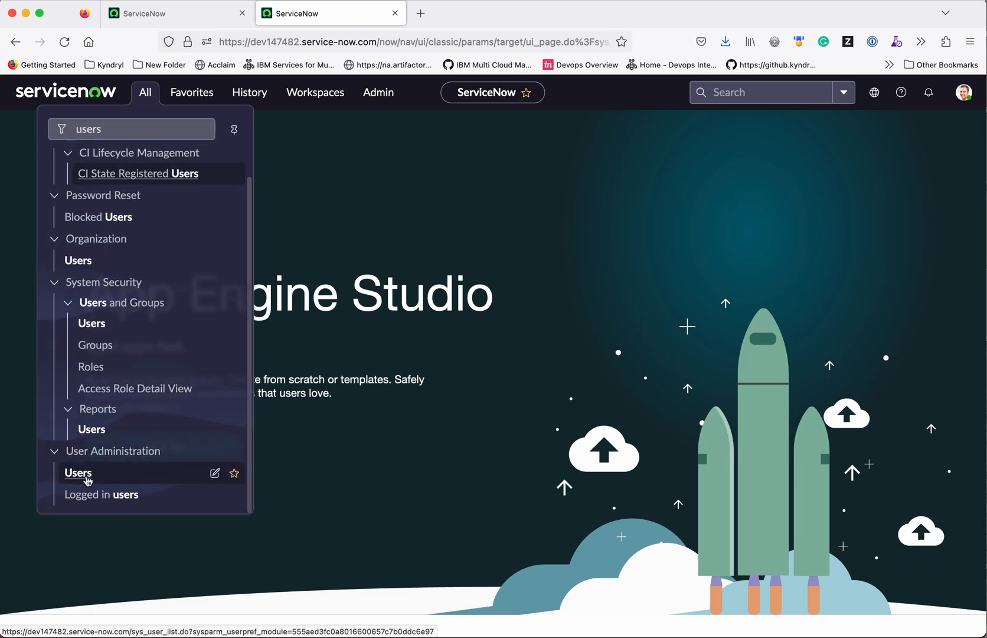
click(78, 473)
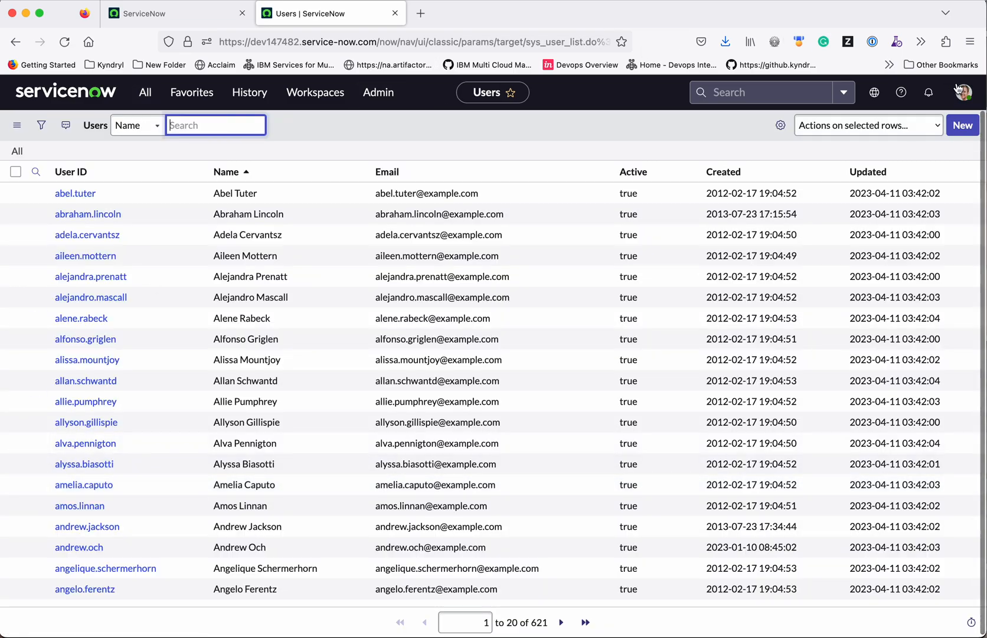
click(963, 124)
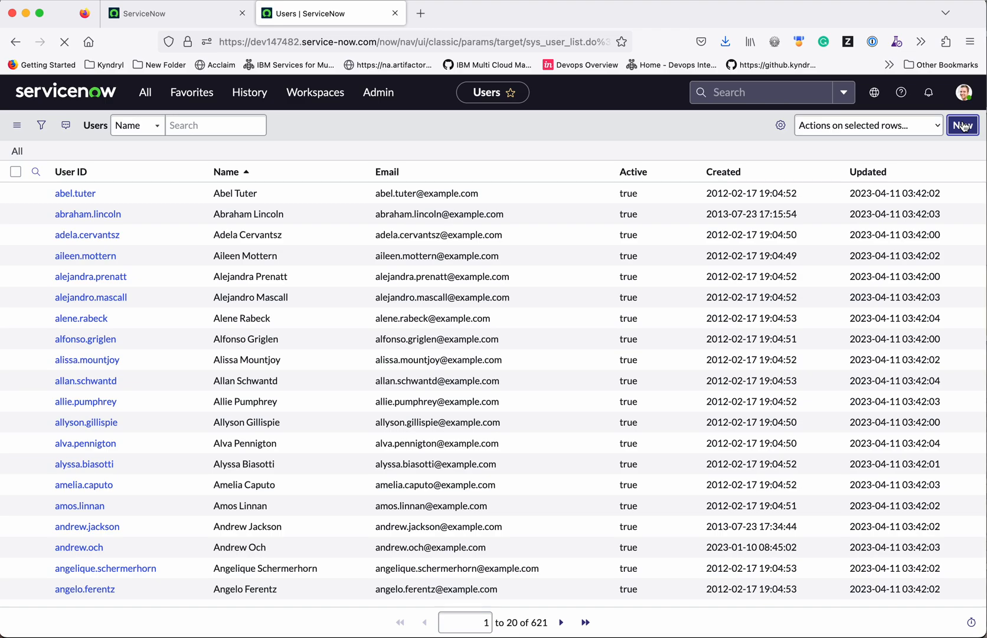
Start a new user with User ID integrationuser and name Integration User.
click(963, 124)
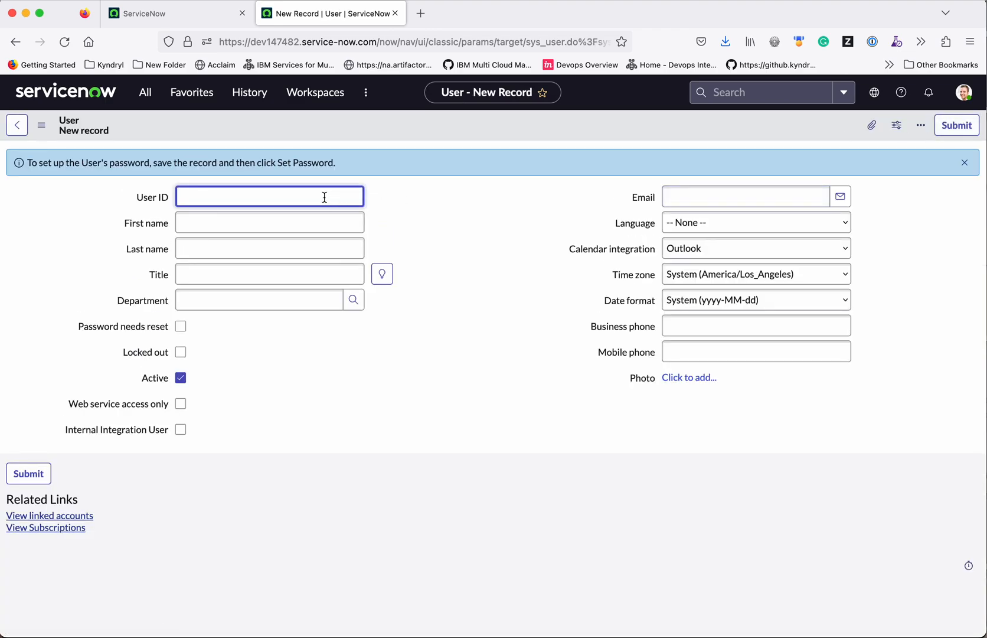
text(integ)
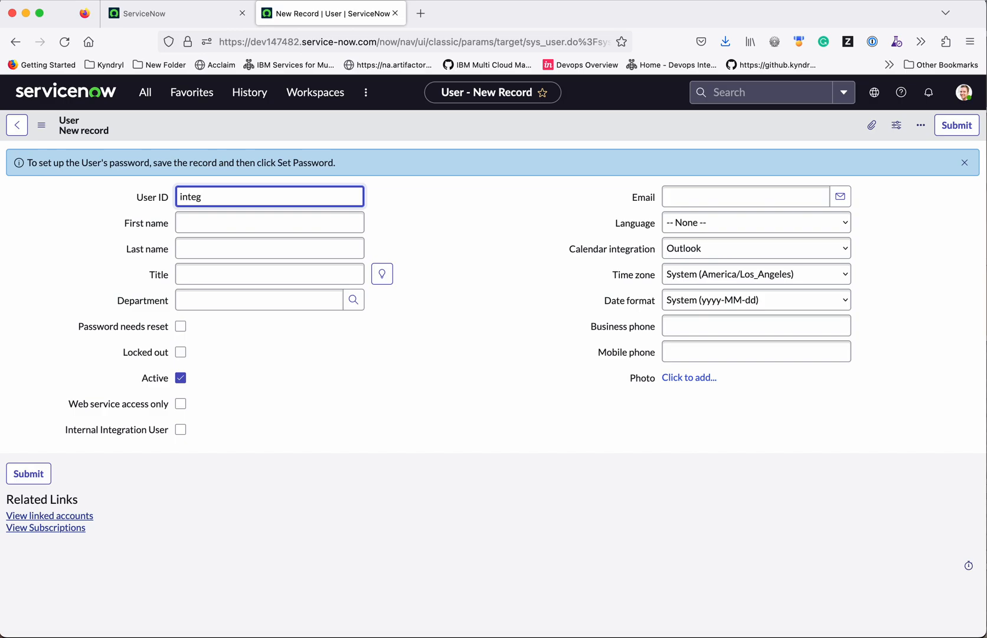
text(rationu)
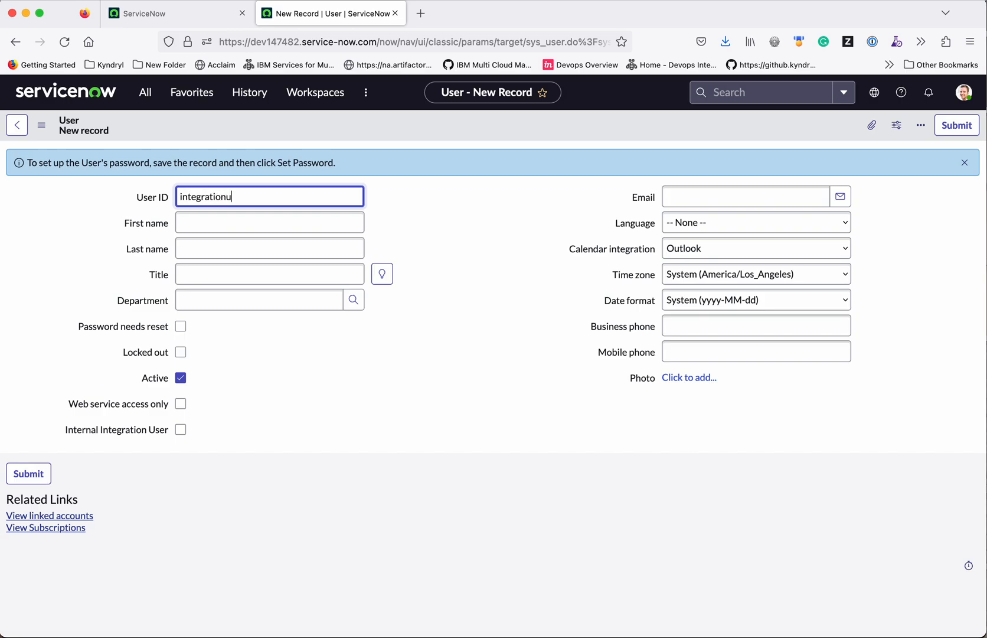
click(269, 222)
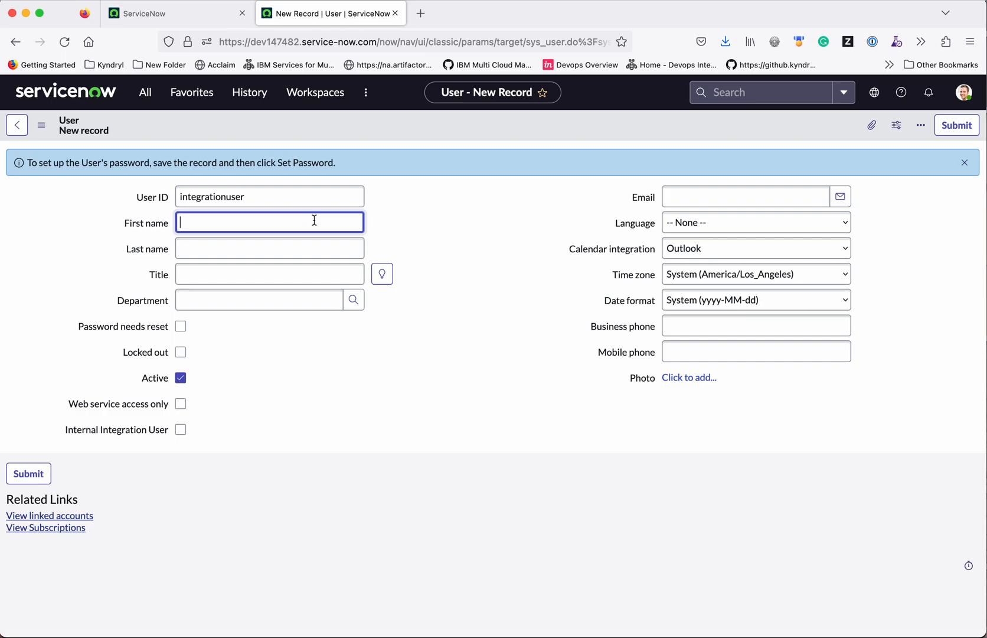
text(Integration)
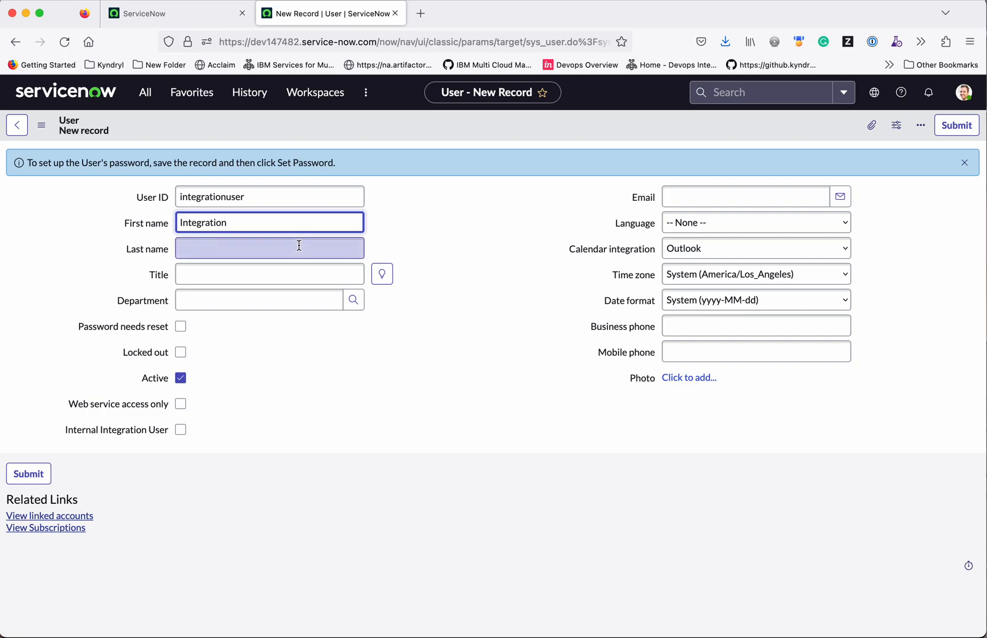
text(User)
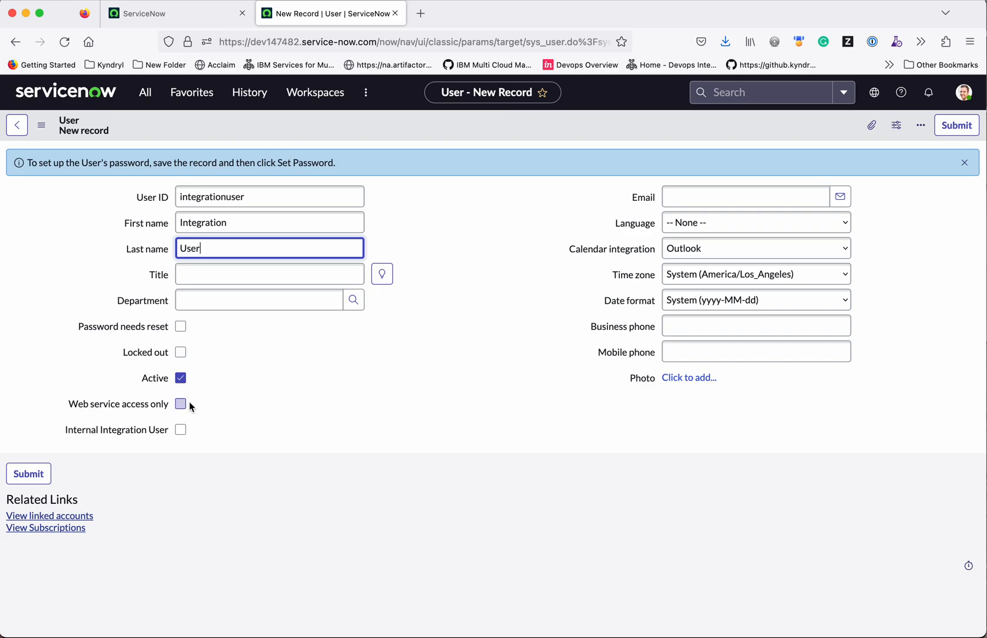
Mark the user web-service-access-only, give it an example.com email, and submit the record.
click(181, 404)
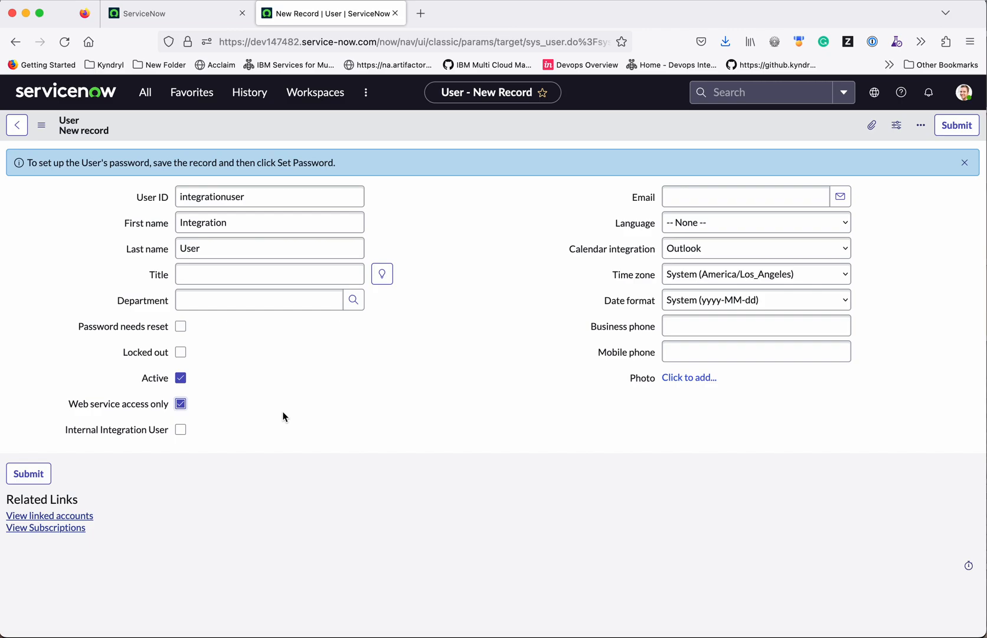
text(integrationuser@)
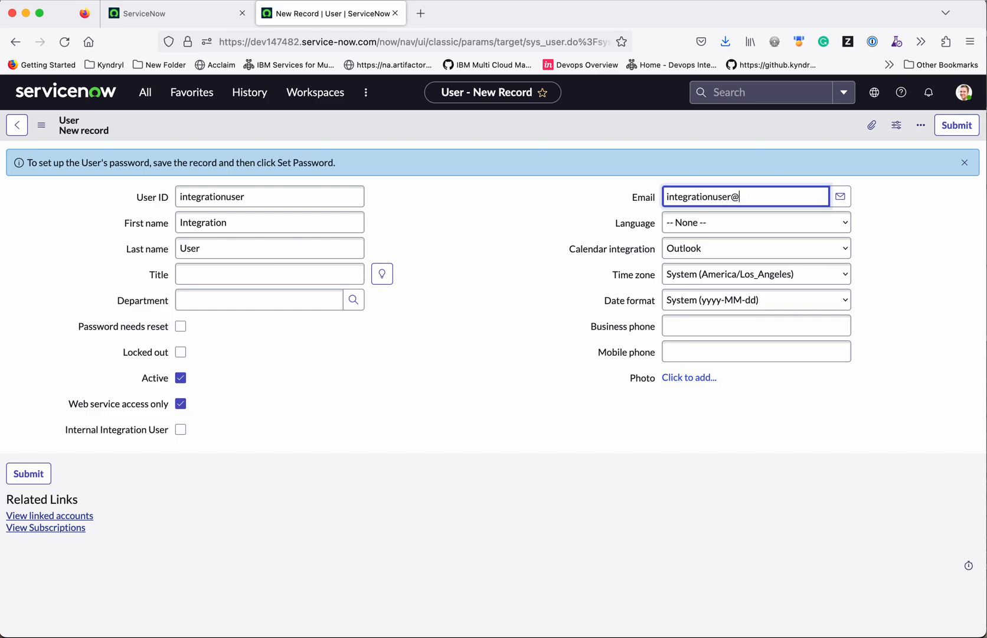
text(example.)
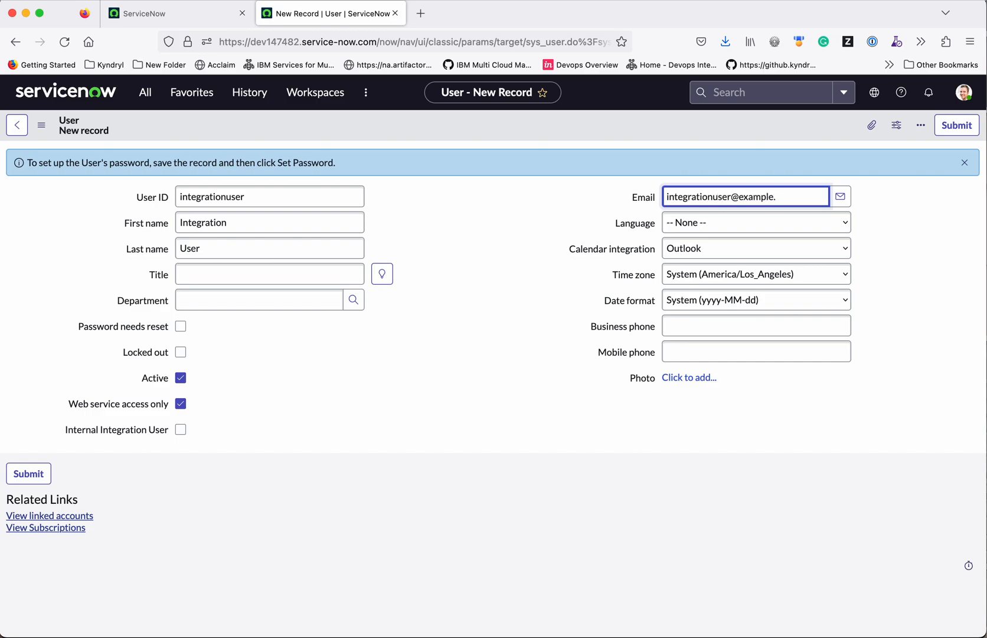
text(com)
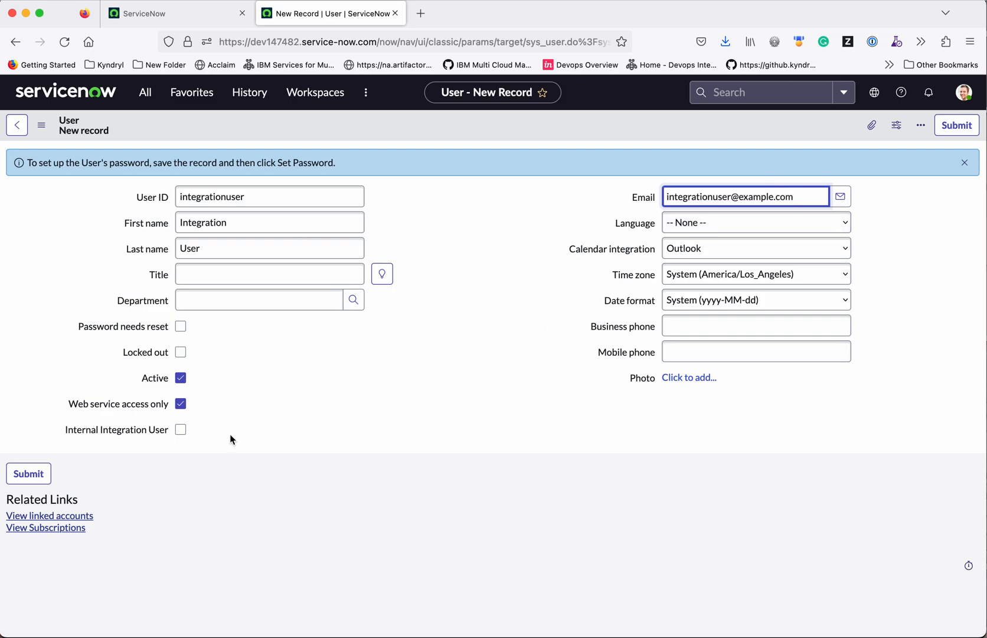
click(956, 124)
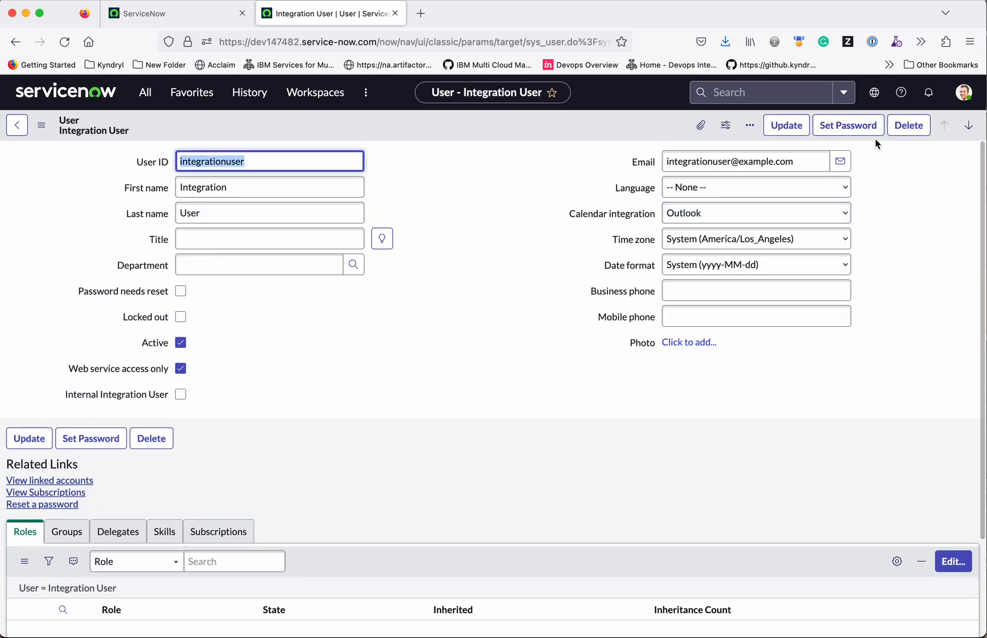
Generate a random password for Integration User, copy it, and save it.
click(848, 125)
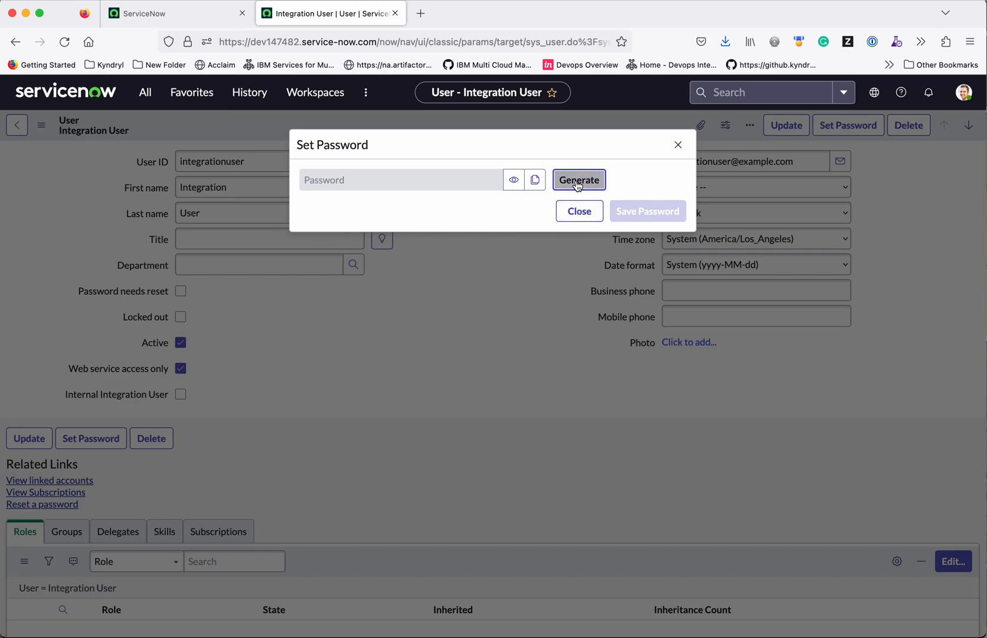
click(579, 179)
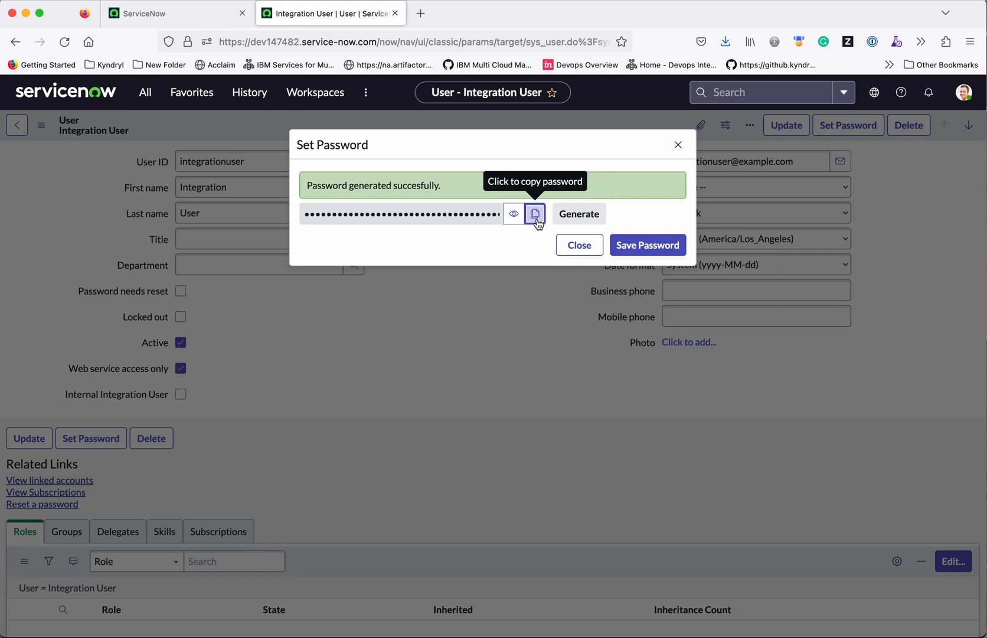
click(647, 244)
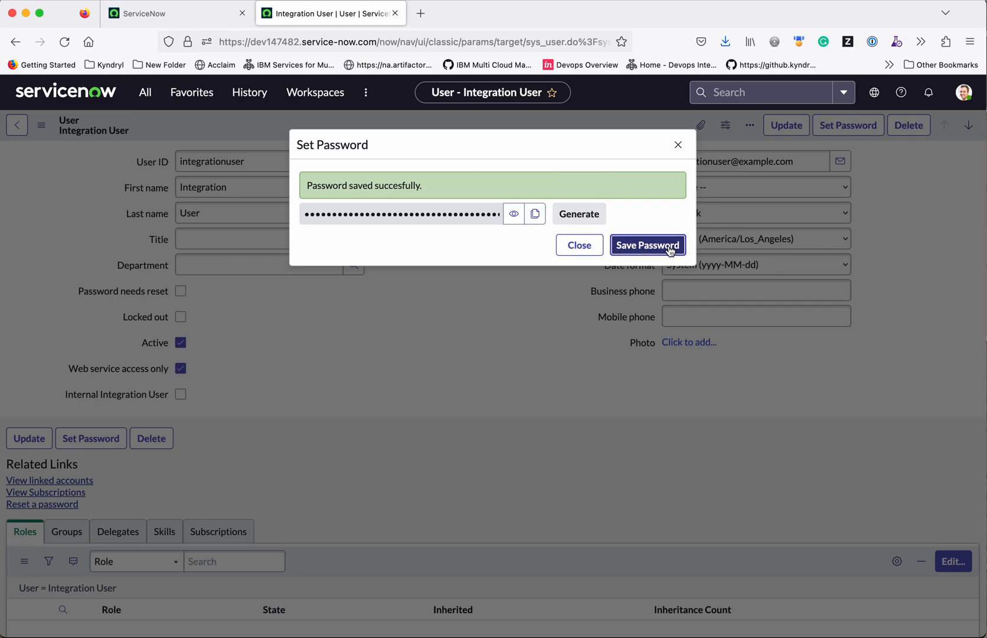
click(647, 244)
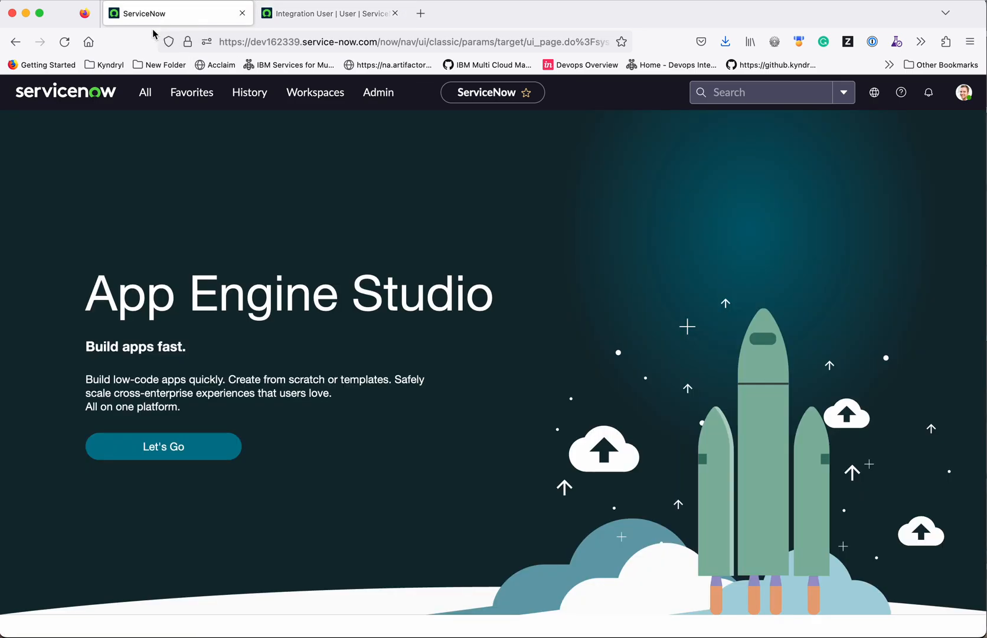
Filter the first instance's navigator for 'rest' and show the outbound REST Messages list.
click(144, 92)
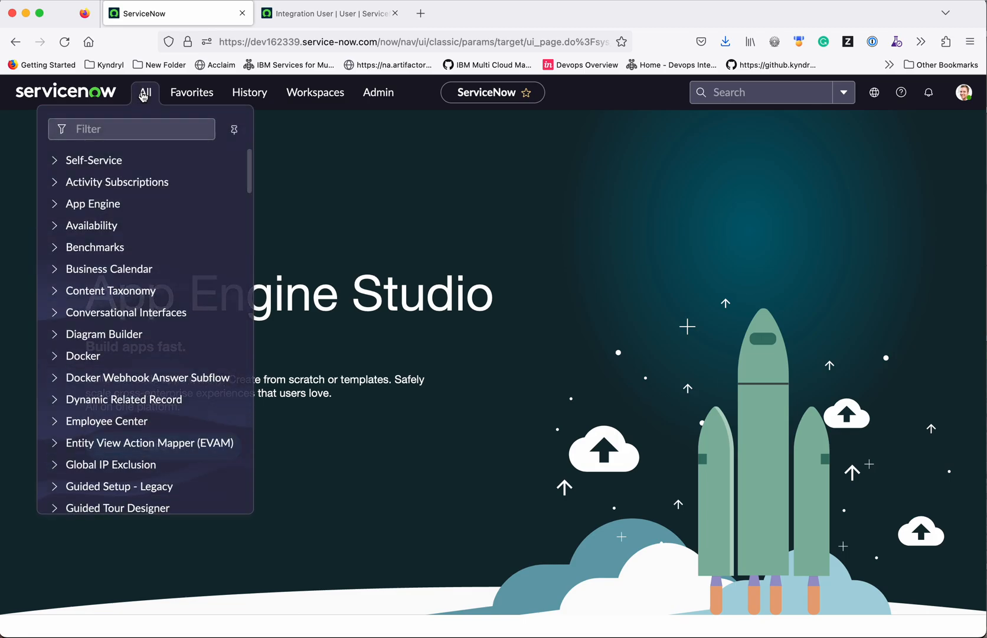
click(131, 129)
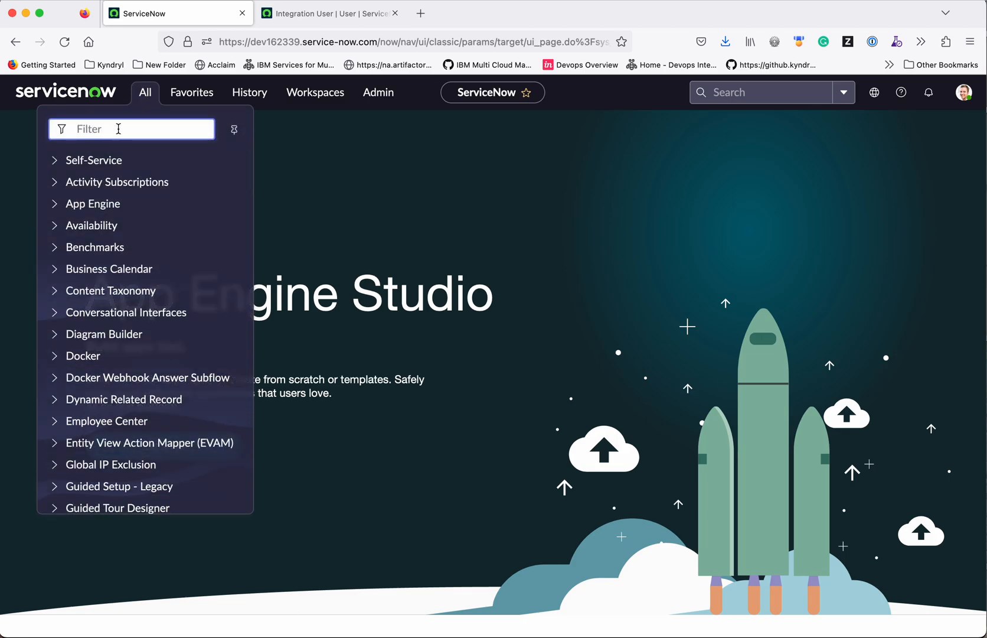
text(rest)
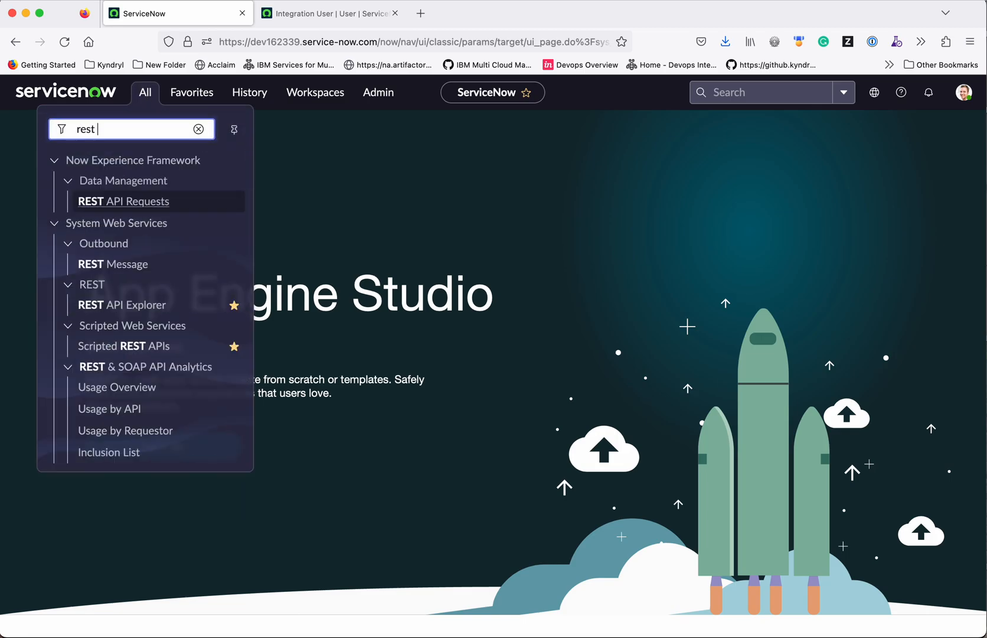
click(112, 263)
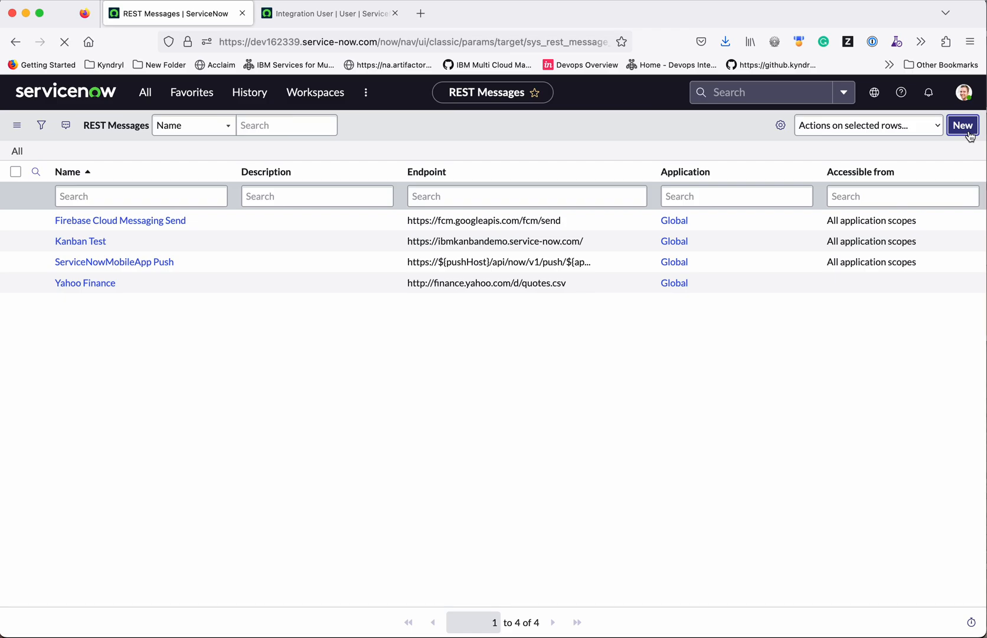
Start a new REST message named Instance1-Instance2-integration.
click(961, 124)
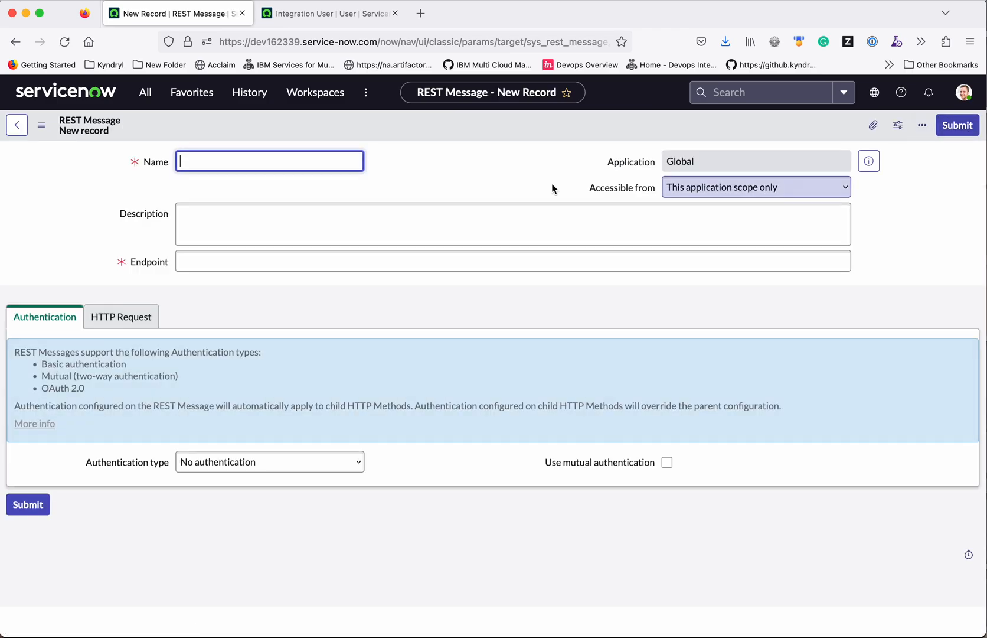
text(Instan)
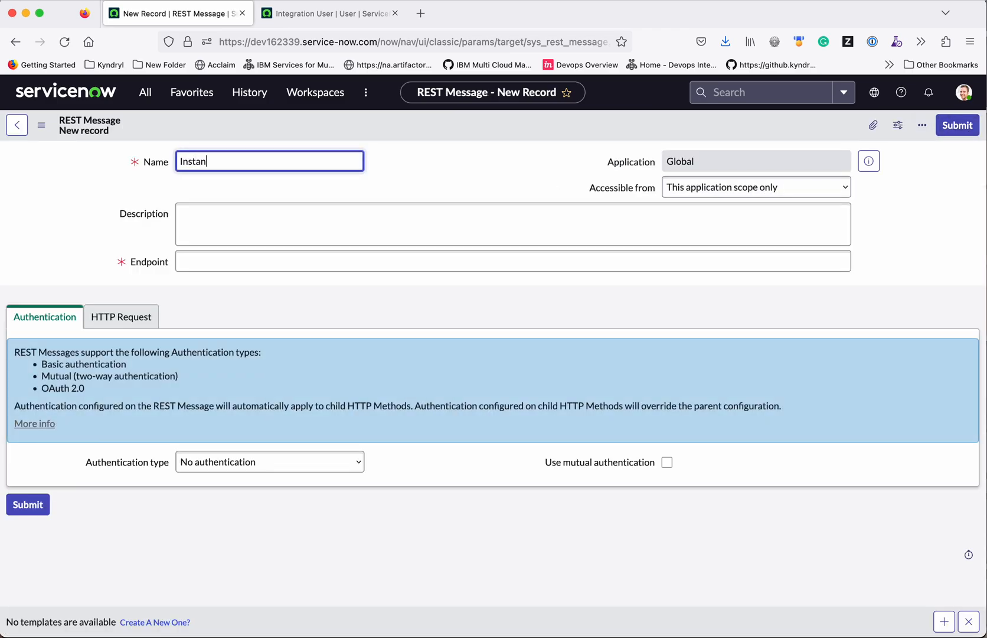
text(ce1-)
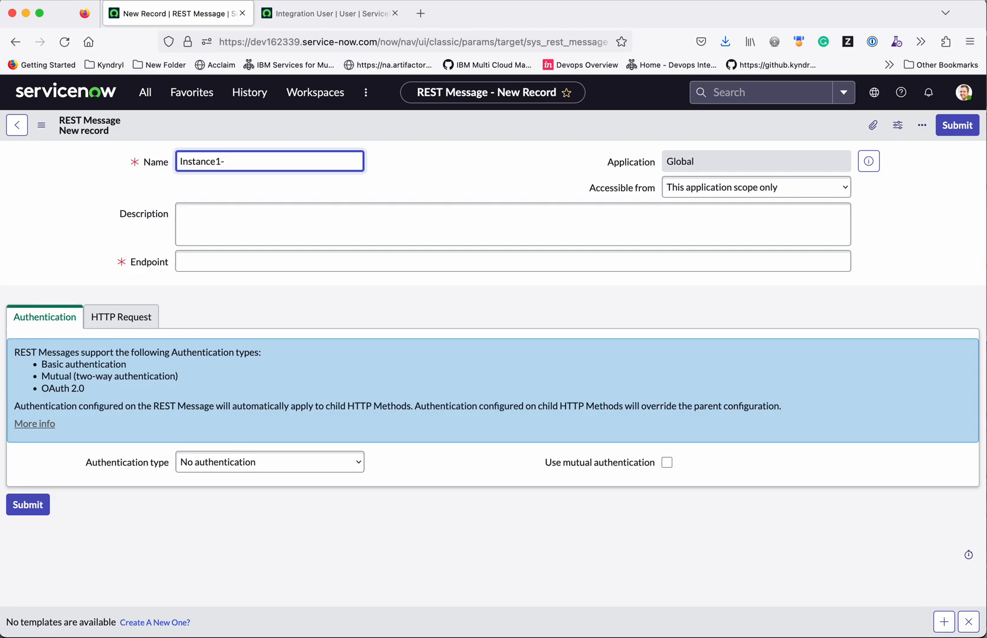
text(Instac)
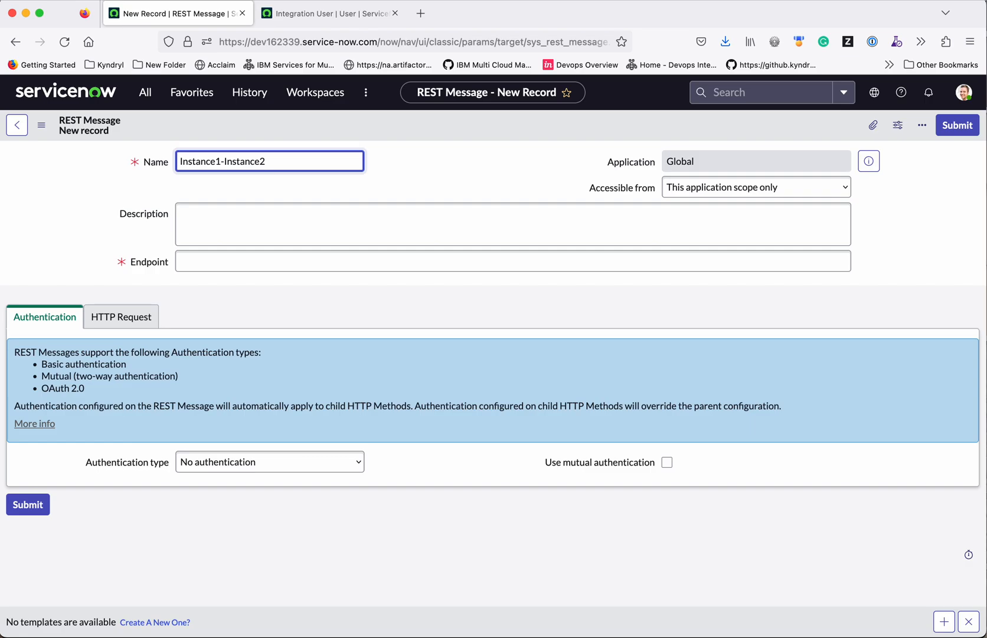
text(-integrat)
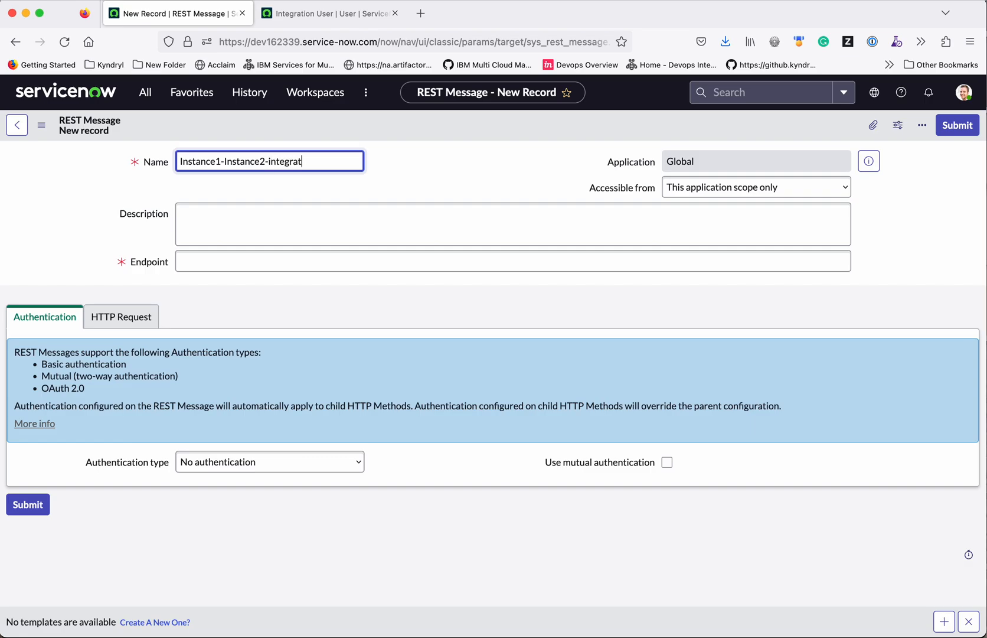
text(ion)
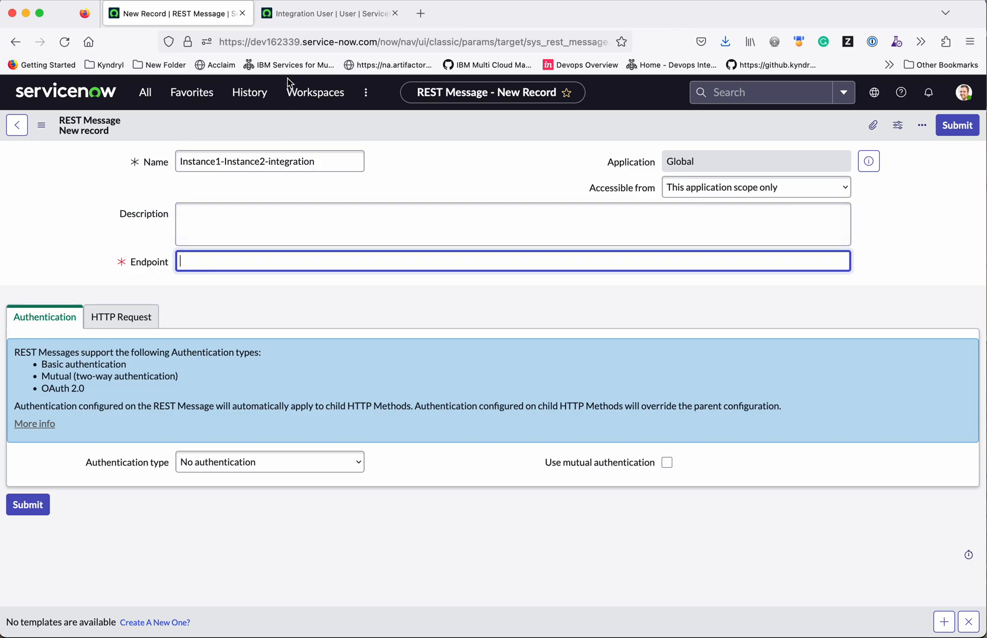
mouse_move(272, 366)
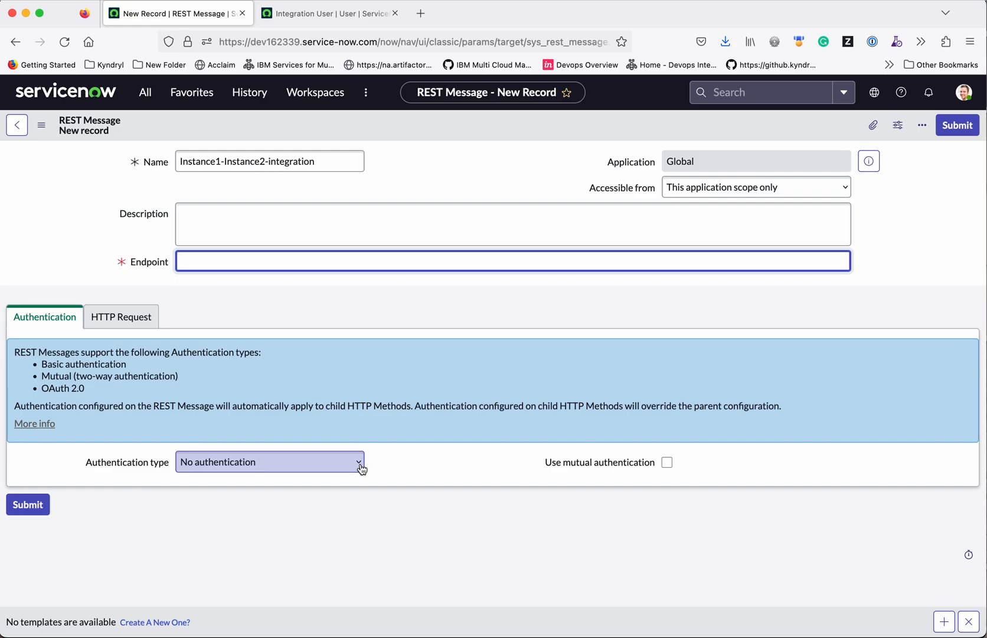
Use Basic authentication with a new profile 'integration' for integrationuser and its password.
click(270, 462)
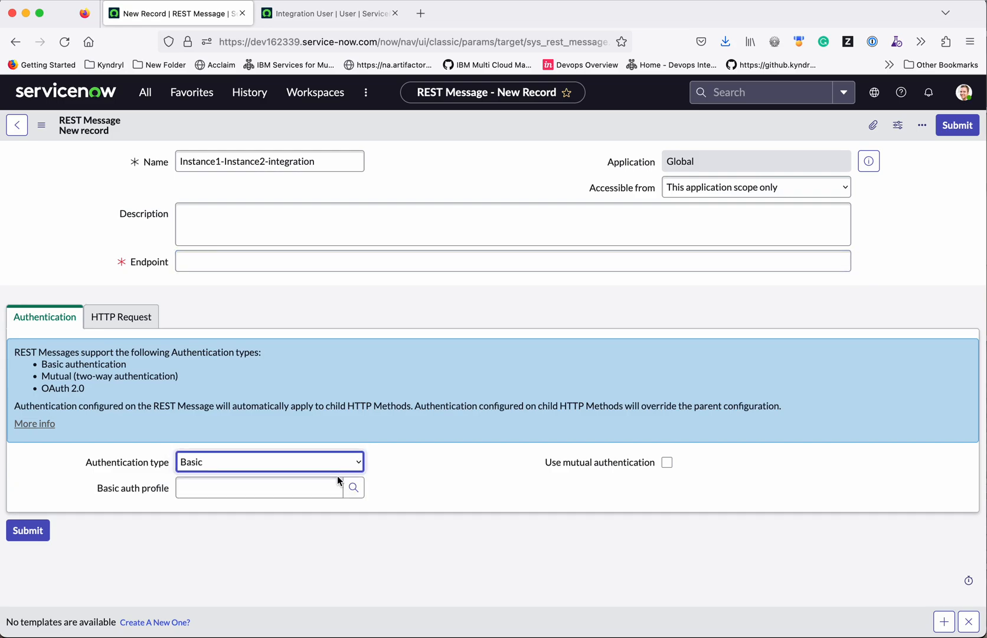
mouse_move(378, 489)
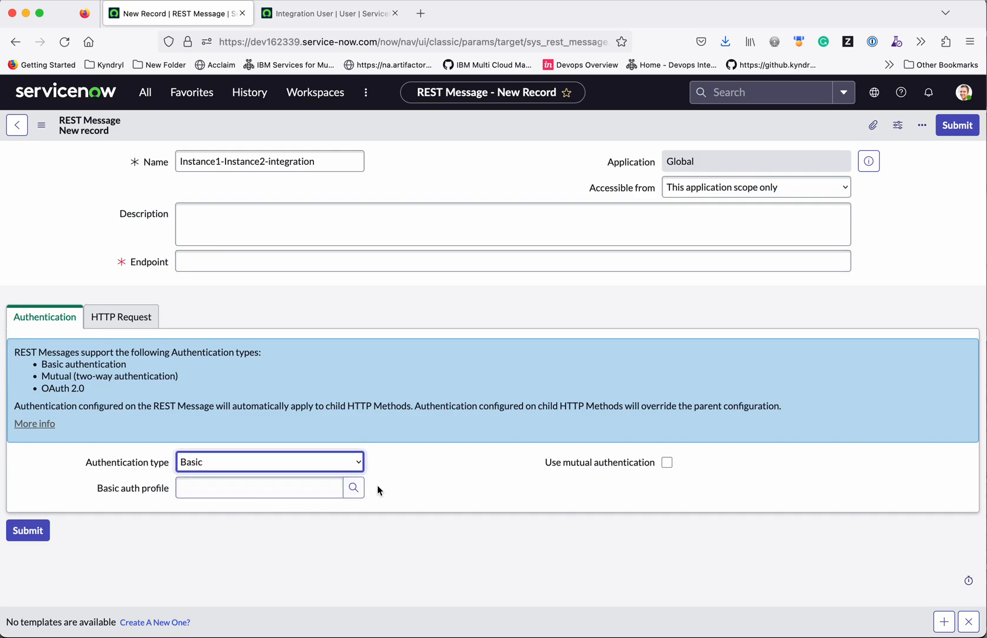
click(354, 487)
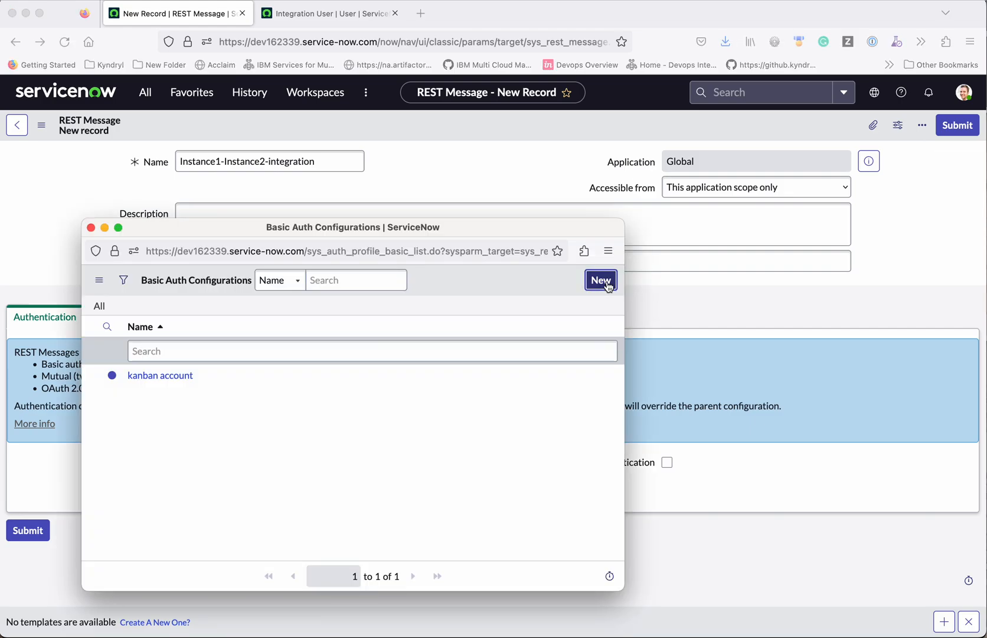
click(600, 280)
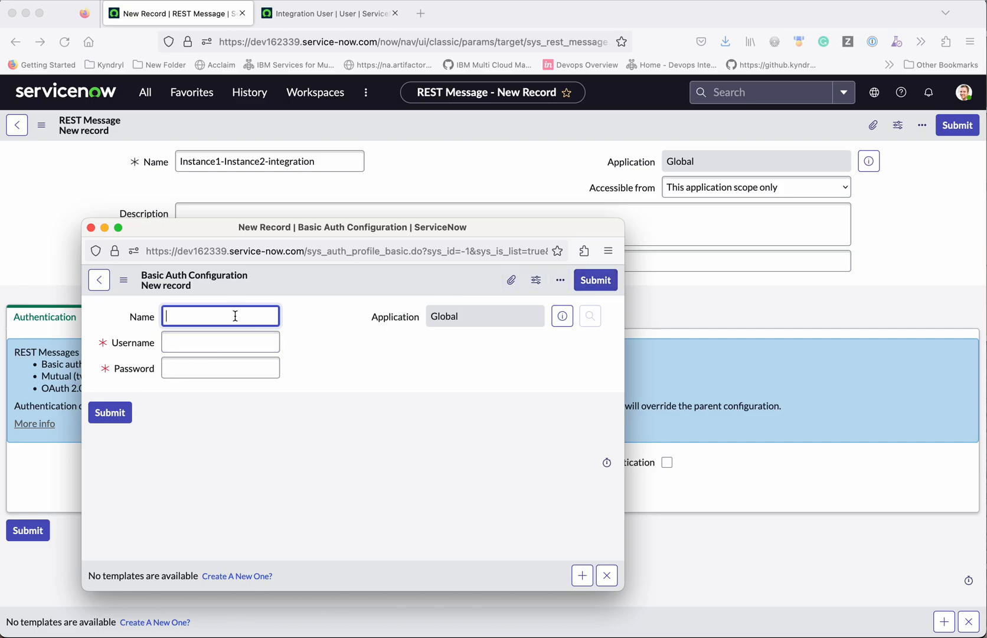
text(integrat)
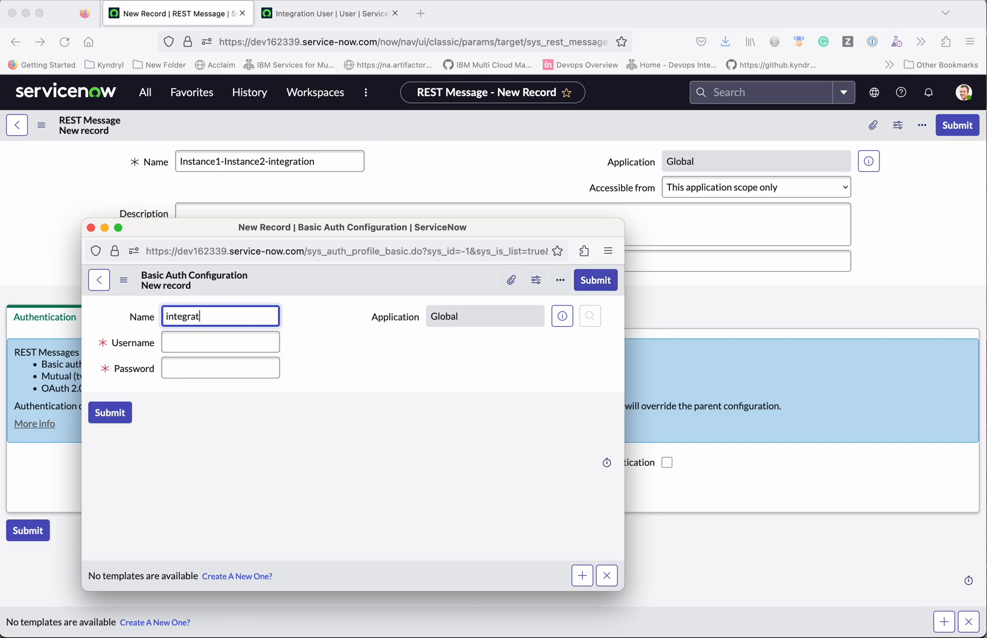
text(integrationuser)
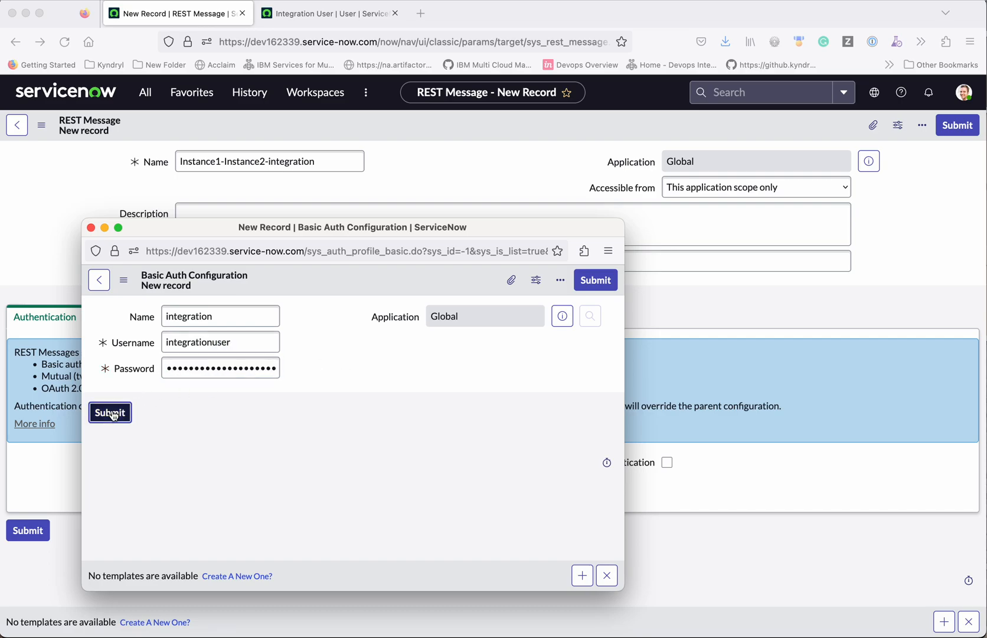
click(110, 412)
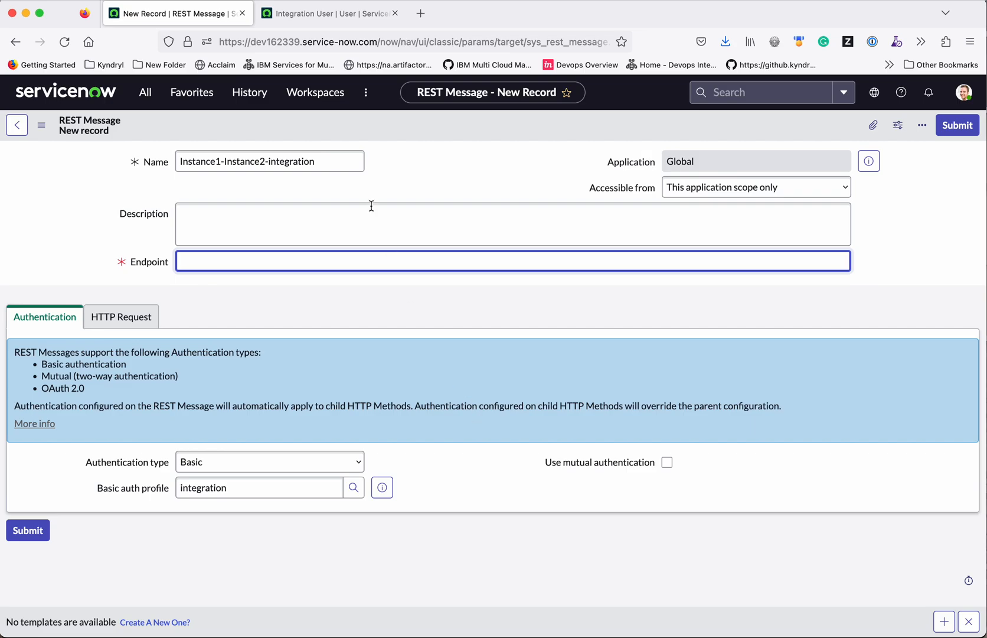
mouse_move(334, 19)
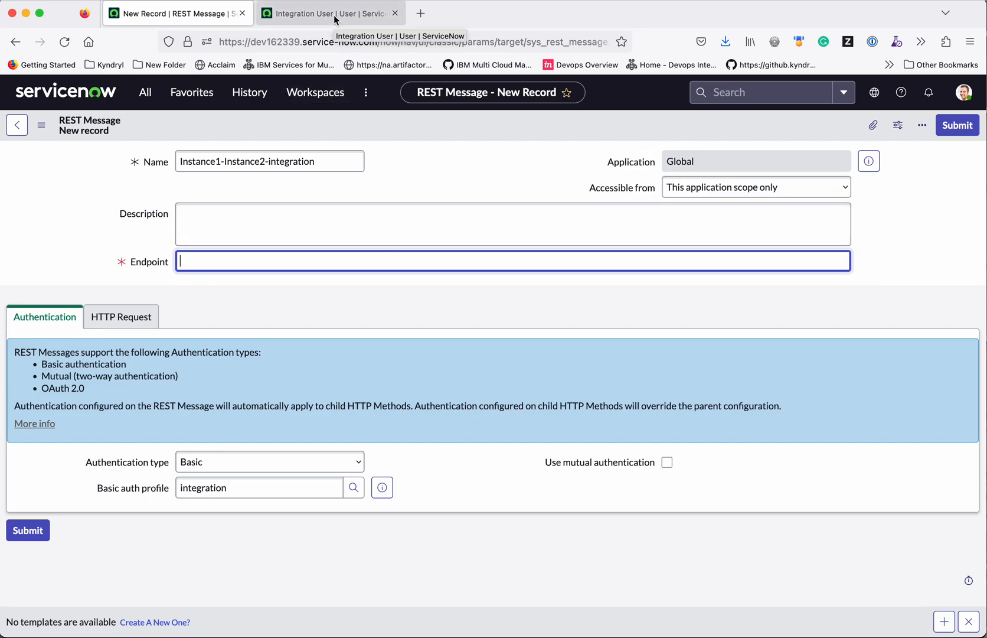
On the second instance's REST API Explorer, show Create a record (POST) and select its URL.
click(329, 13)
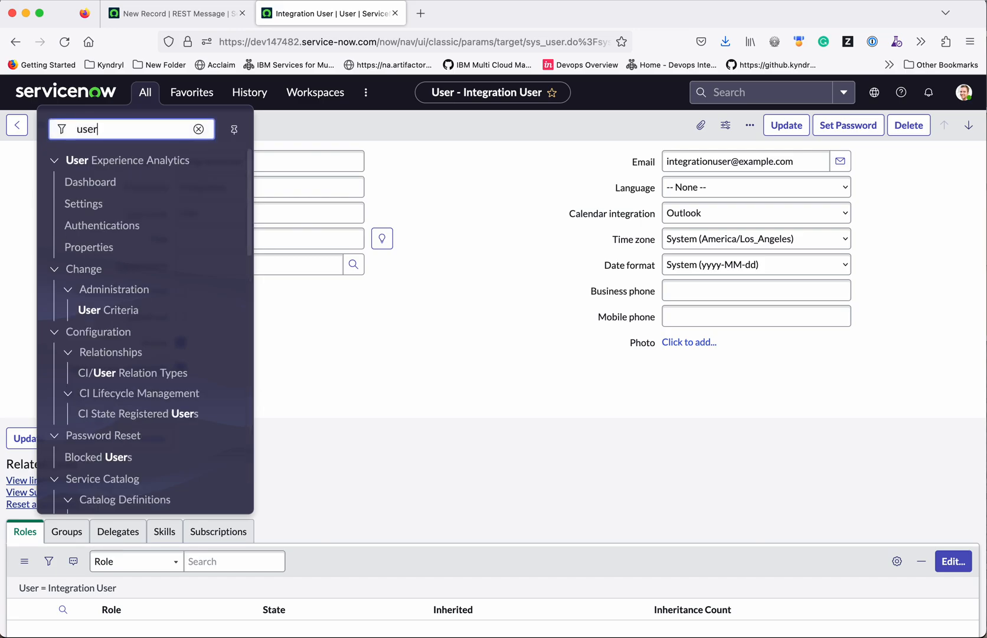
text(rest api)
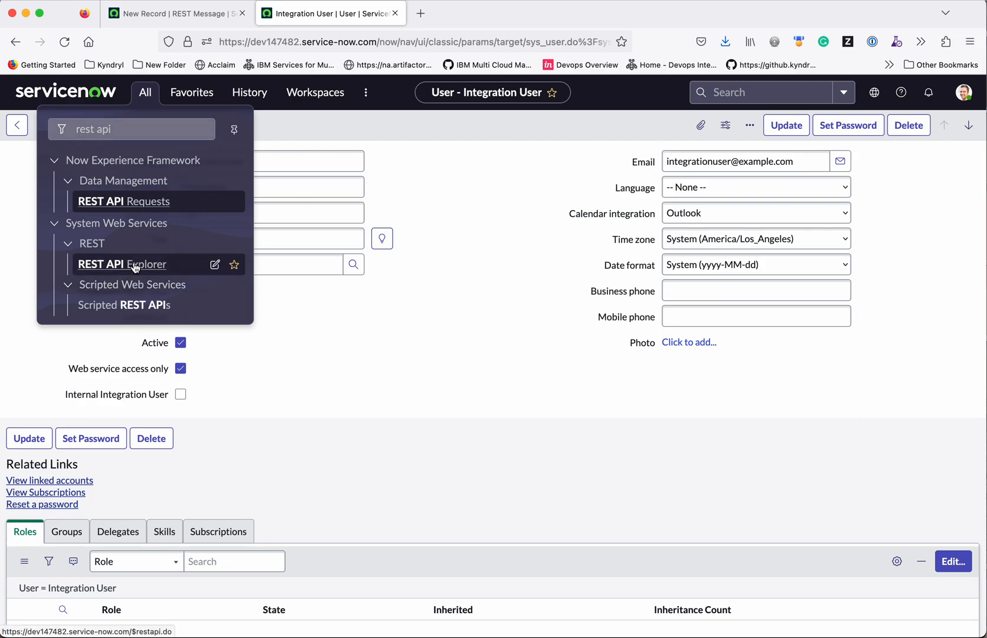
click(122, 263)
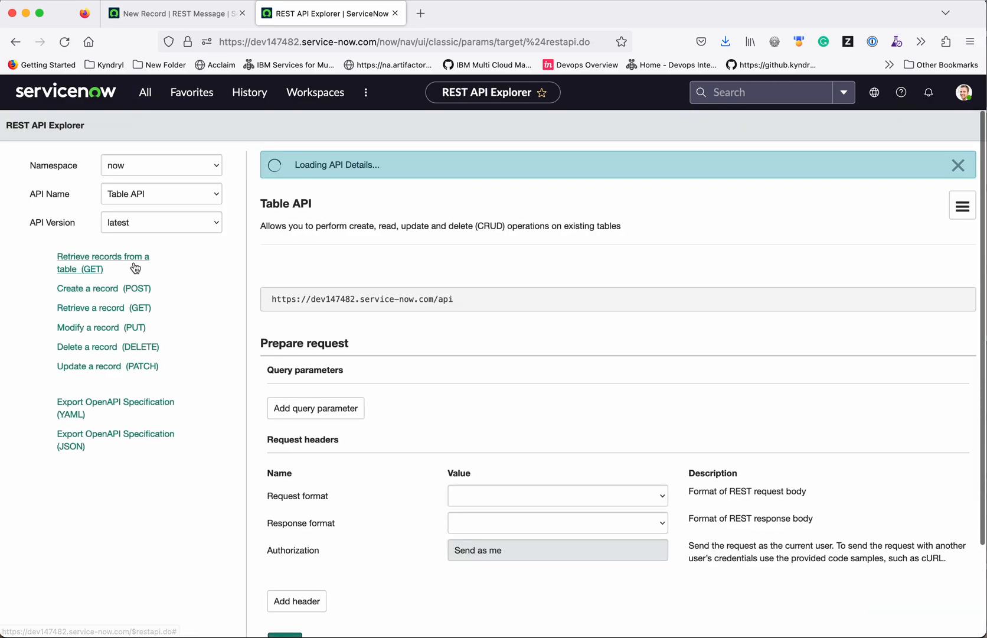
click(103, 262)
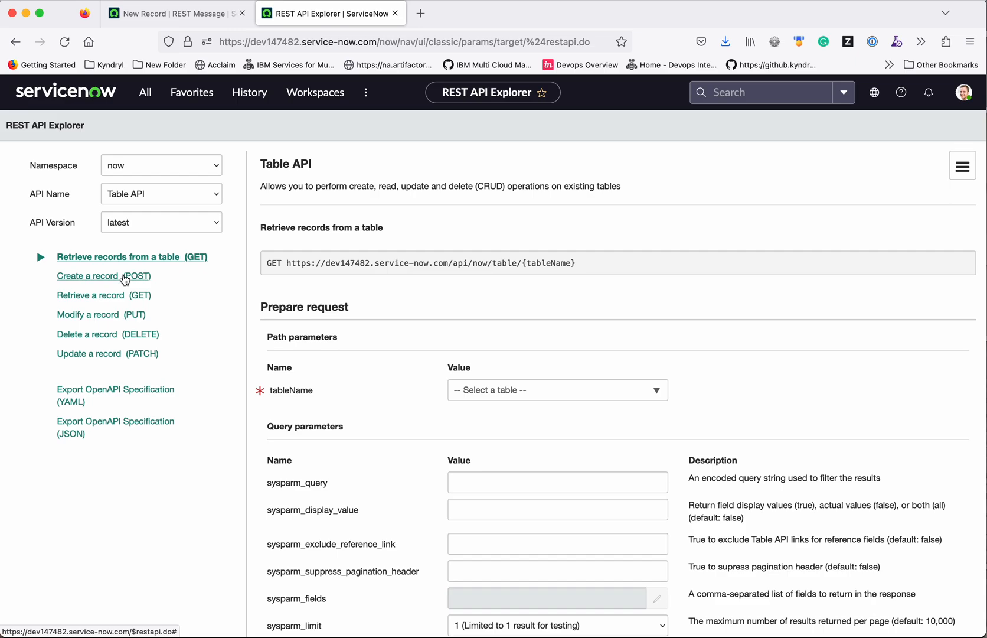
click(104, 275)
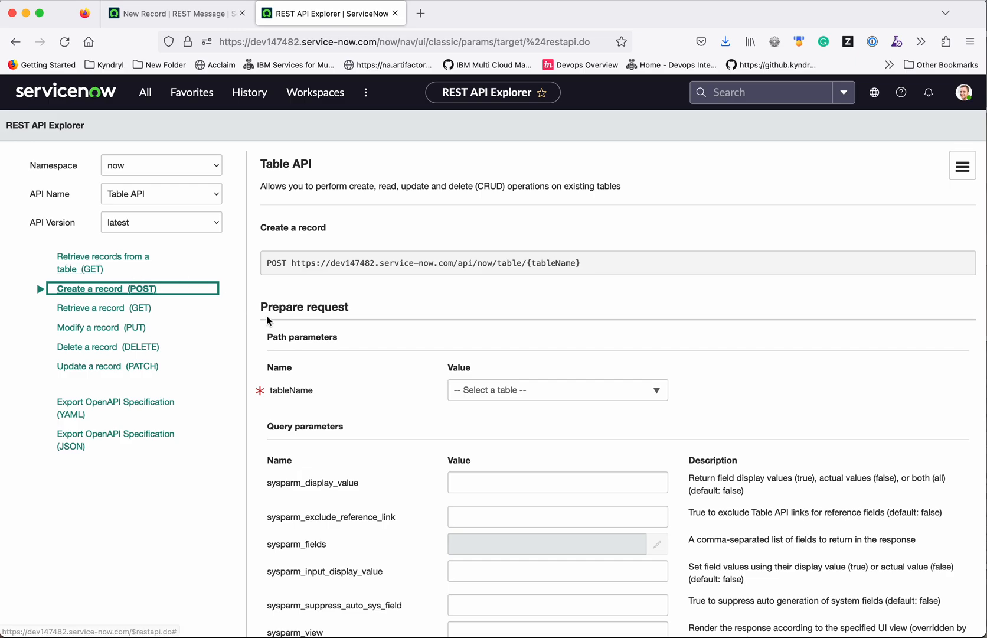
drag(291, 264, 513, 263)
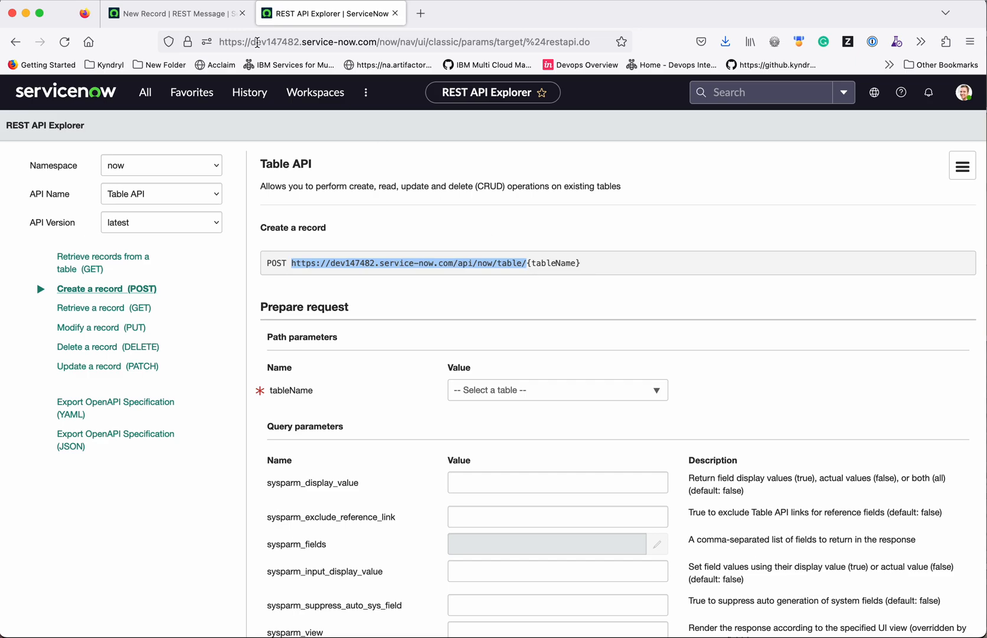
Set the endpoint to the second instance's incident table URL, submit, and reopen the saved message.
click(171, 13)
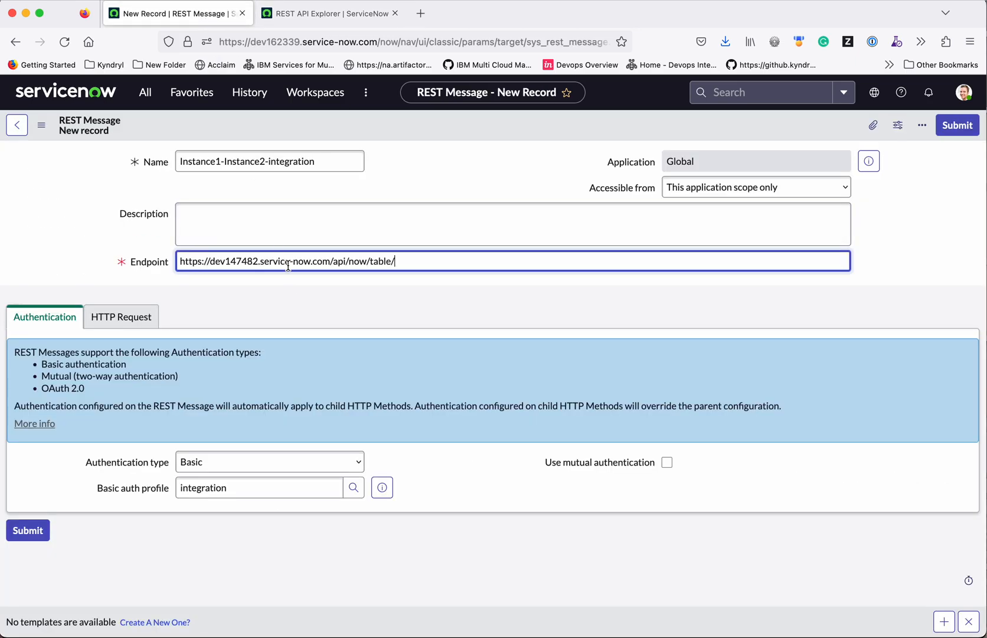
text(incid)
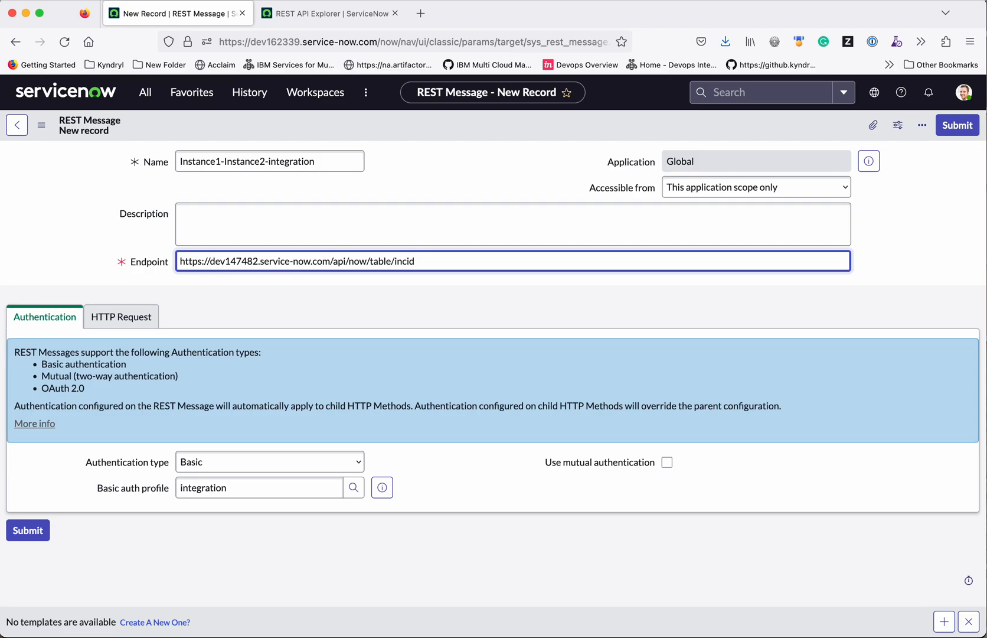
text(ent)
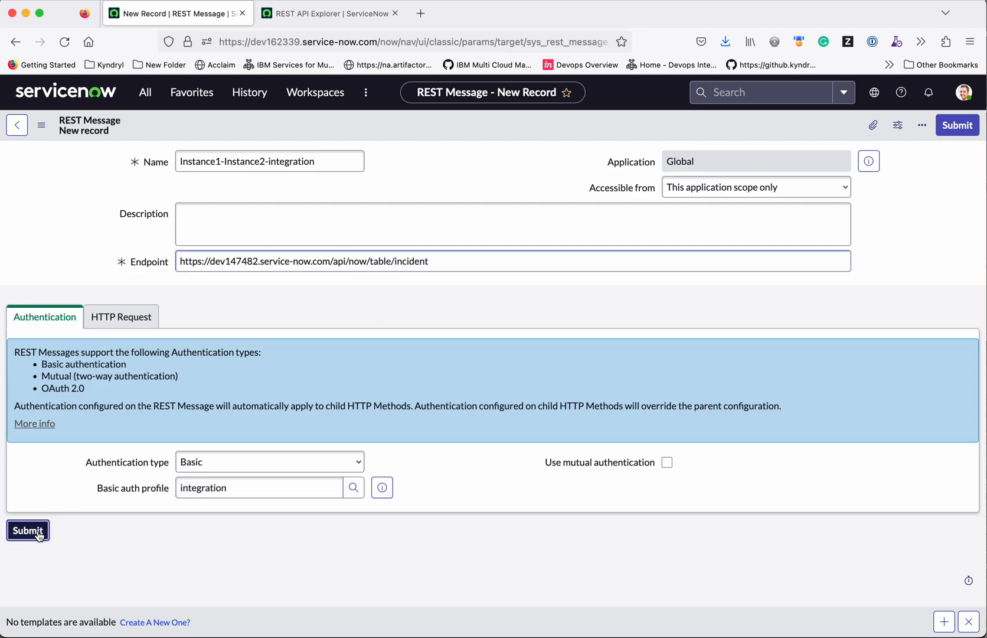
click(27, 531)
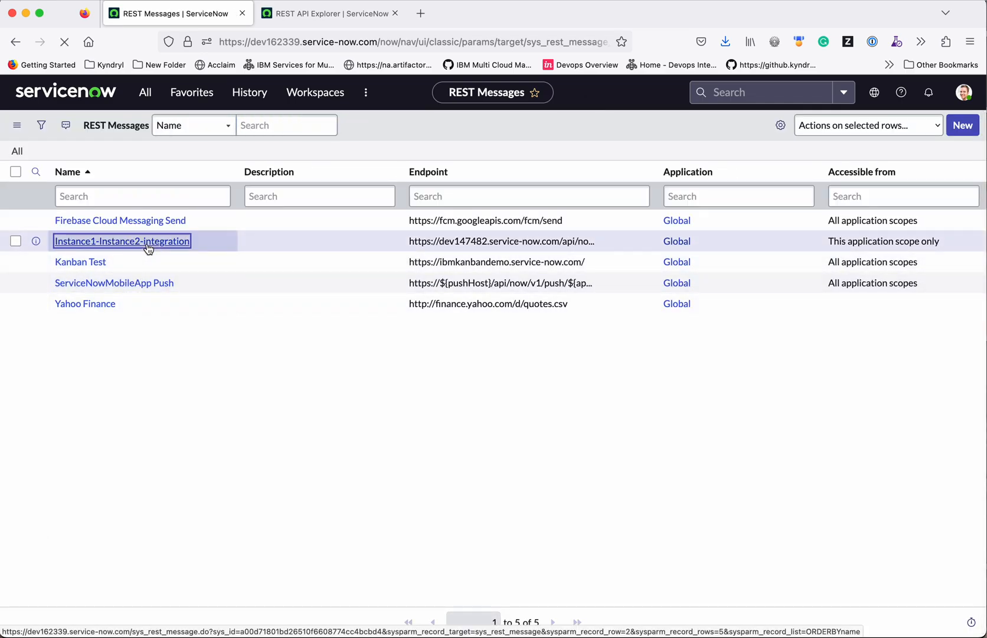
click(123, 241)
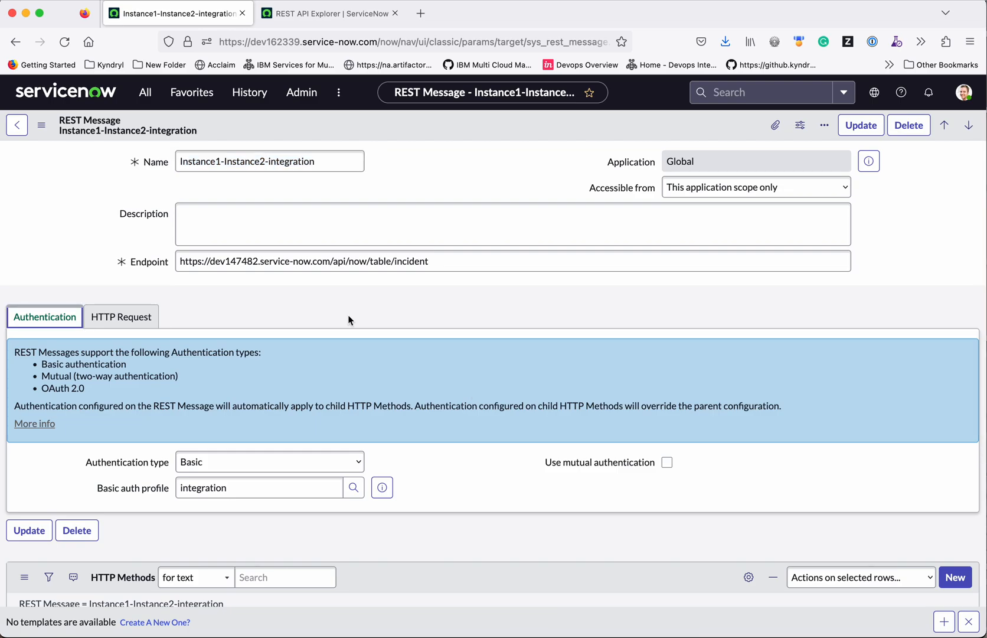
scroll(down, 3)
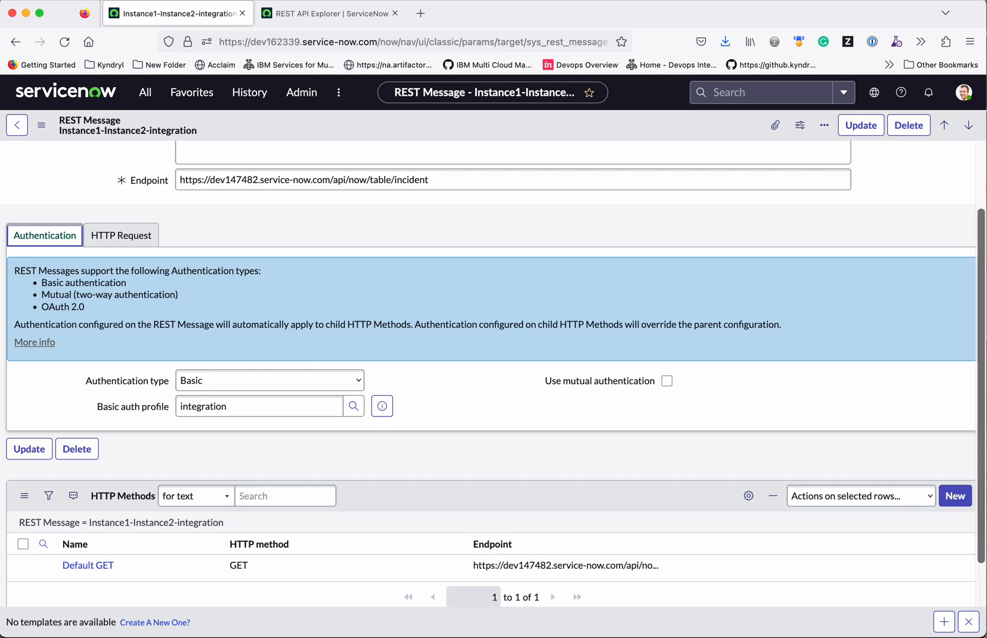
mouse_move(100, 583)
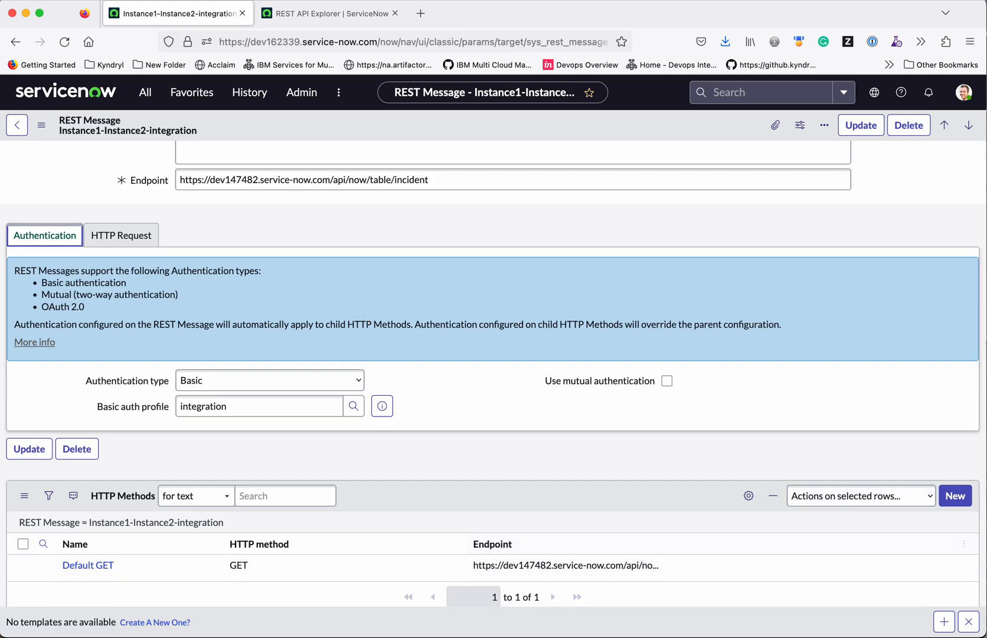
Add a POST HTTP method named 'Create incident on instance2' and submit it.
click(955, 496)
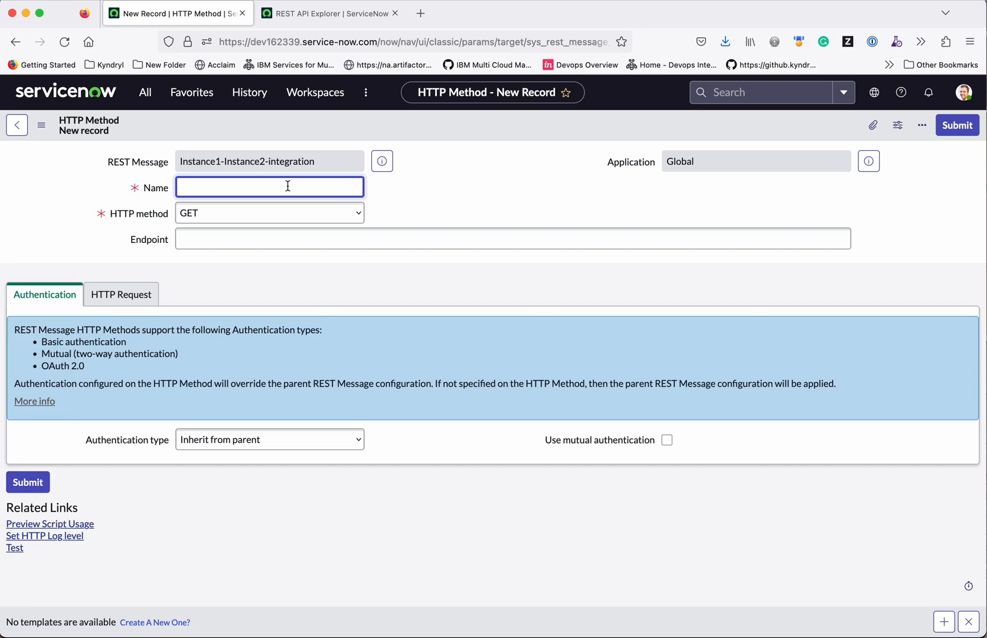
text(Create)
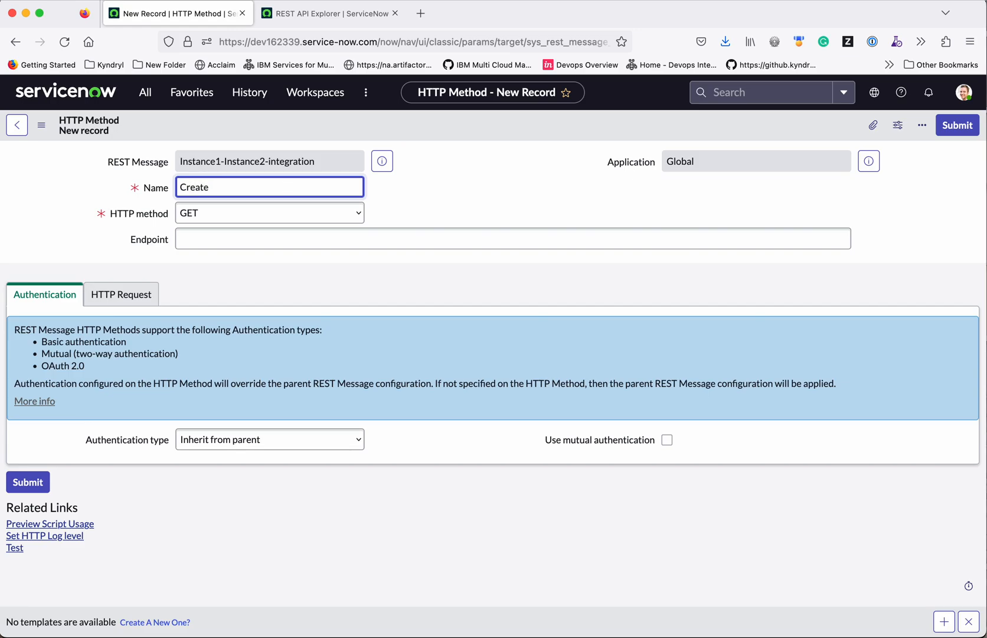
text(incident)
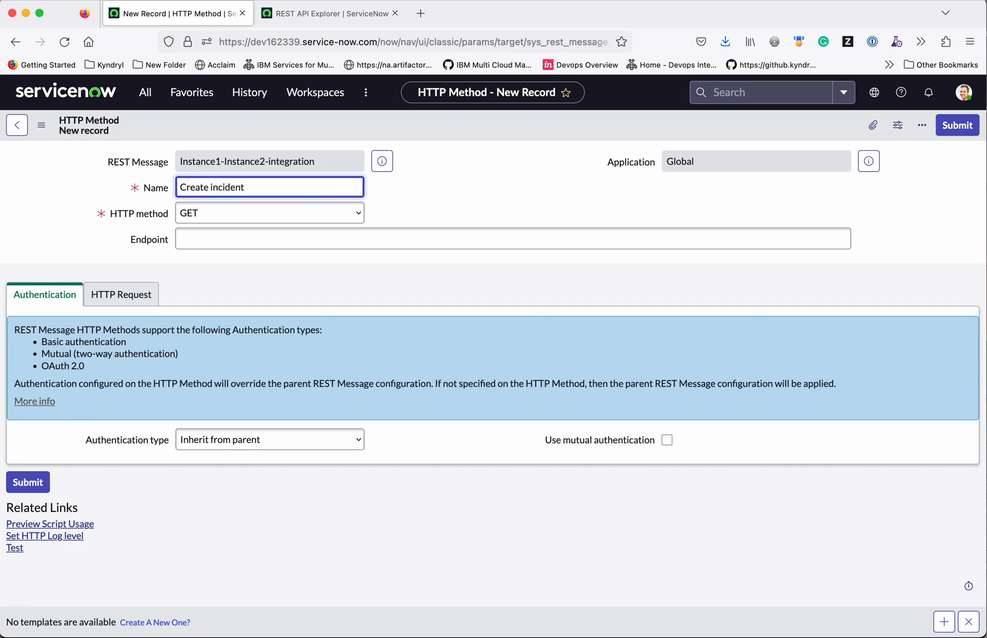
text(on instance2)
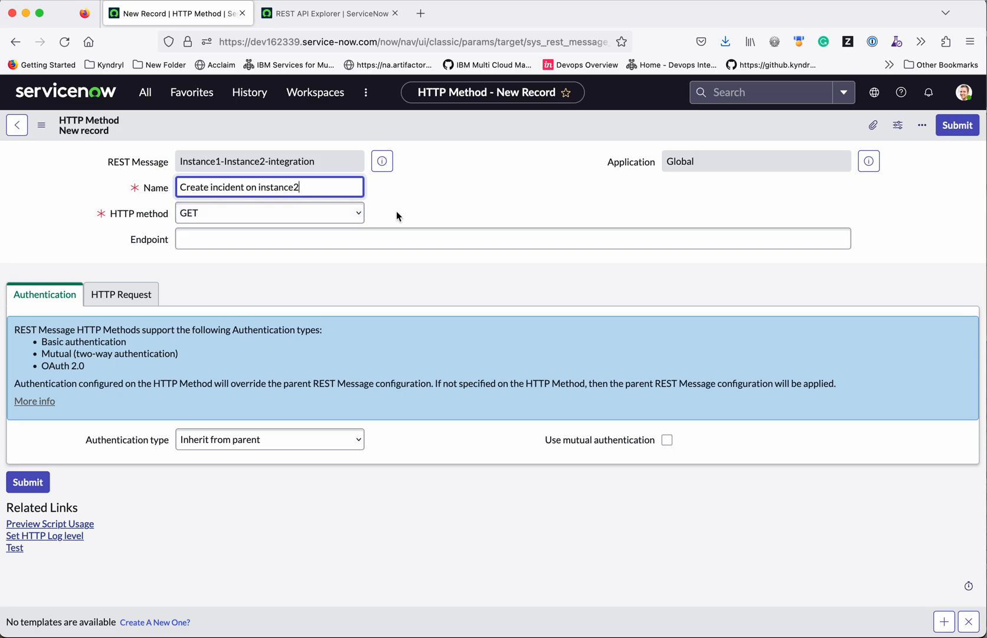
click(269, 213)
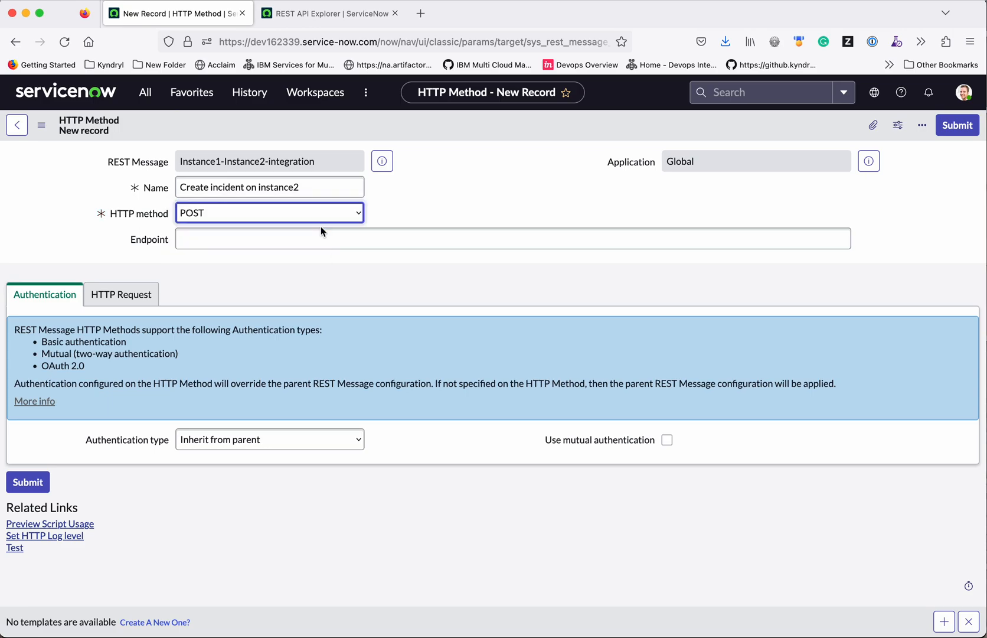
click(325, 238)
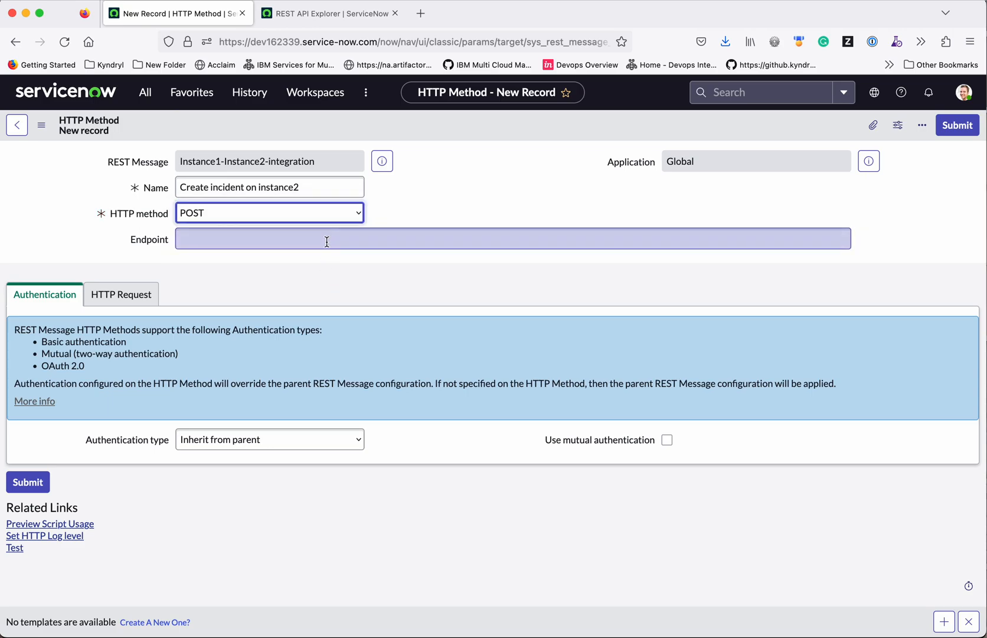
mouse_move(330, 286)
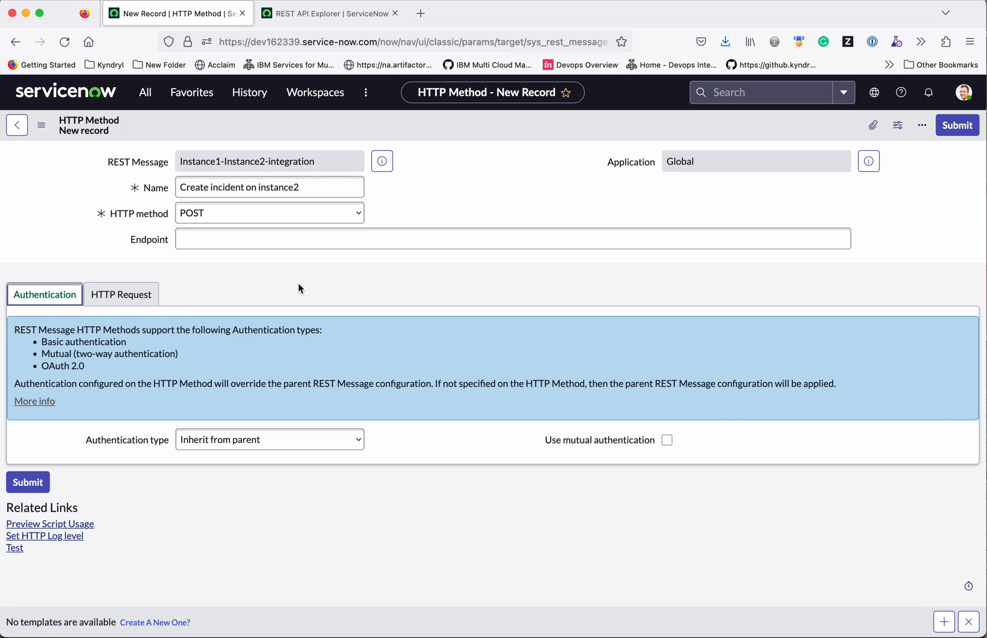
click(28, 482)
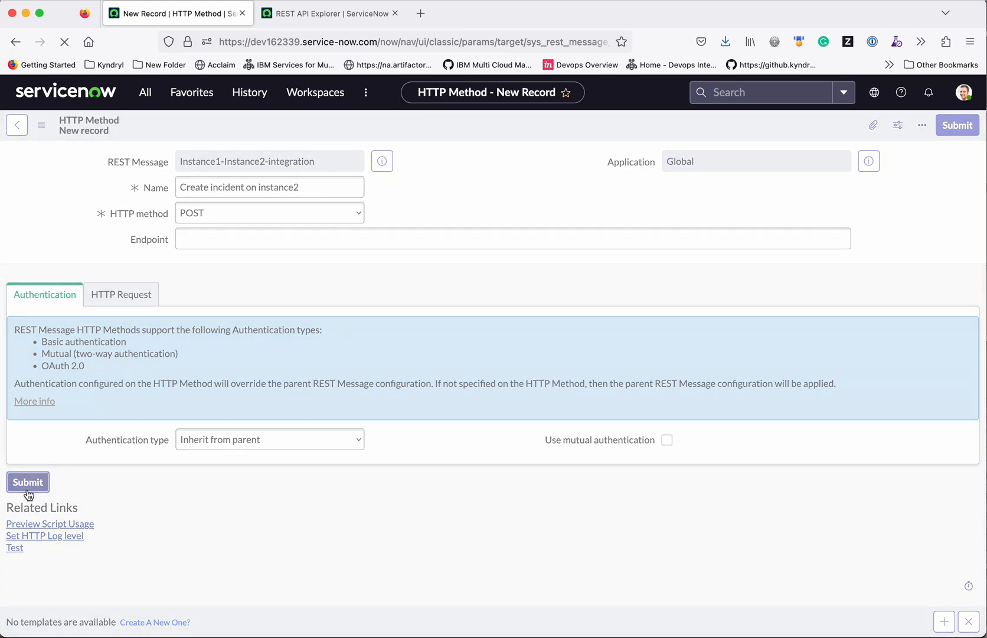
click(27, 481)
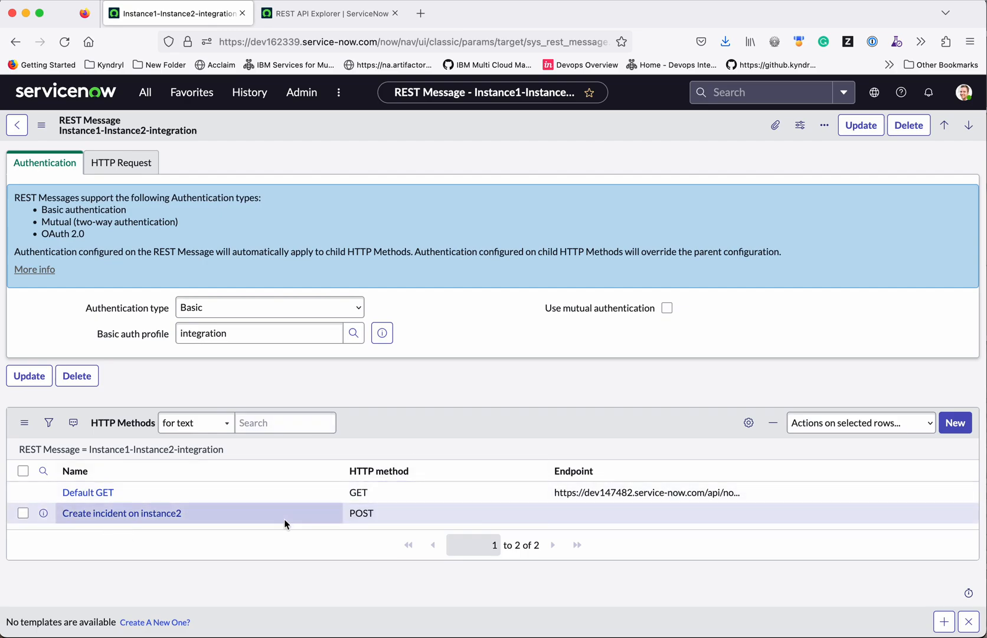
Run a test of the POST method, returning HTTP 201 with incident INC0010003 in the response.
click(121, 512)
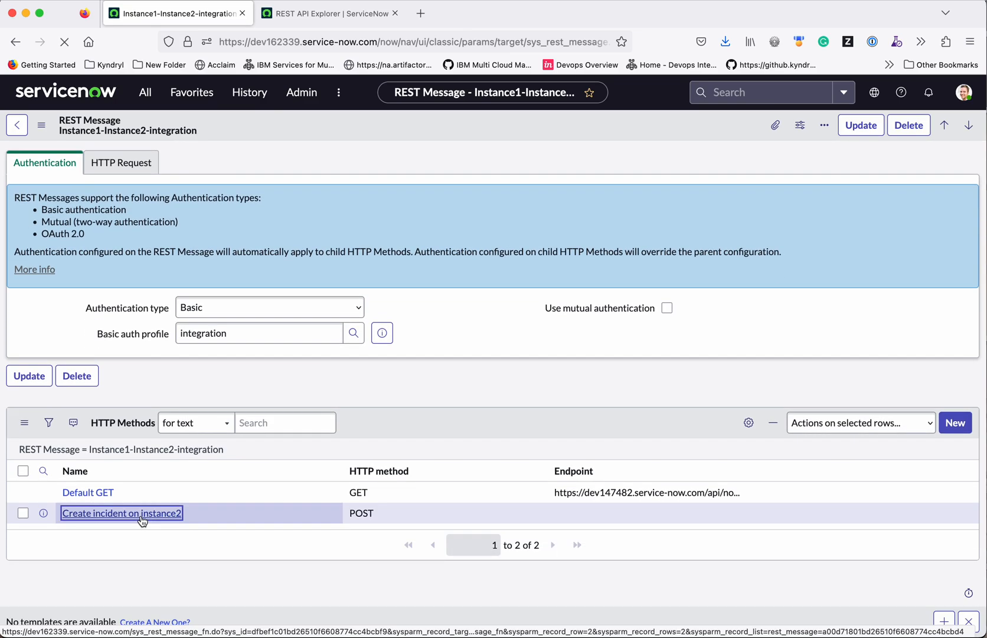
click(121, 513)
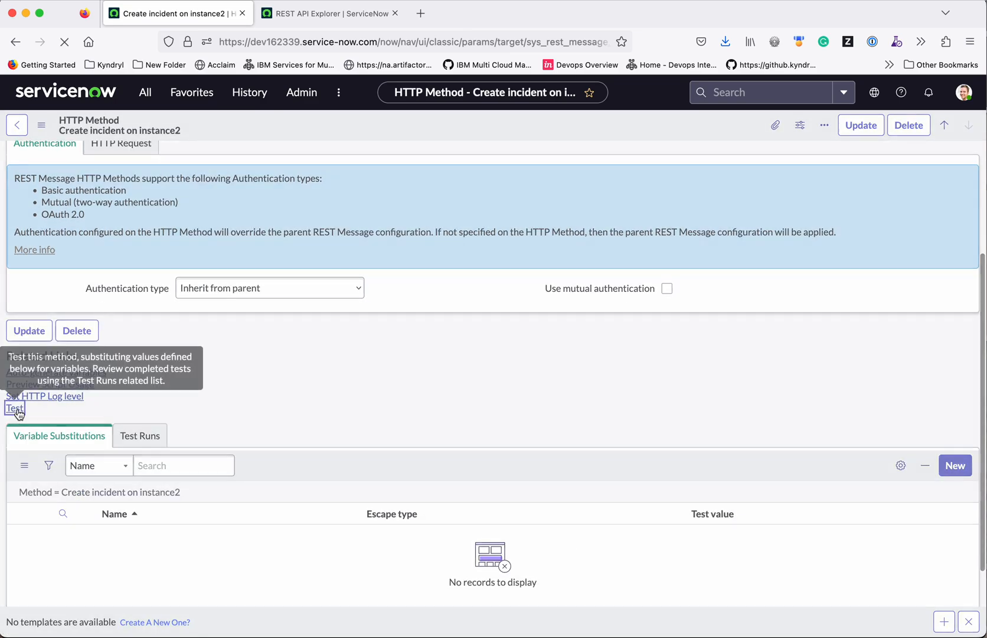
click(15, 407)
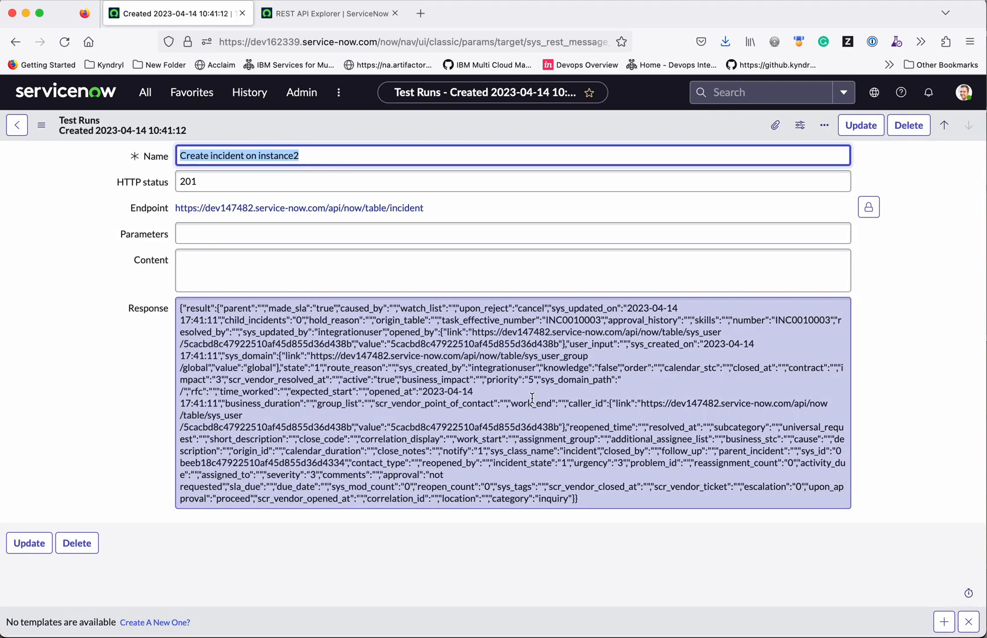
mouse_move(579, 316)
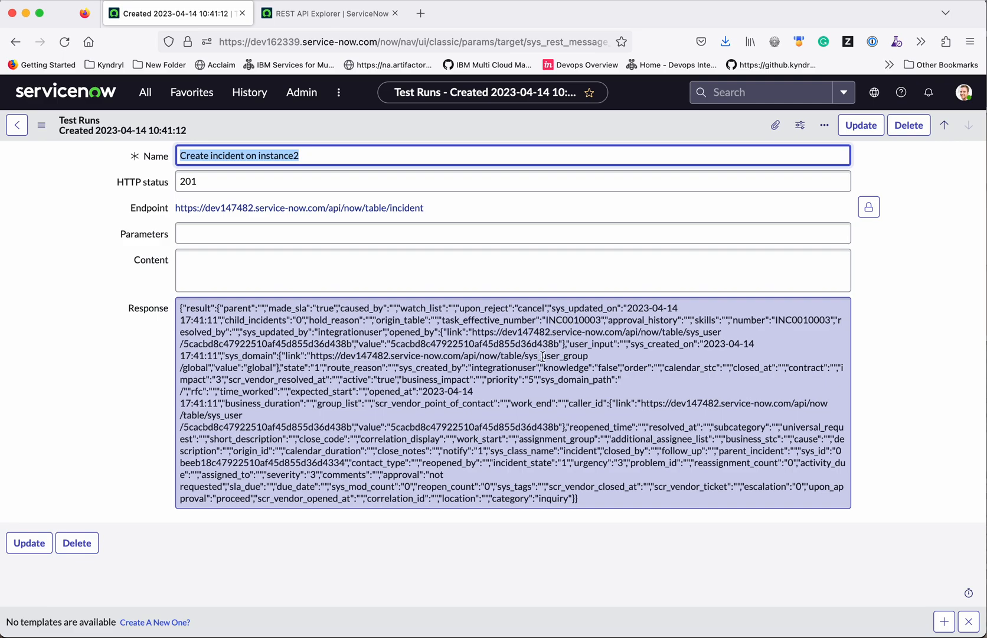
click(547, 319)
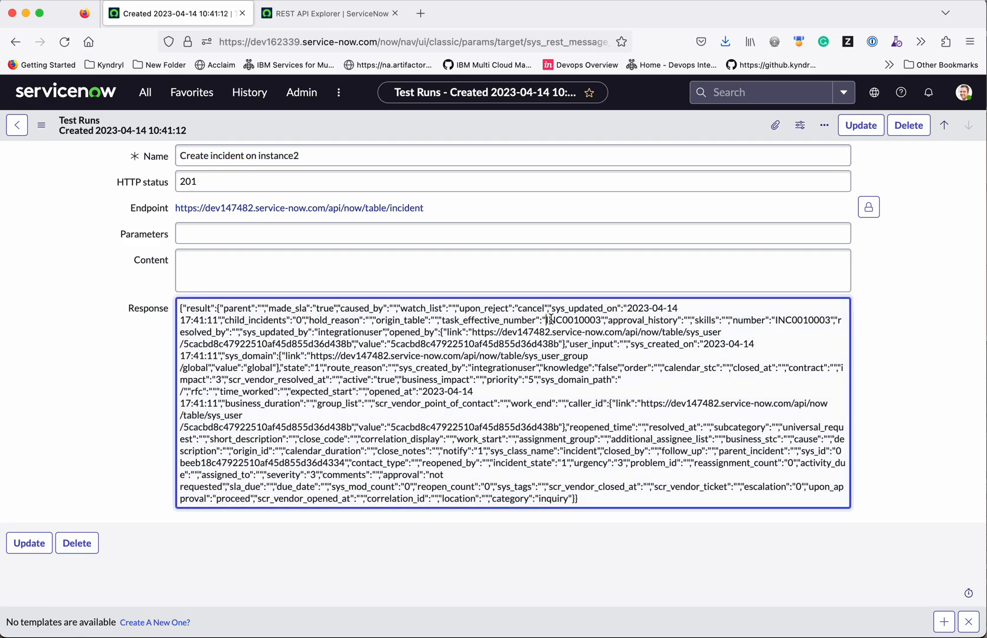
double_click(579, 320)
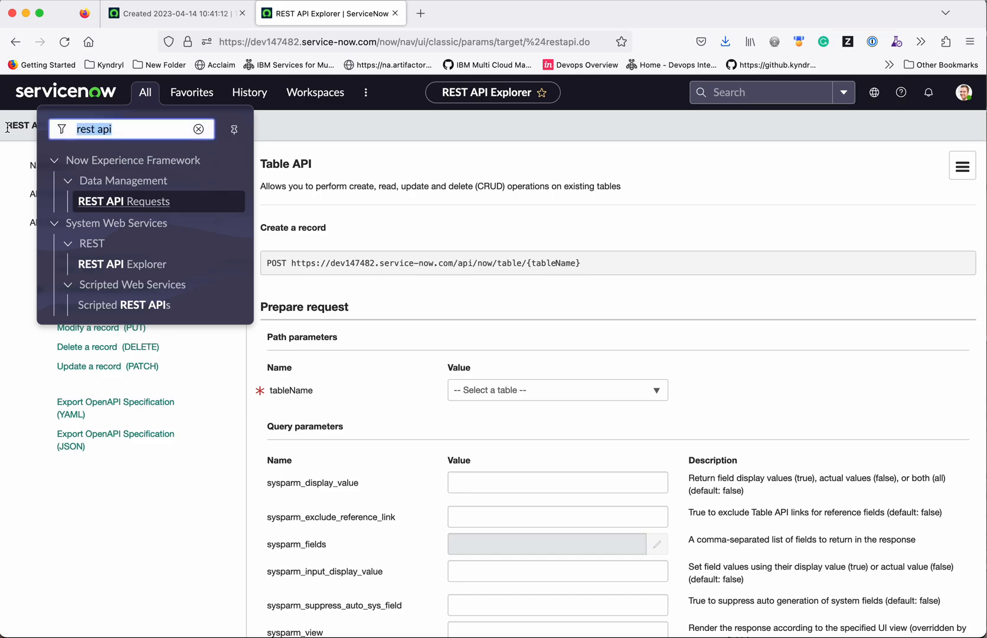
On instance 2, filter the navigator for incidents and view INC0010003 raised by Integration User.
text(incidents)
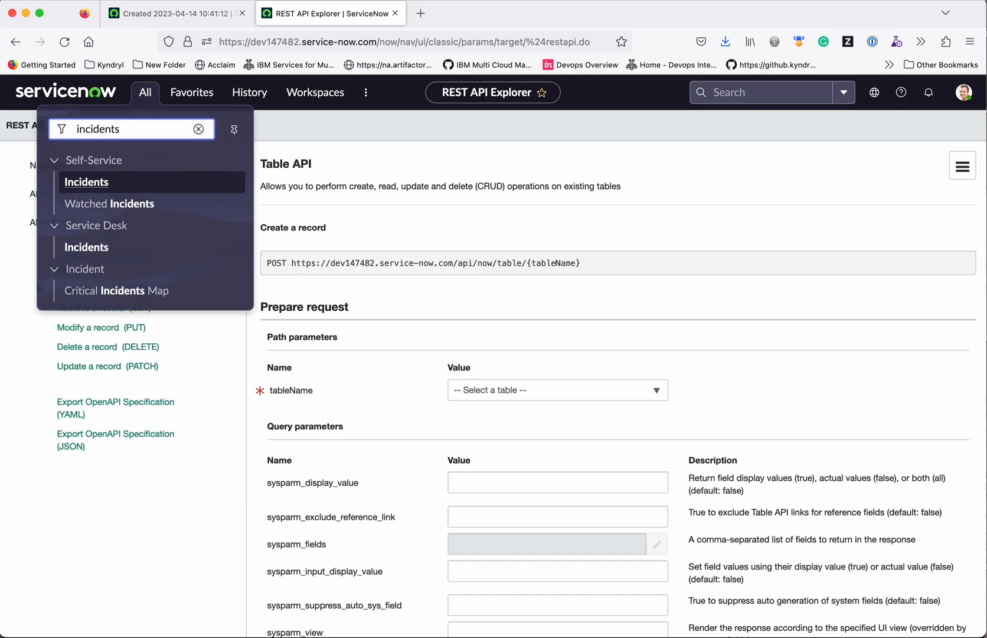
click(86, 182)
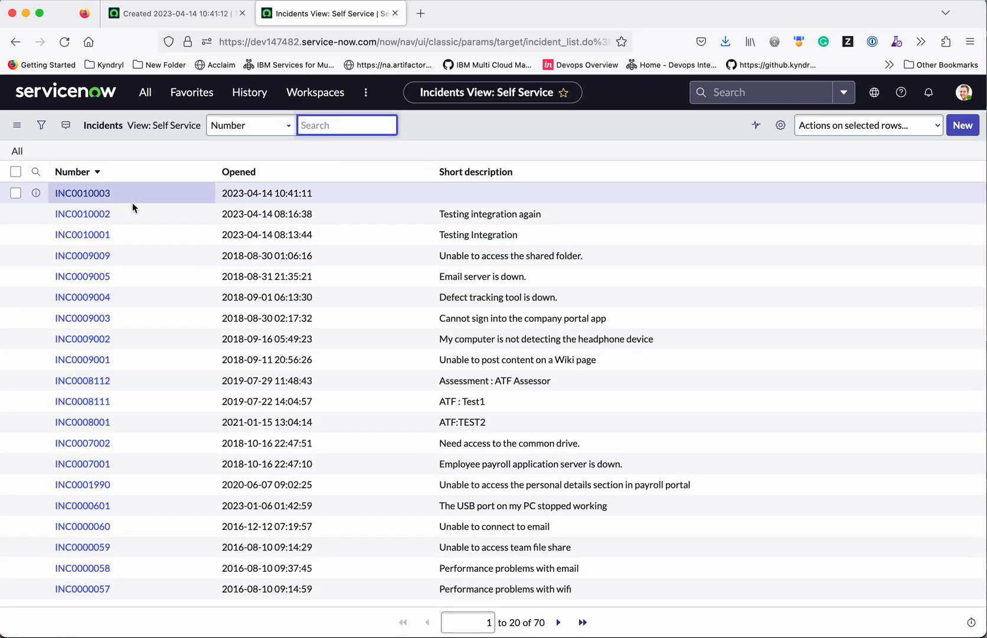
click(81, 193)
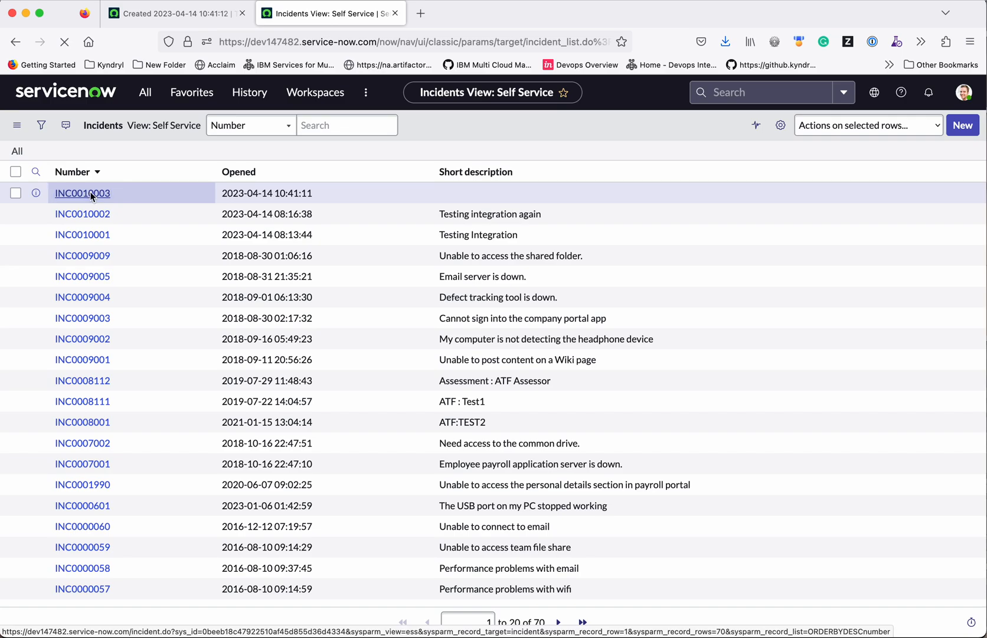
click(82, 192)
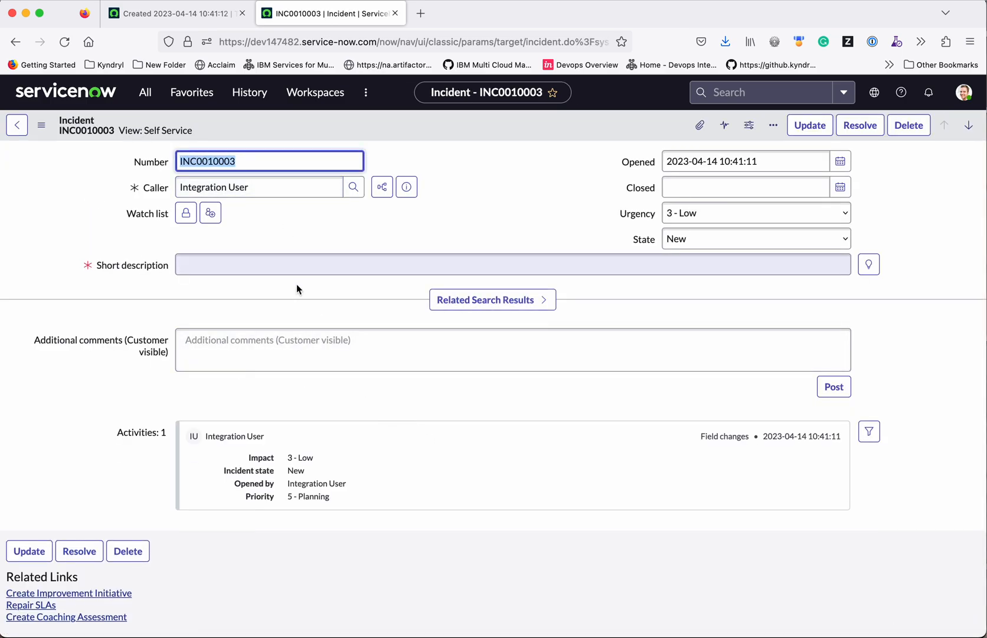
Return to the Instance1-Instance2-integration REST message on instance 1 and its Create incident on instance2 method.
click(172, 13)
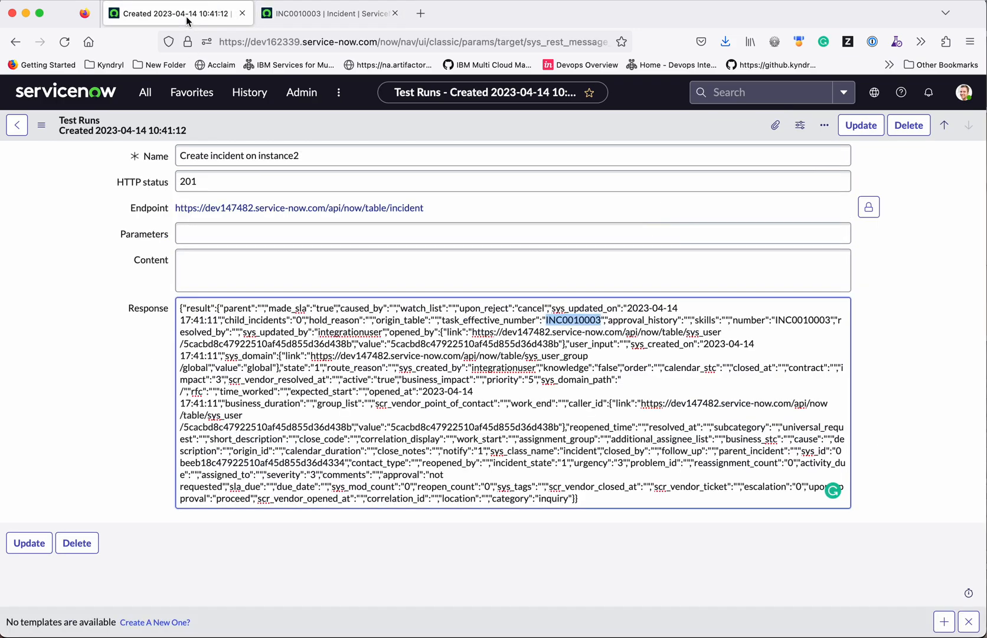
click(16, 124)
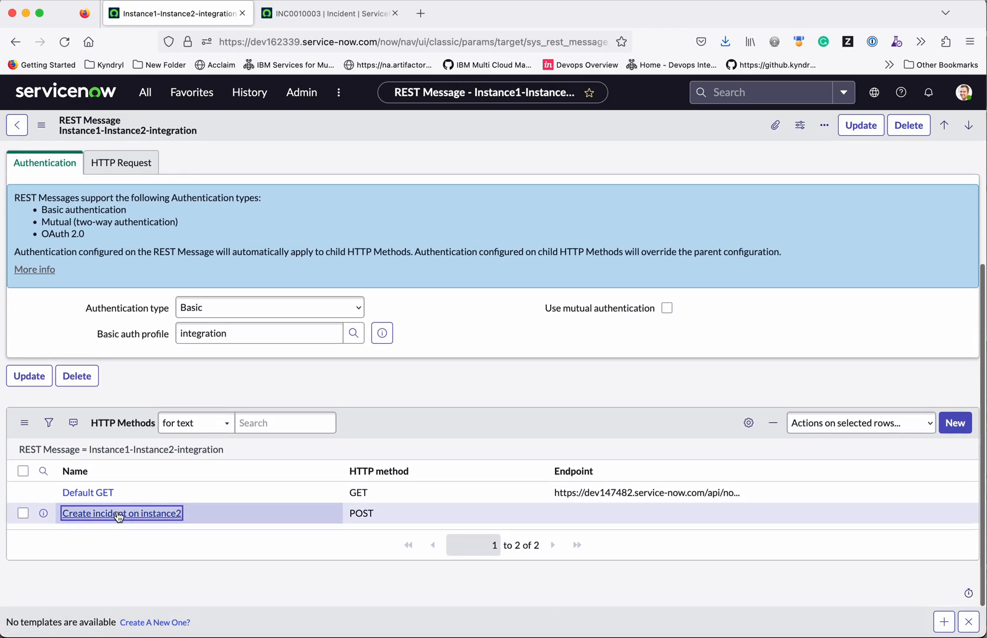
click(120, 512)
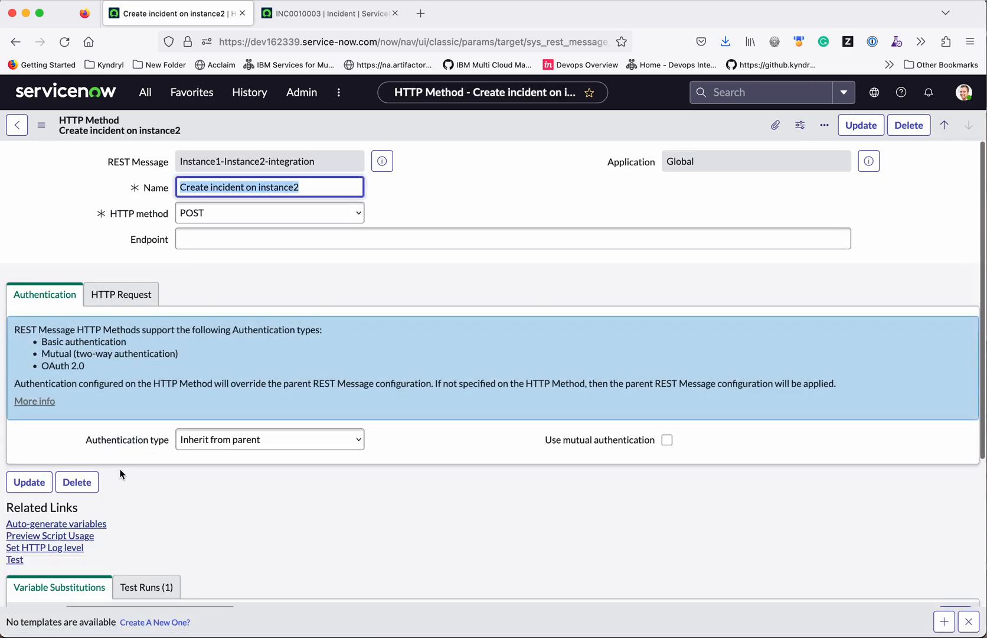
Preview the method's generated script usage, then dismiss the preview.
scroll(down, 3)
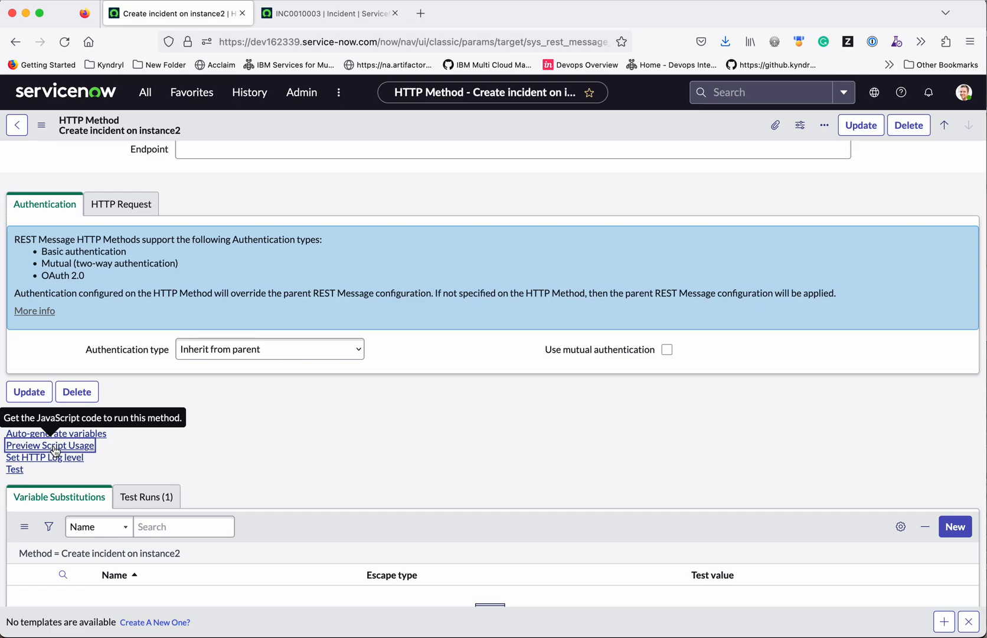
click(48, 445)
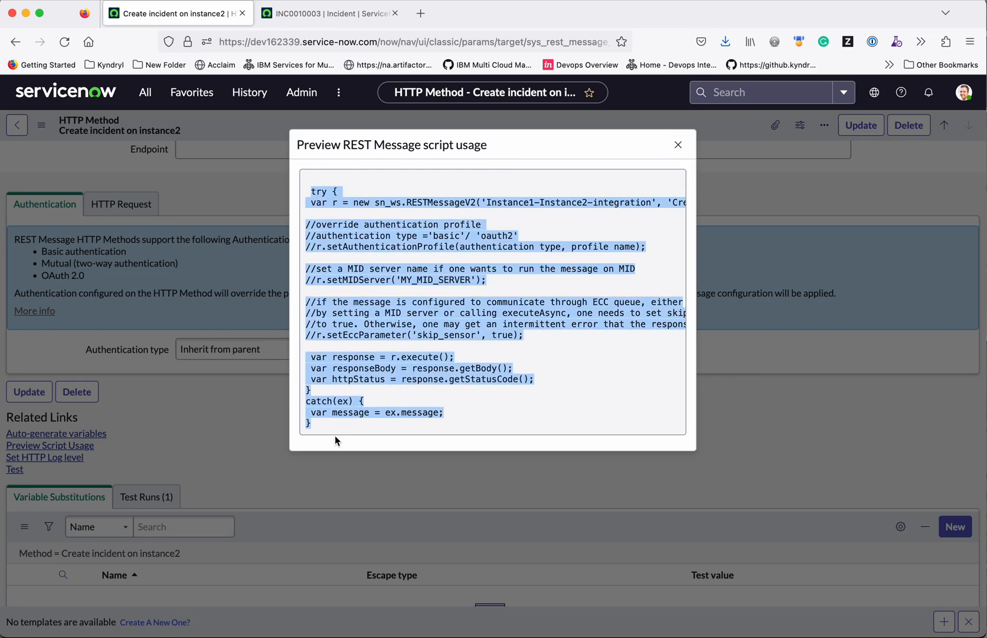
click(678, 144)
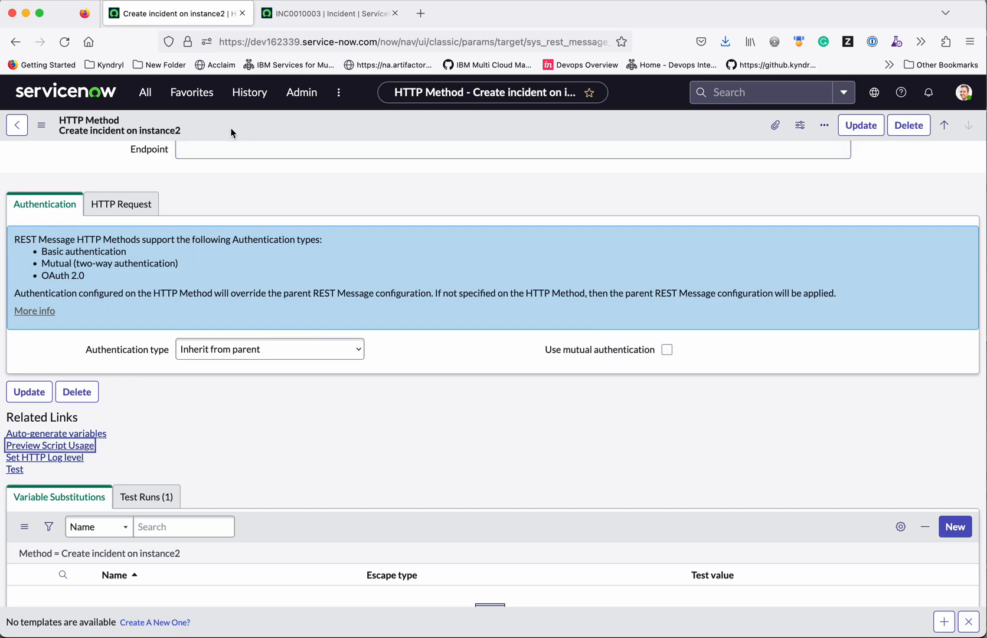
mouse_move(144, 92)
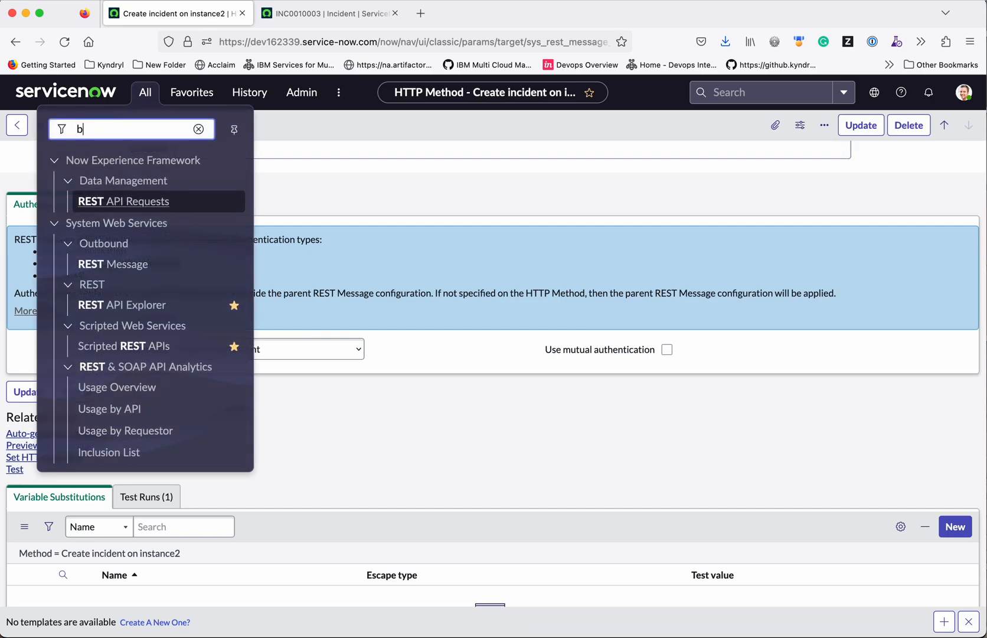
Filter the All menu for business rules and start a blank new Business Rule record.
text(usiness)
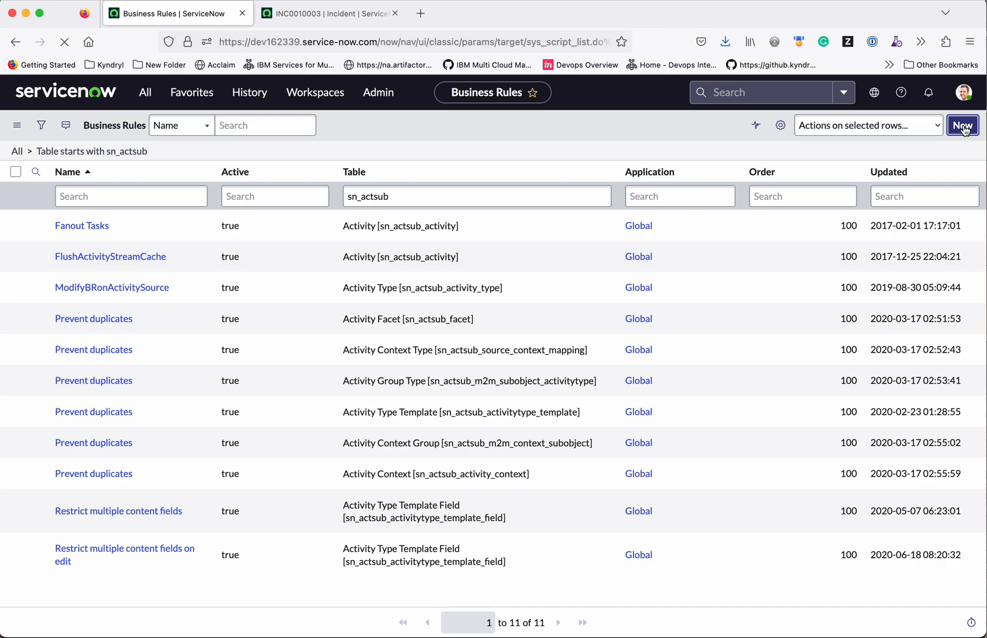
click(962, 124)
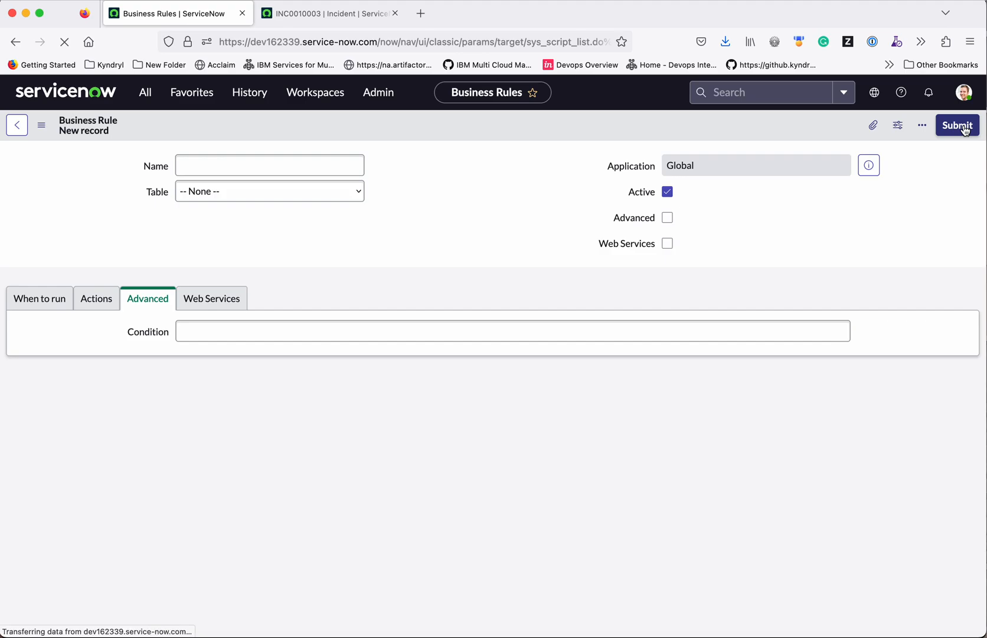
click(269, 164)
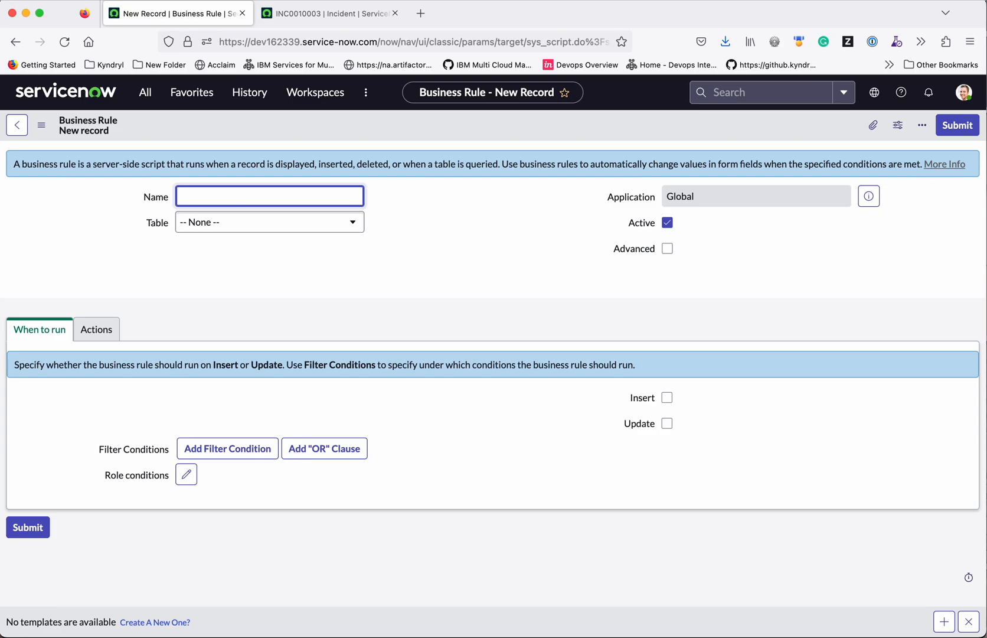
Name the rule Create incident on instance2 and set its table to Incident.
text(Create incident o)
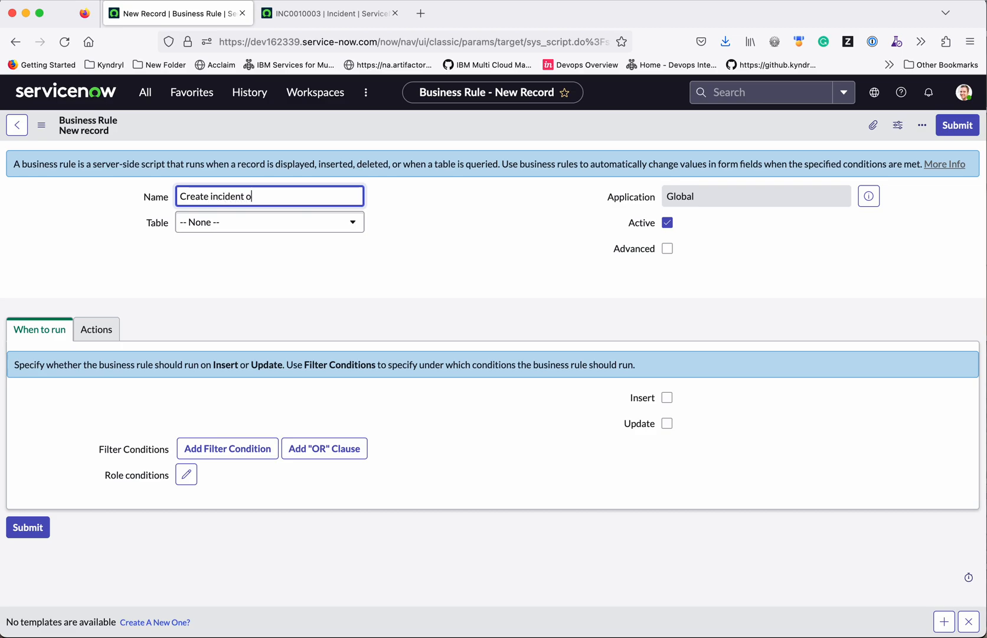
text(n instance2)
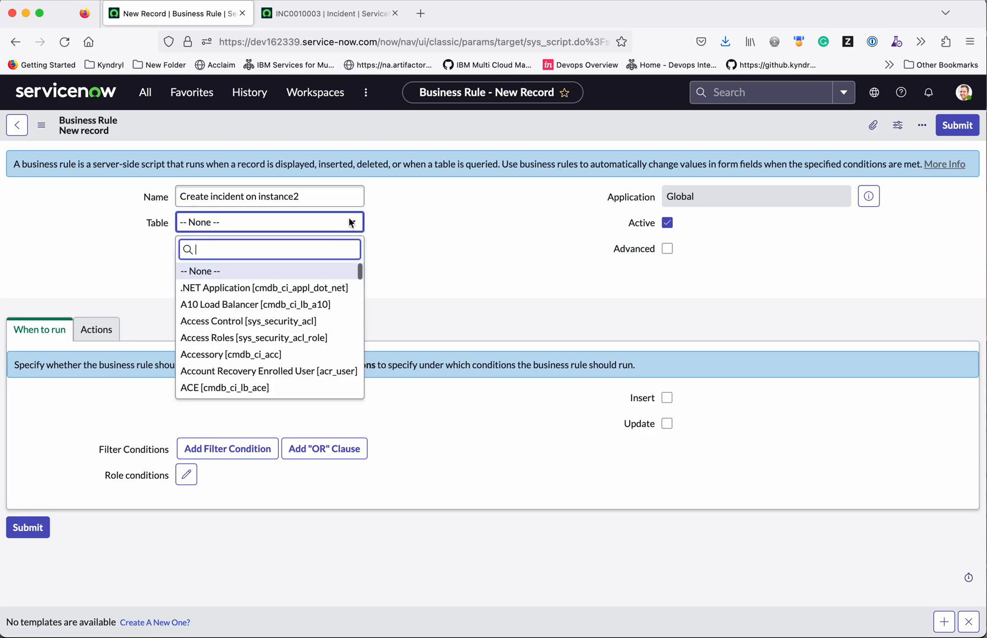
text(inci)
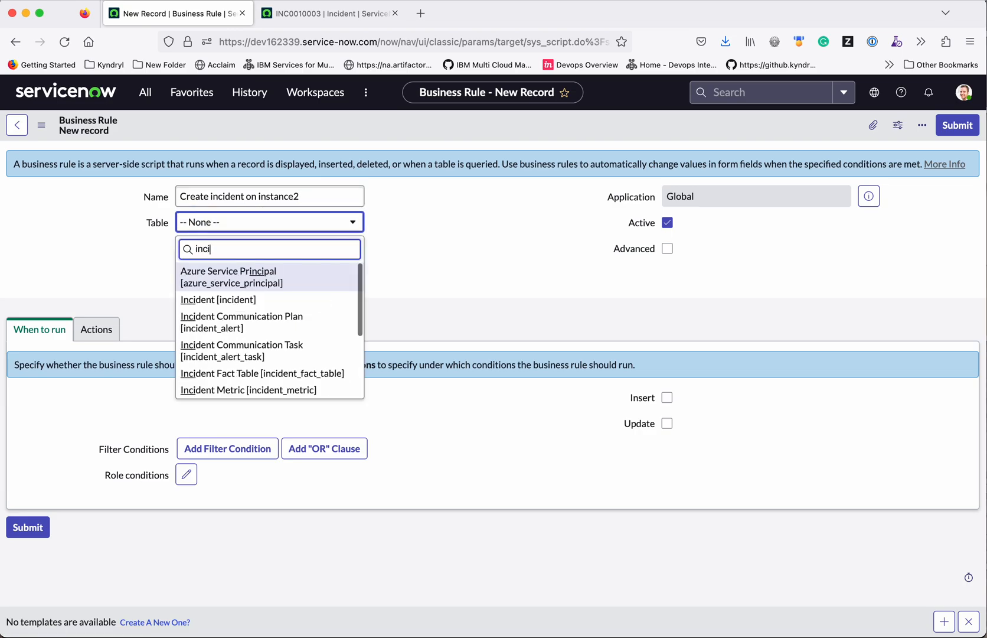
click(218, 299)
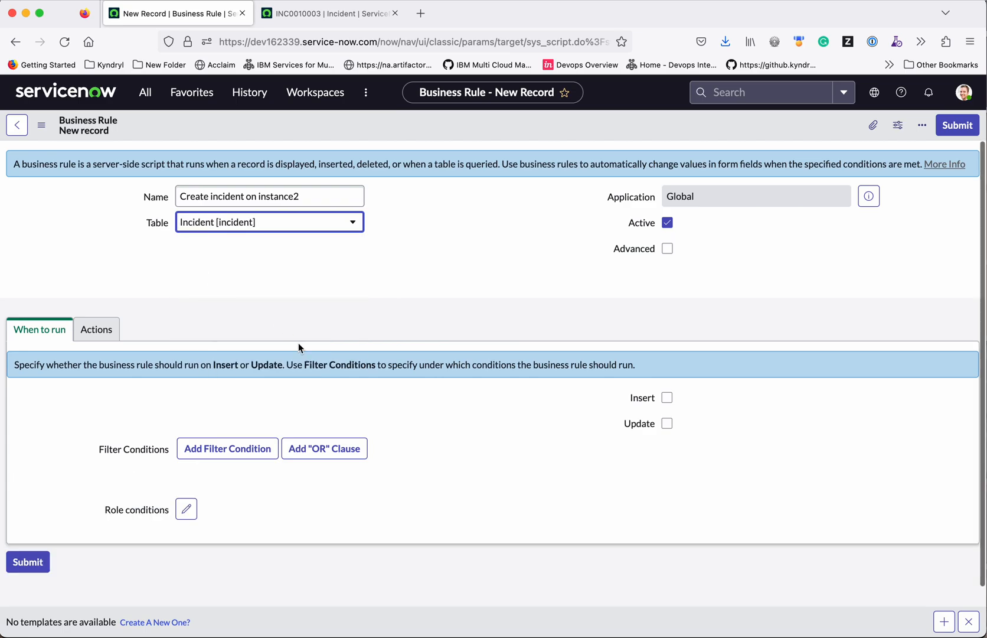
click(227, 448)
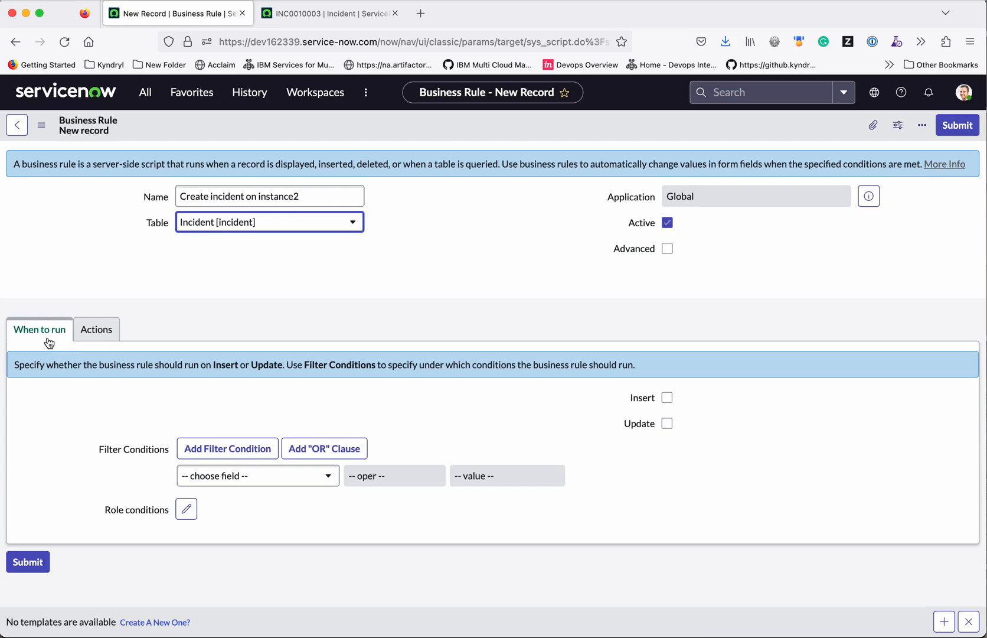
mouse_move(284, 412)
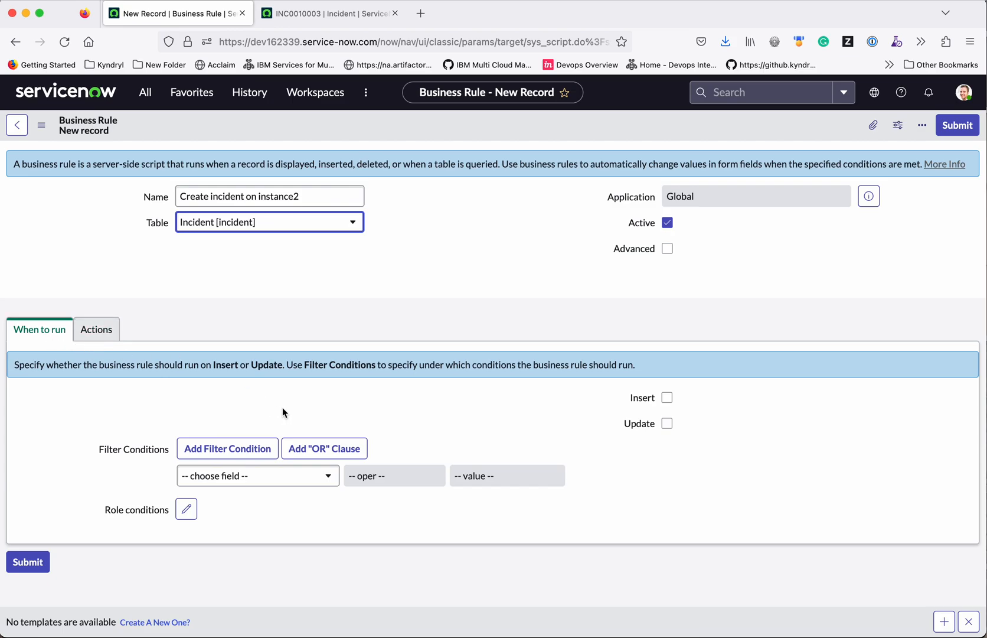
click(666, 397)
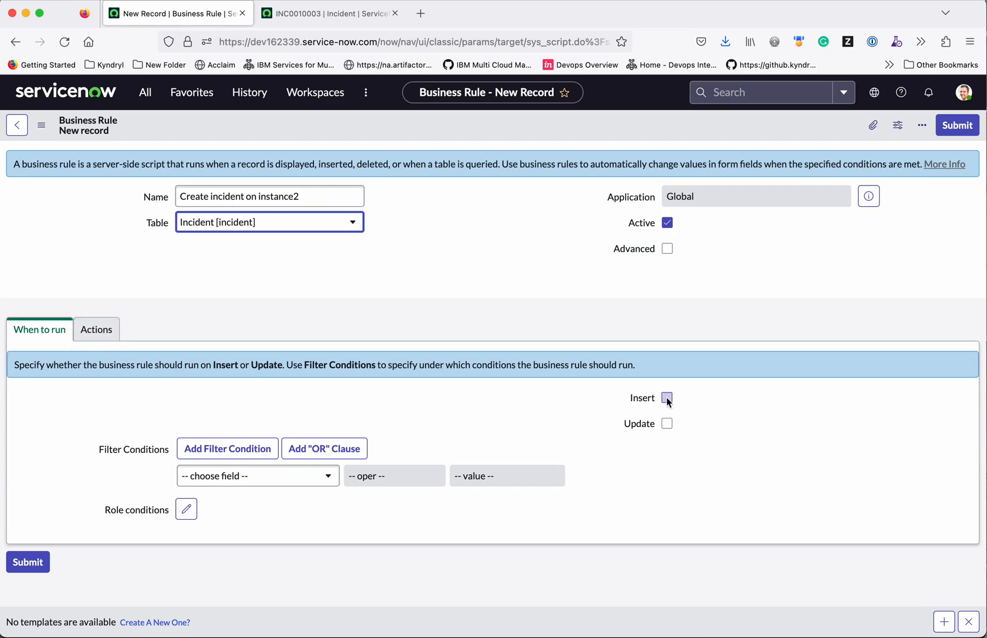
Make the rule advanced, running after the record is inserted.
click(666, 397)
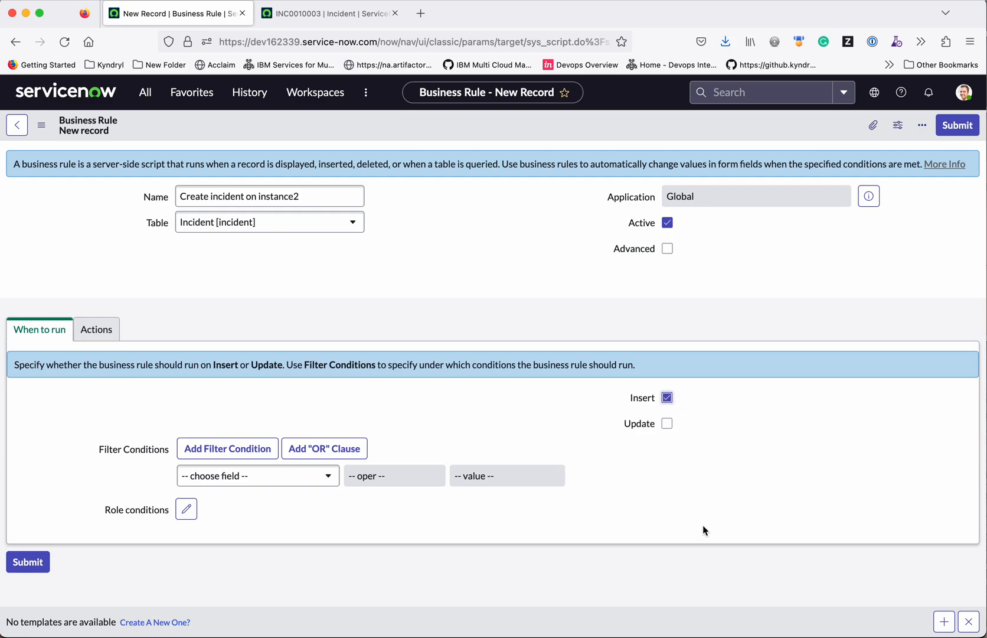
mouse_move(718, 297)
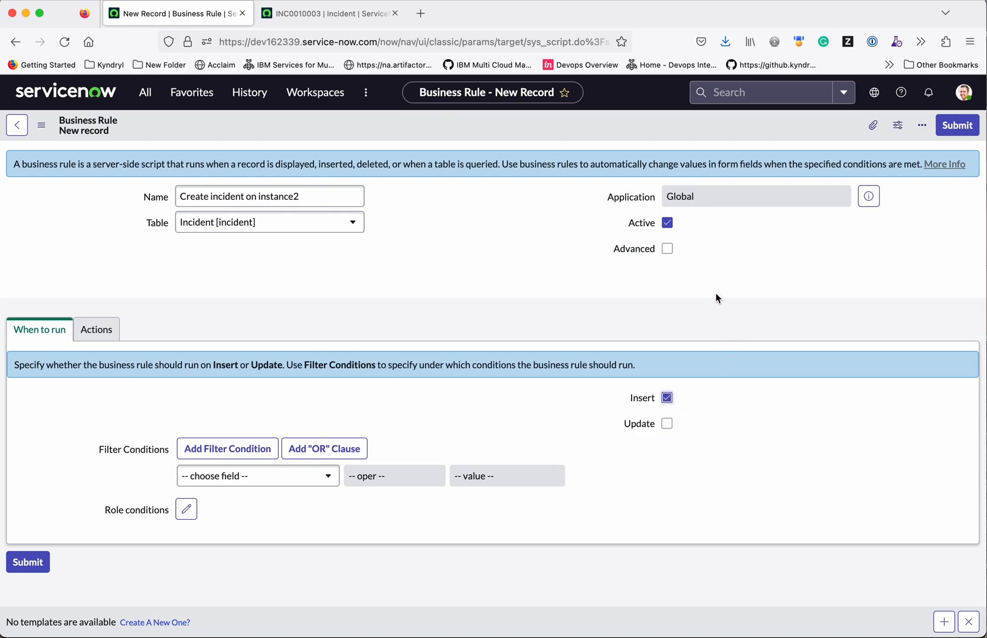
click(667, 248)
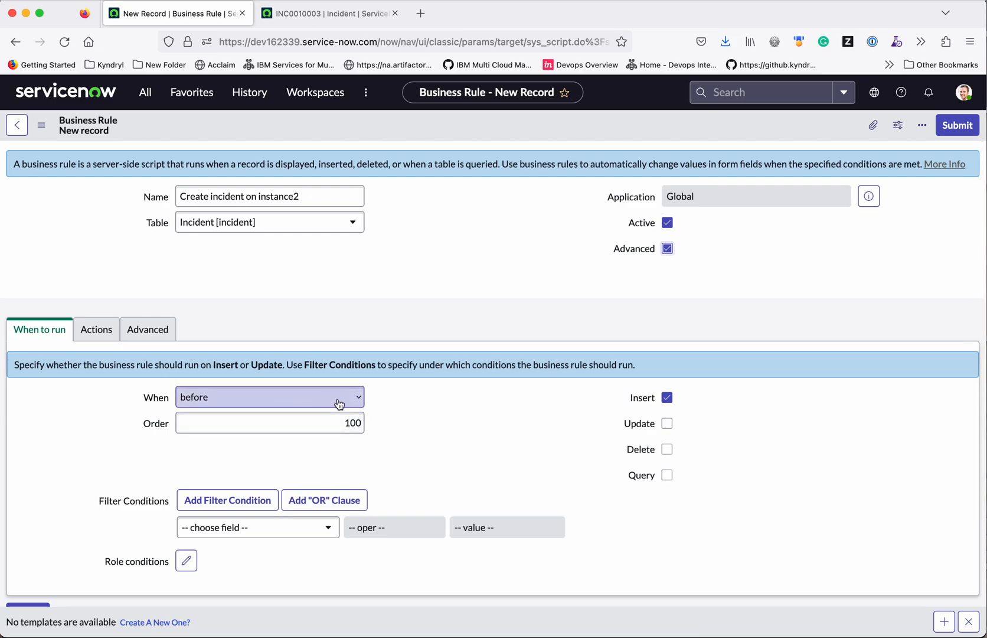
click(270, 396)
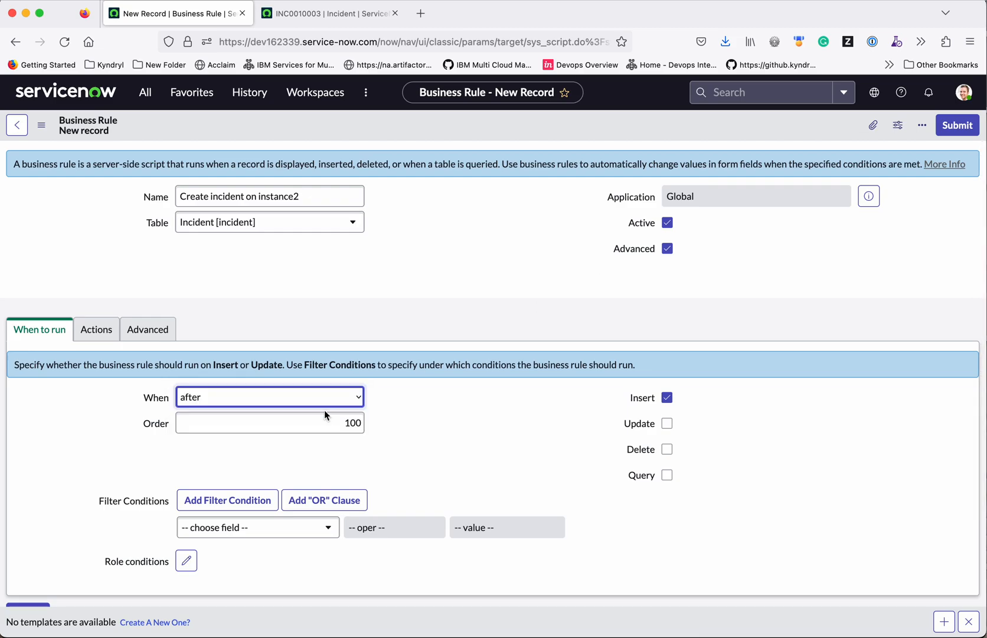
scroll(down, 3)
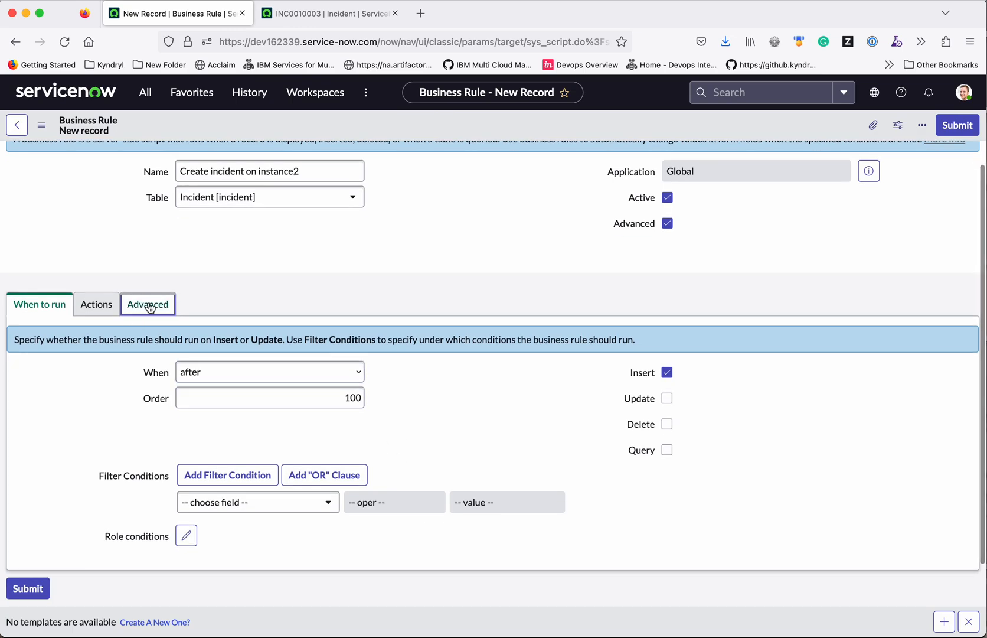
Show the Advanced section and place the cursor in the rule's Script editor.
click(146, 304)
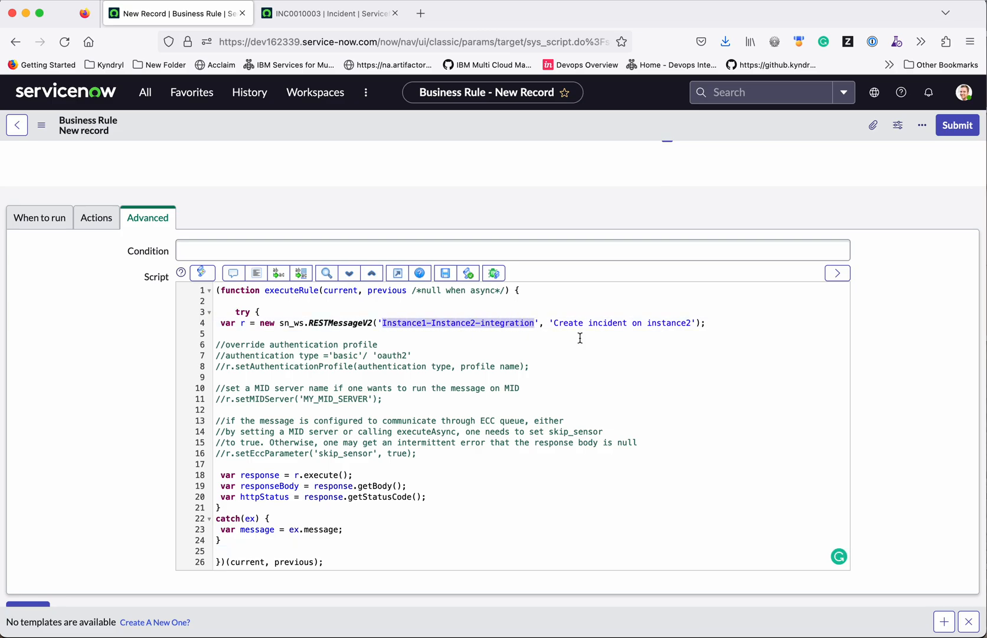
click(384, 345)
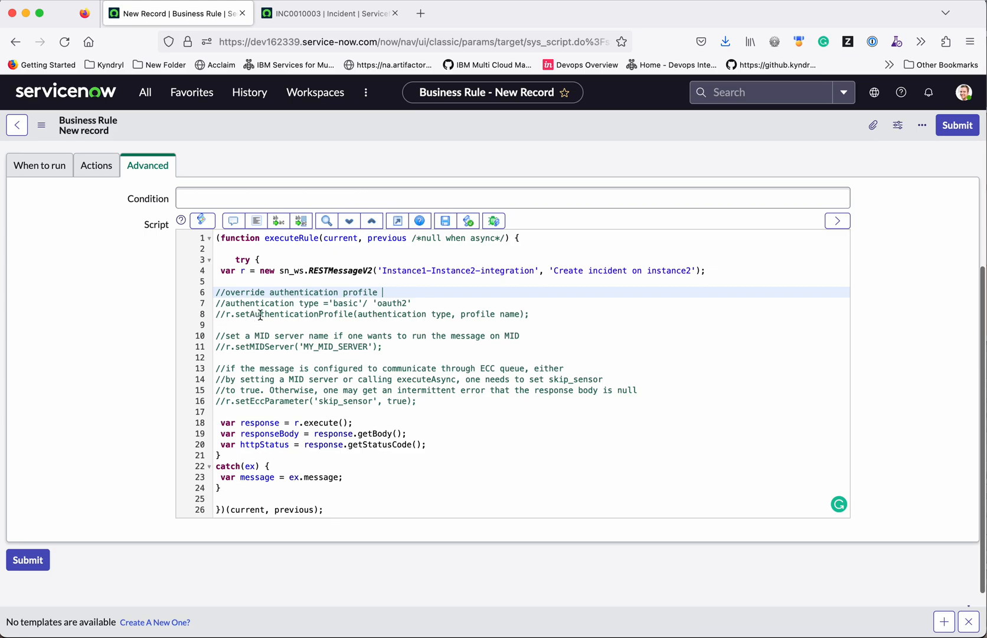
mouse_move(257, 346)
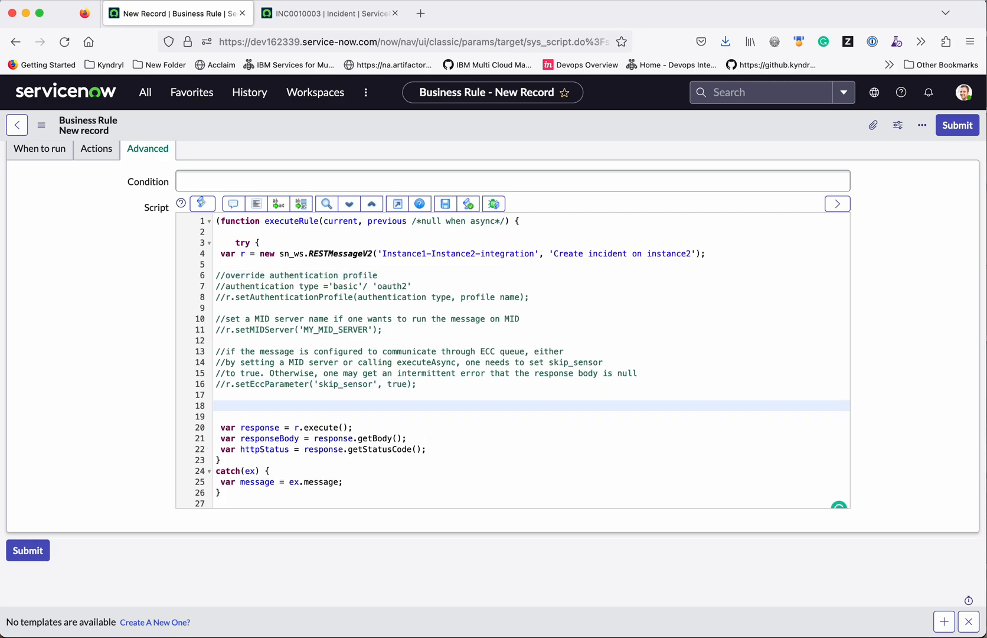
Define var body with caller_id set to current.getDisplayValue("caller_id").
text(var)
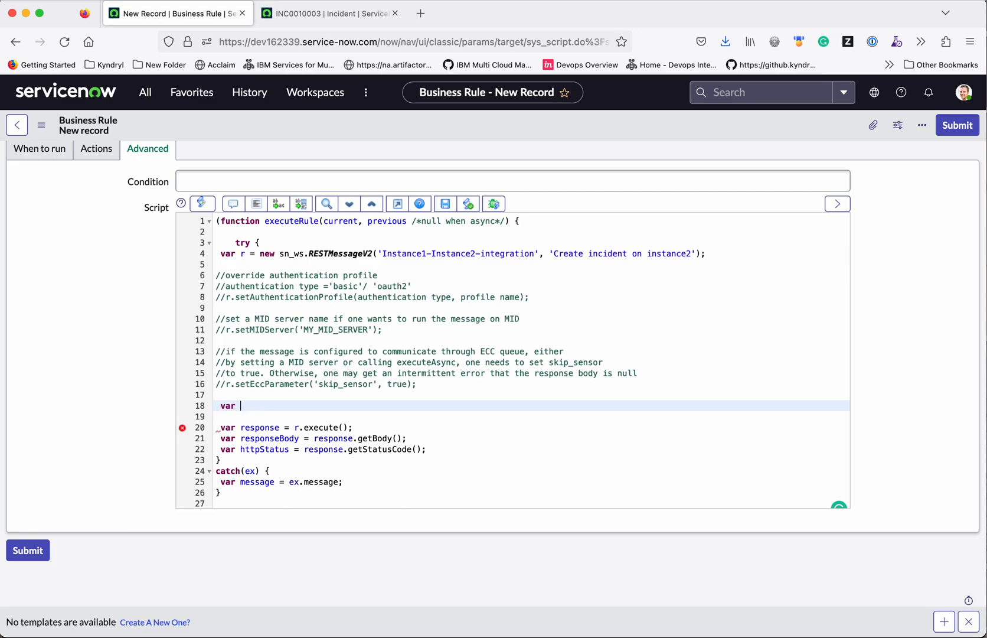
text(body =)
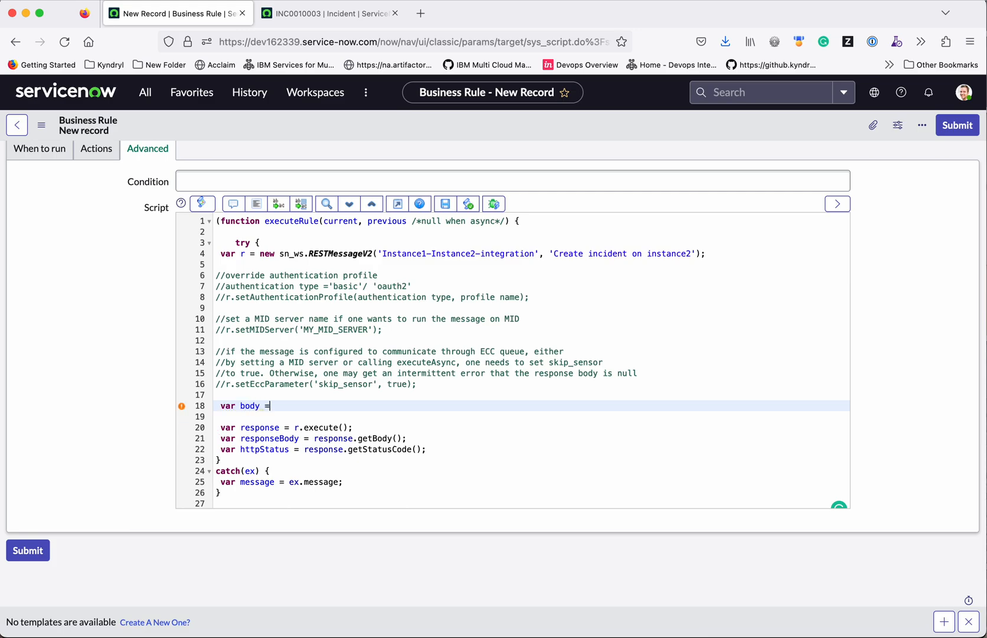
text({)
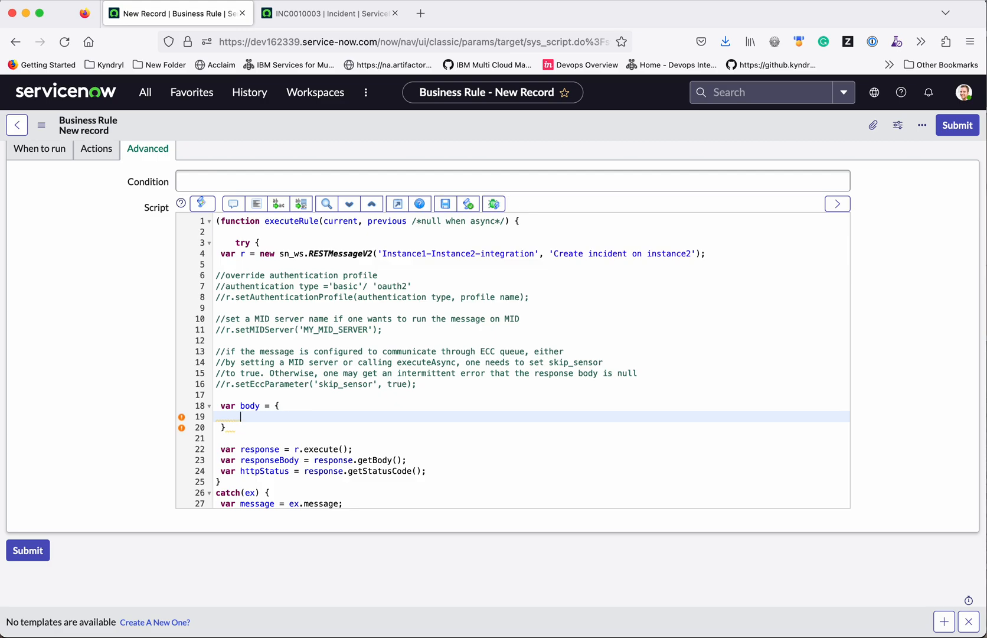
text("")
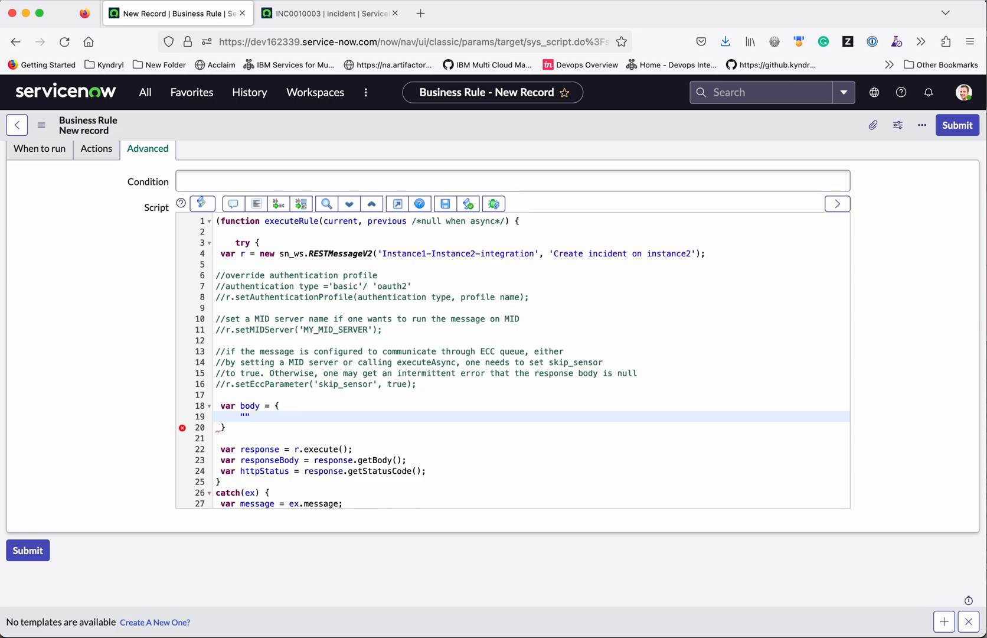
text(caller)
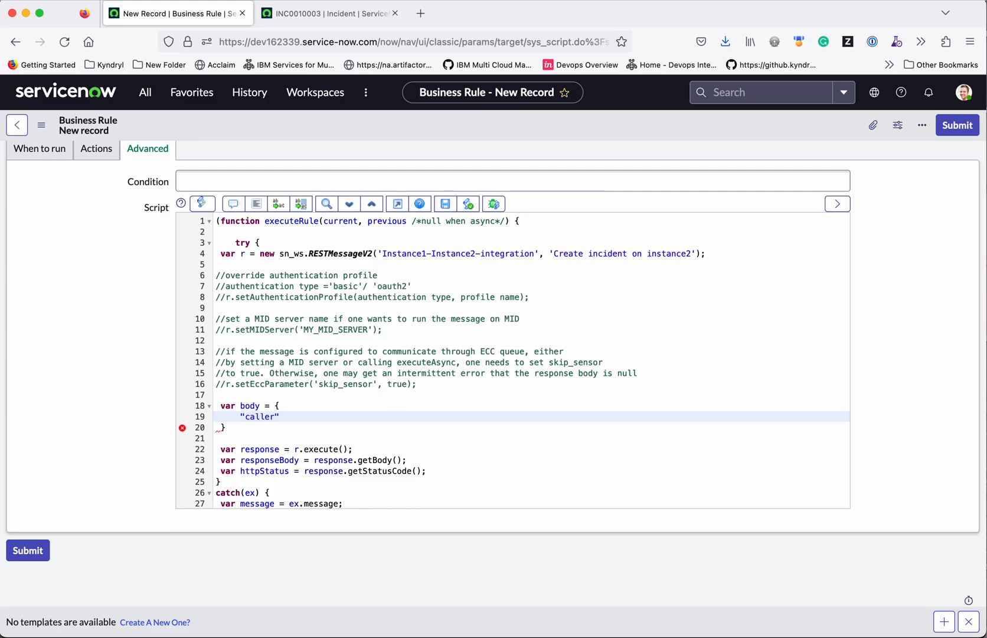
text(_id)
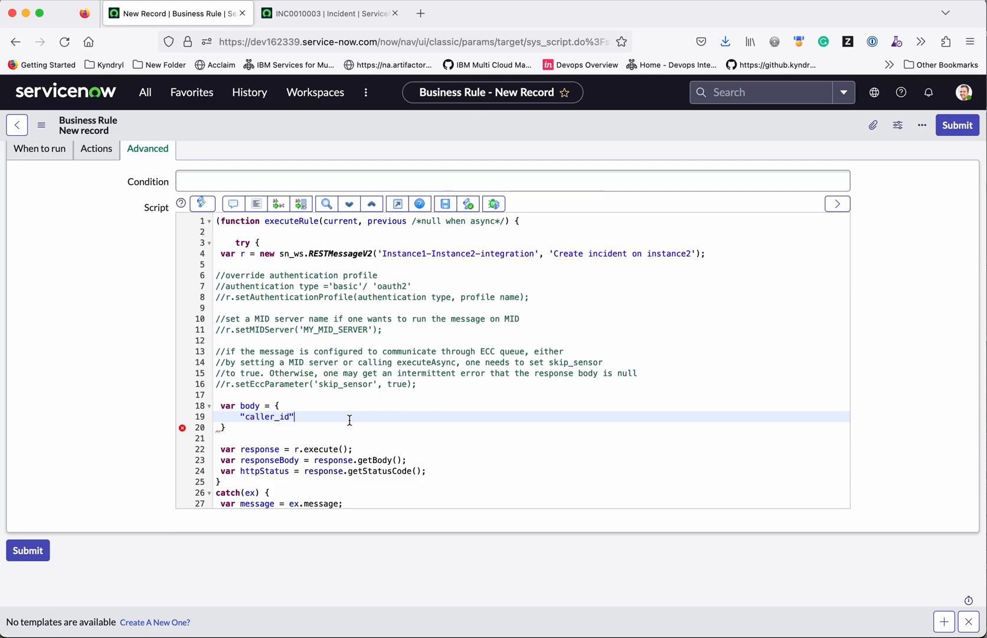
text(:)
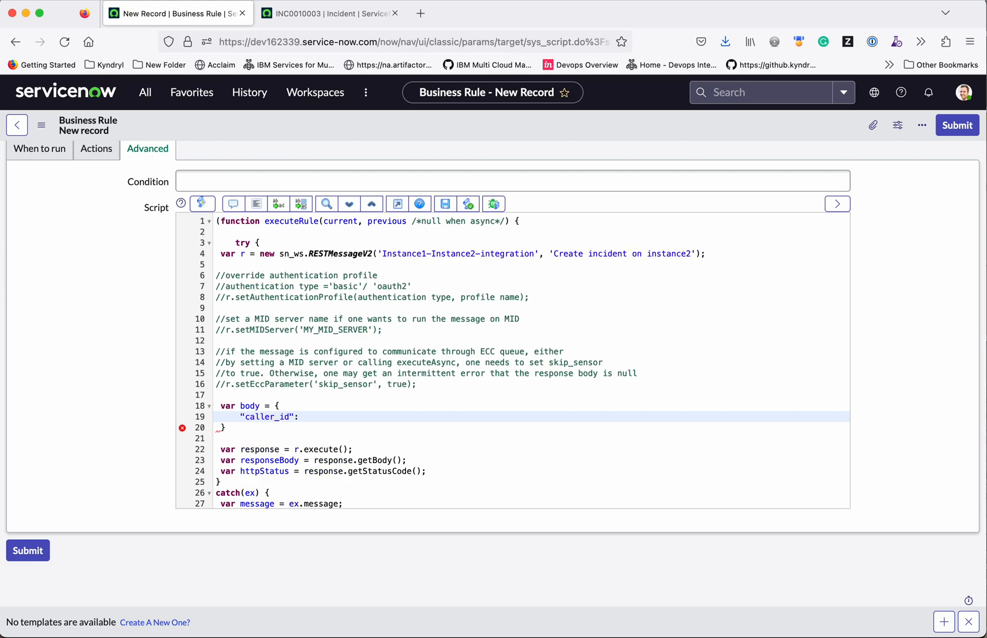
text(cu)
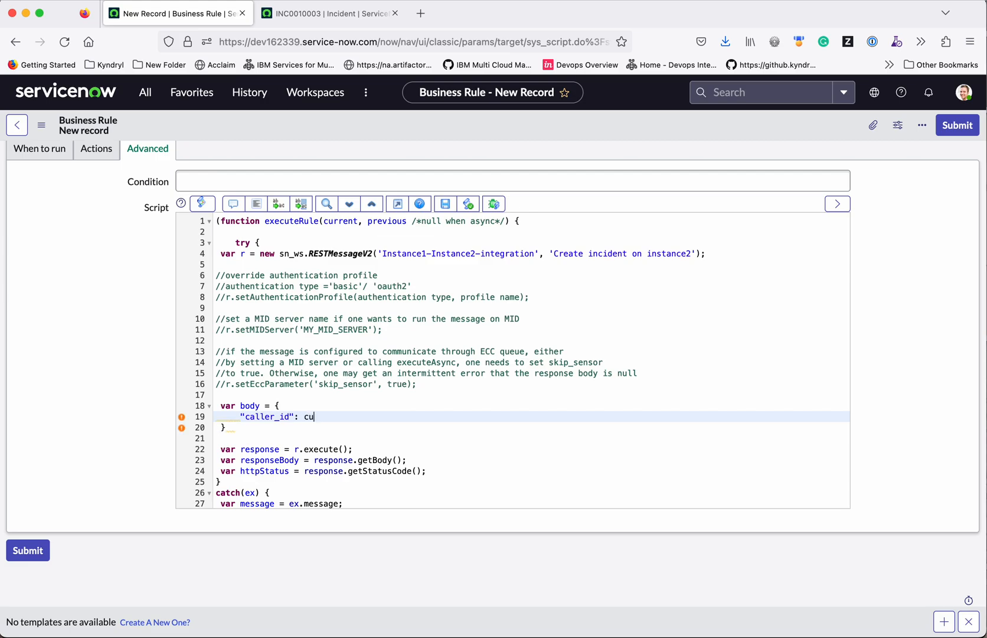
text(rre)
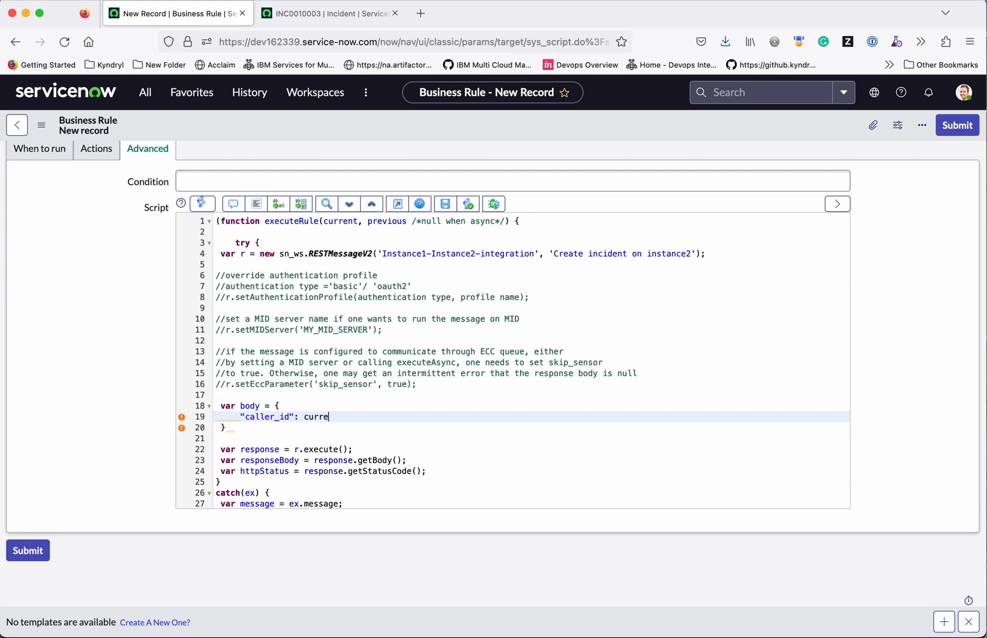
text(nt)
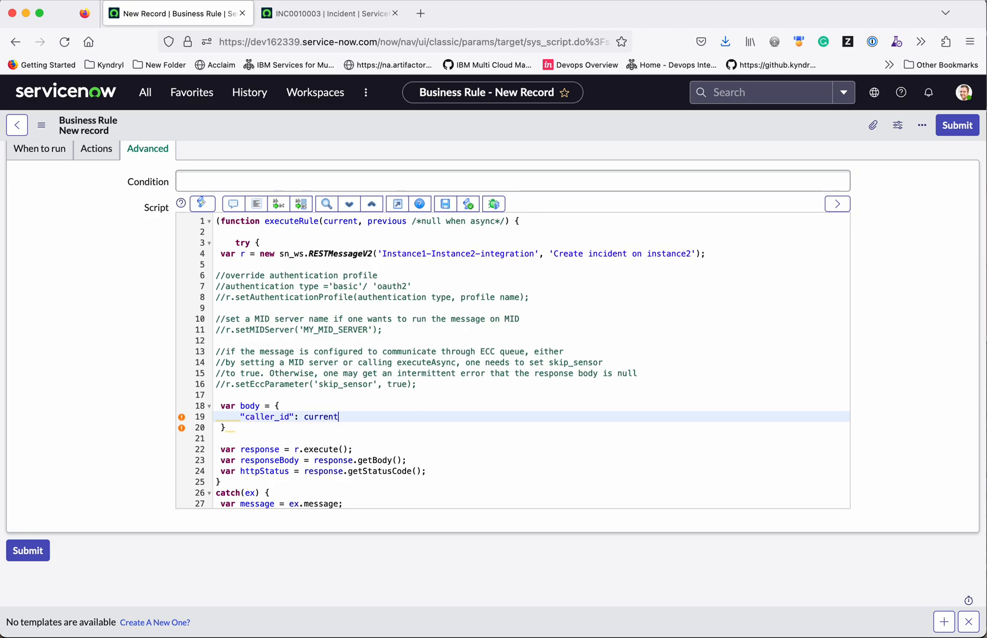
text(.)
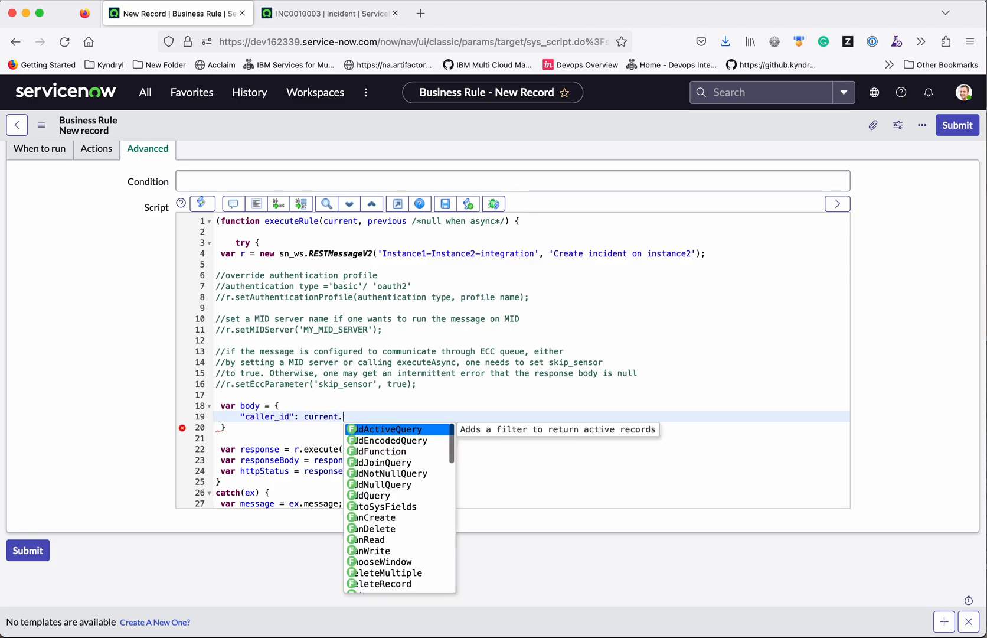
text(getdi)
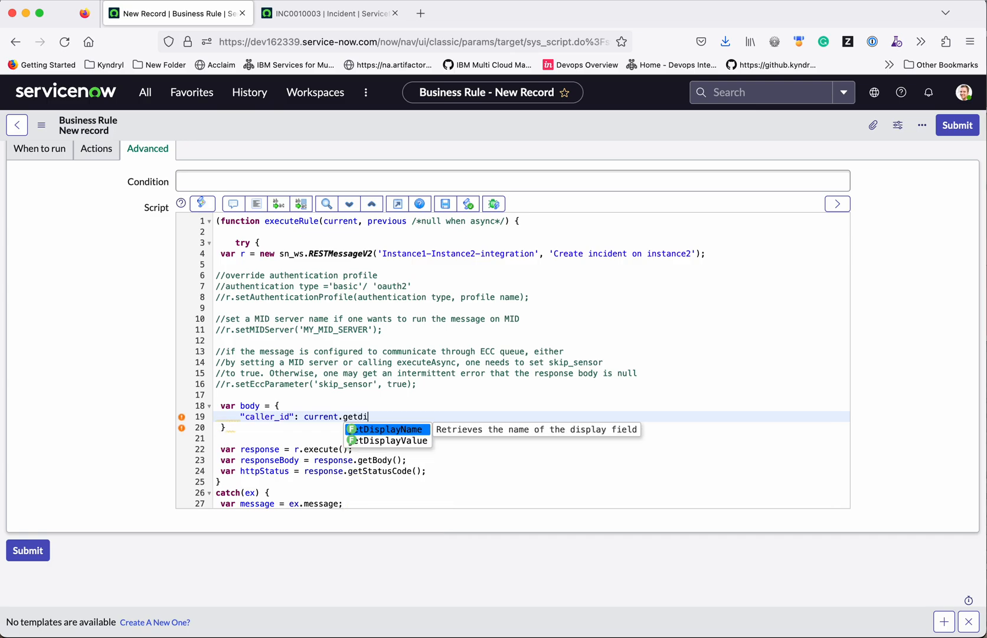
click(393, 440)
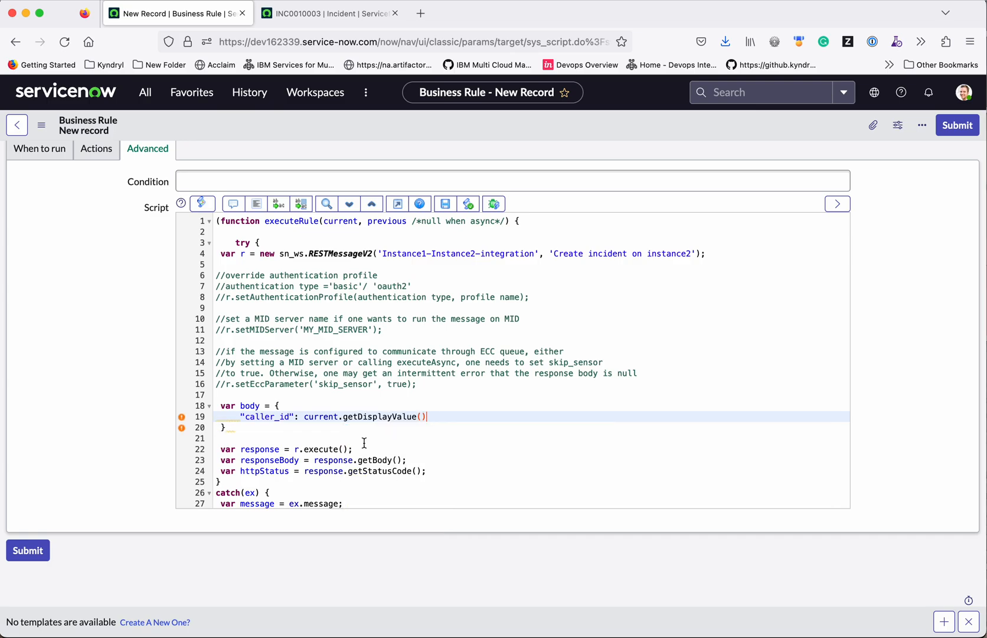
text("")
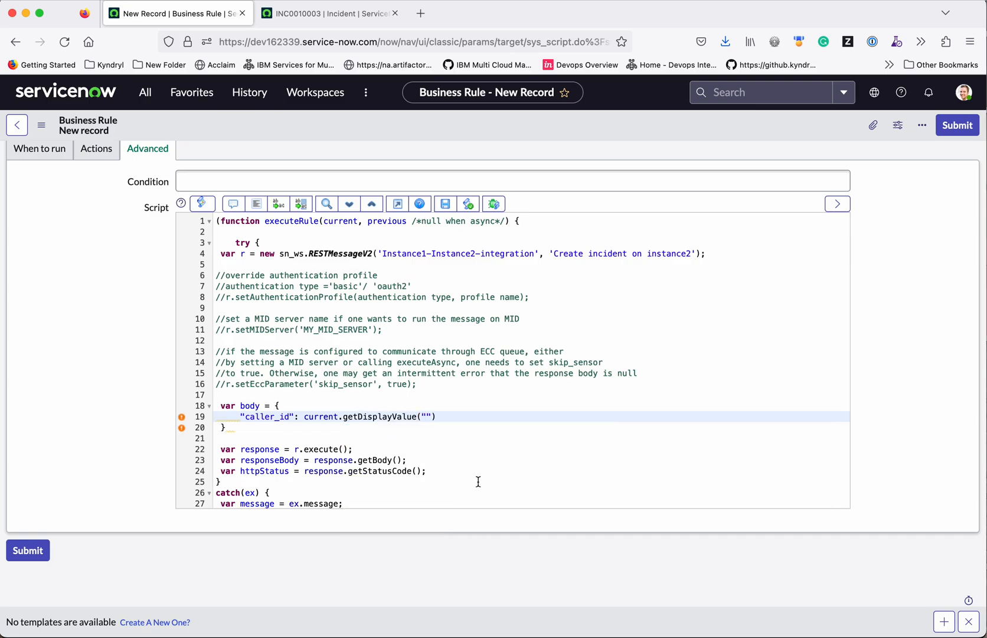
text(ca)
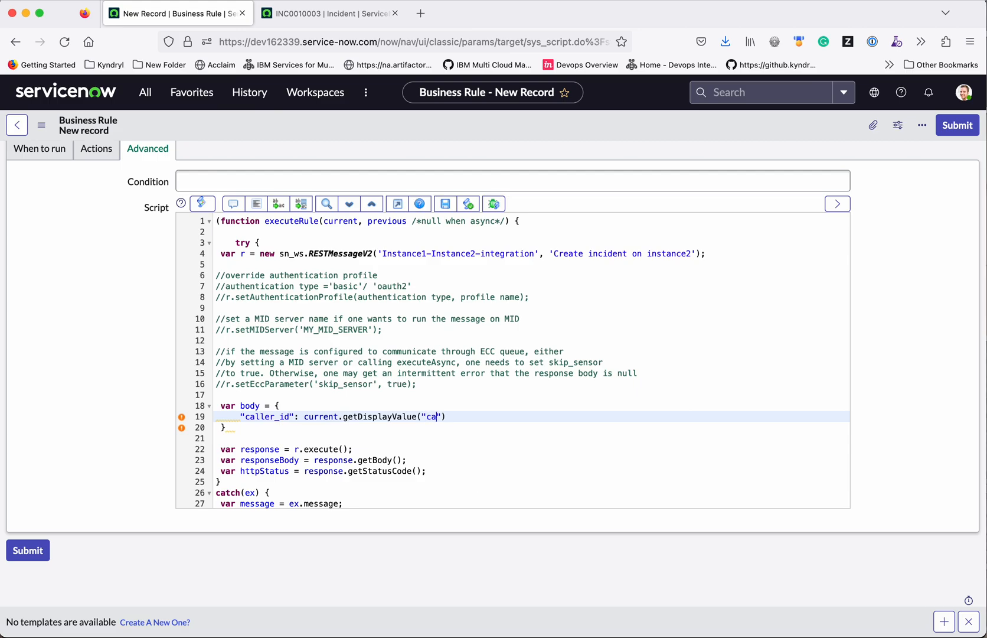
text(ller_id)
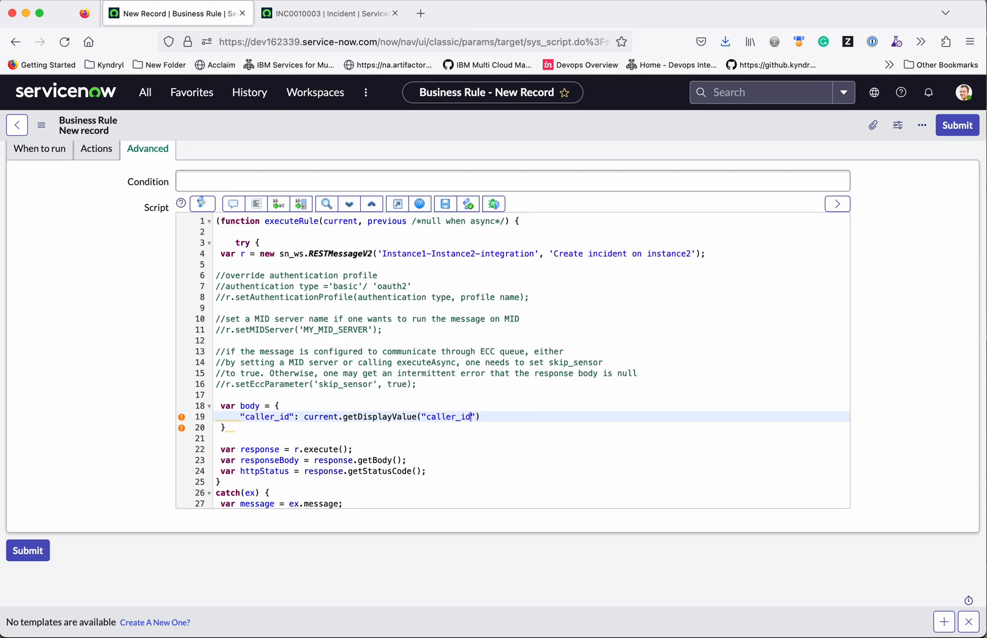
Add short_description set to current.getDisplayValue("short_description") and close the body object.
text(,)
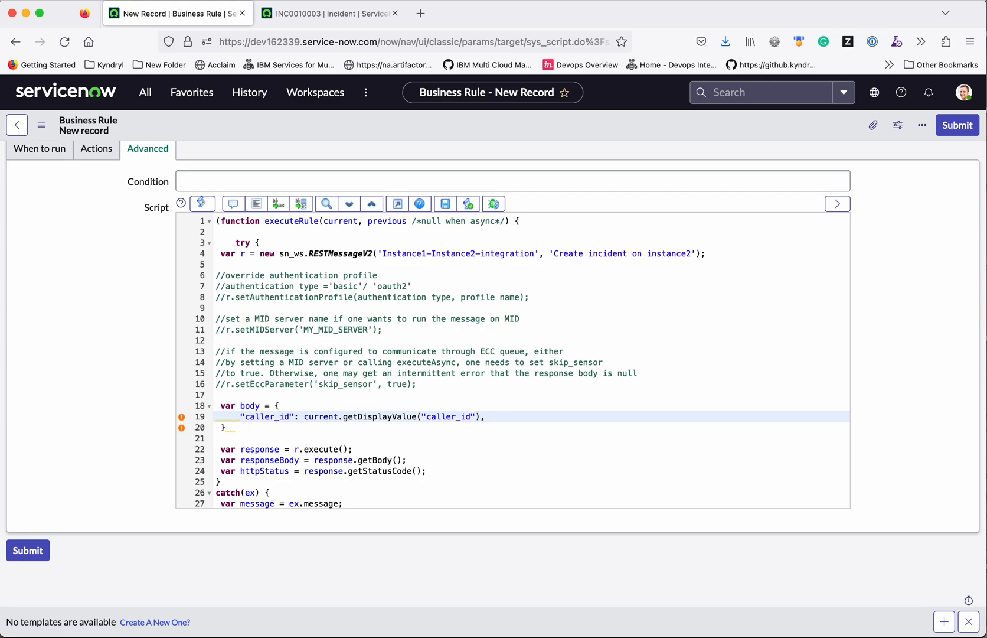
text("s")
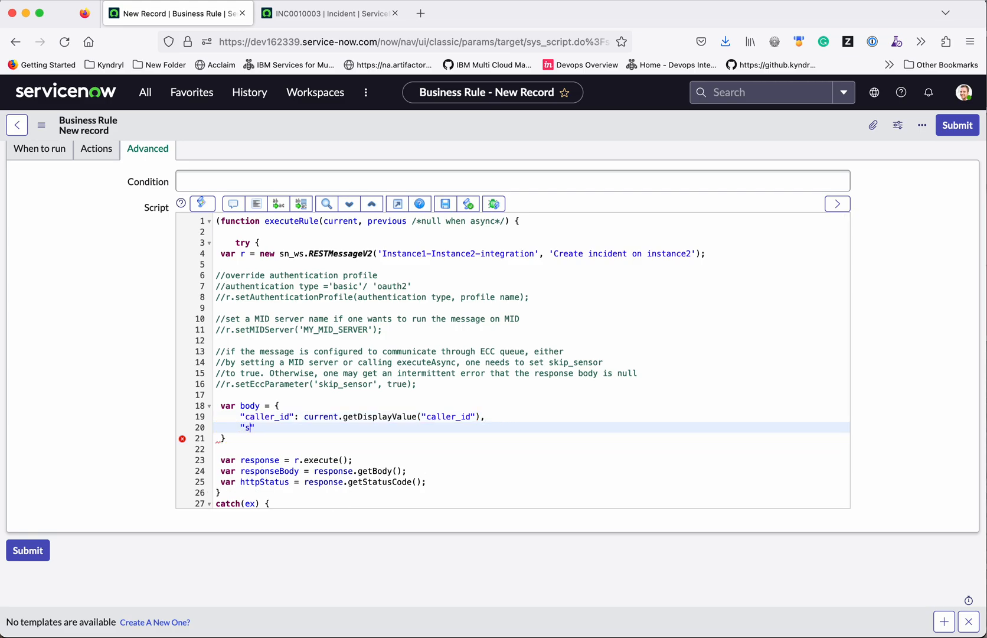
text(hort_)
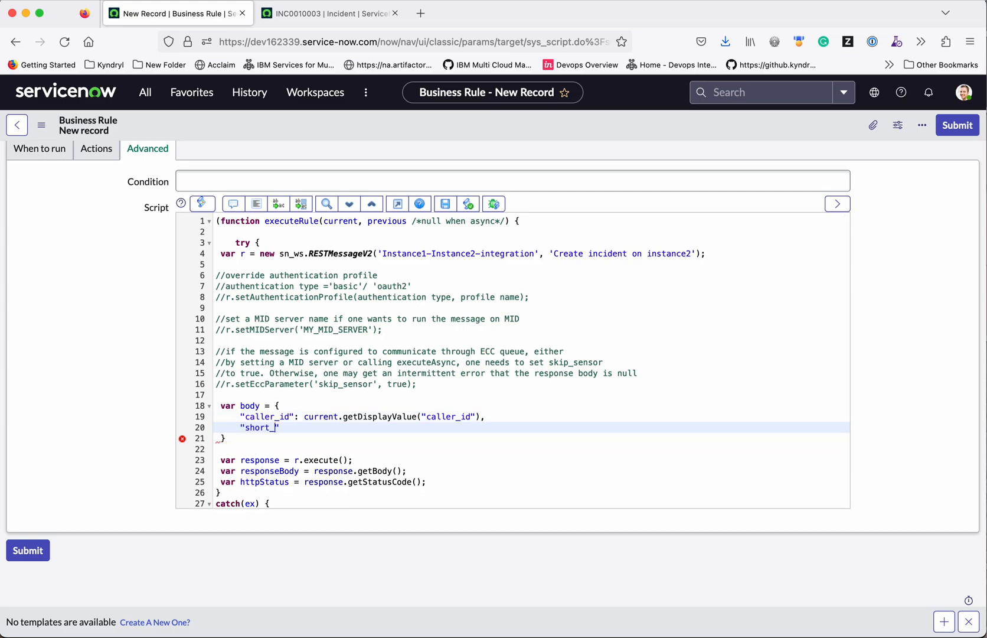
text(descript)
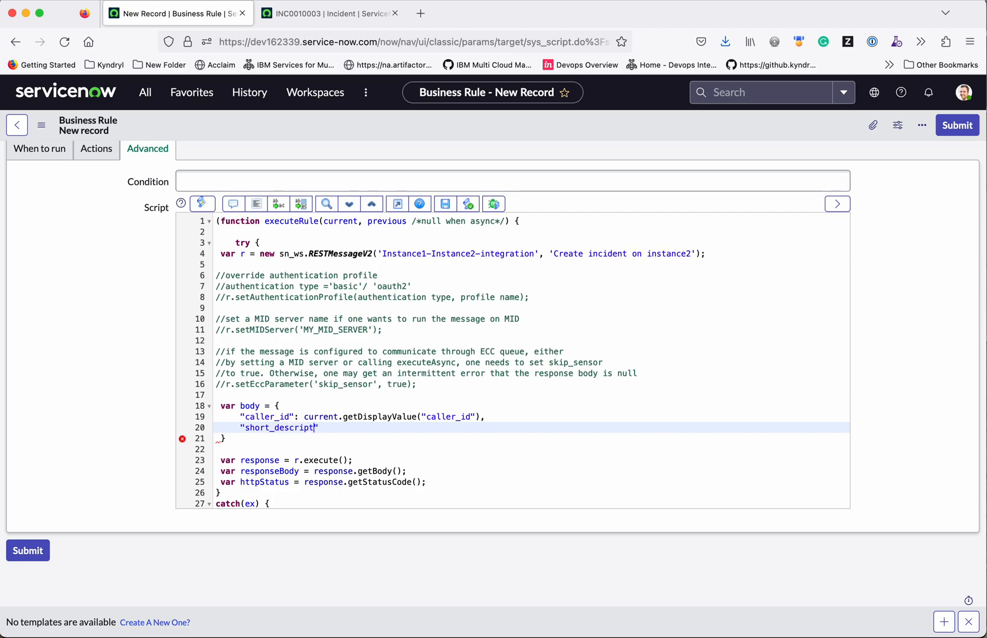
text(ion")
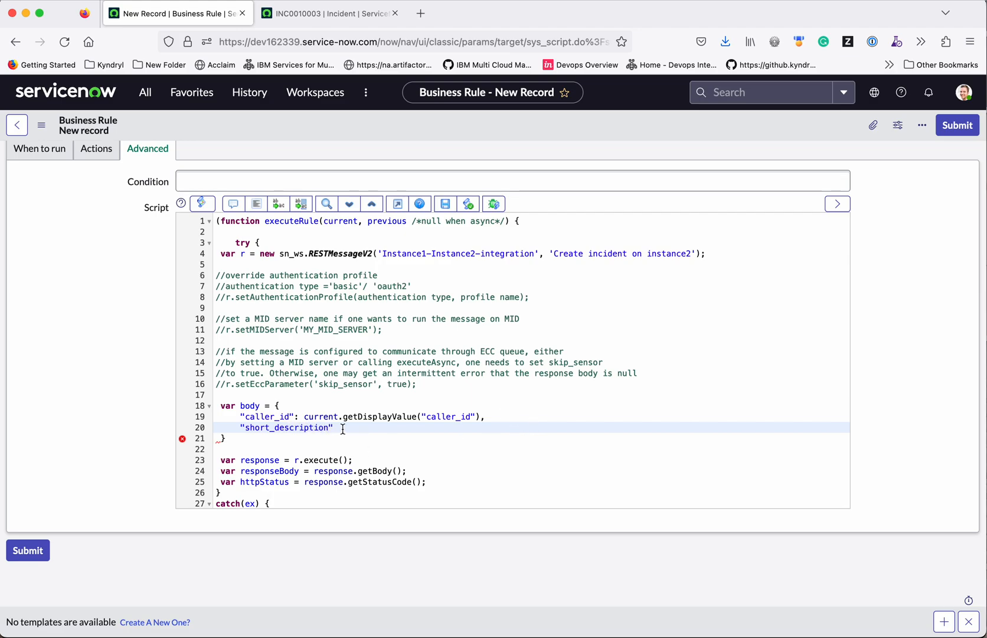
text(: c)
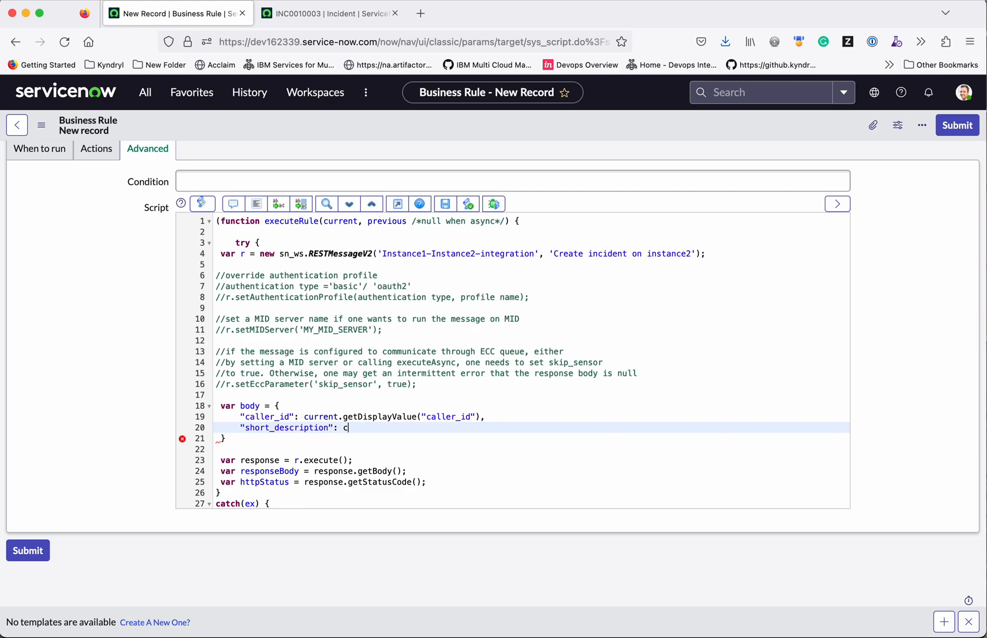
text(urrent.)
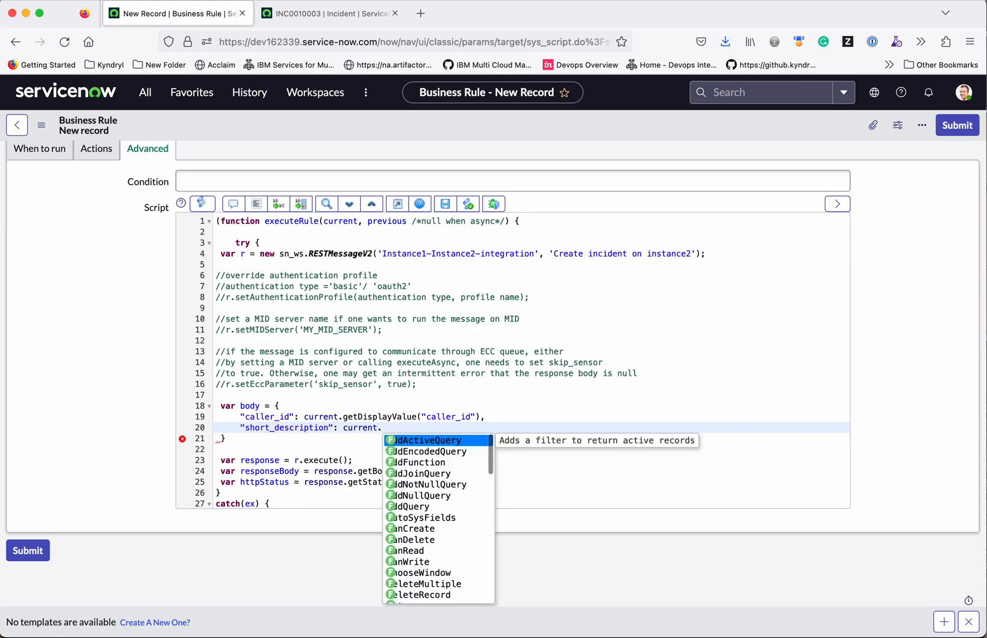
text(getDisplayValue()
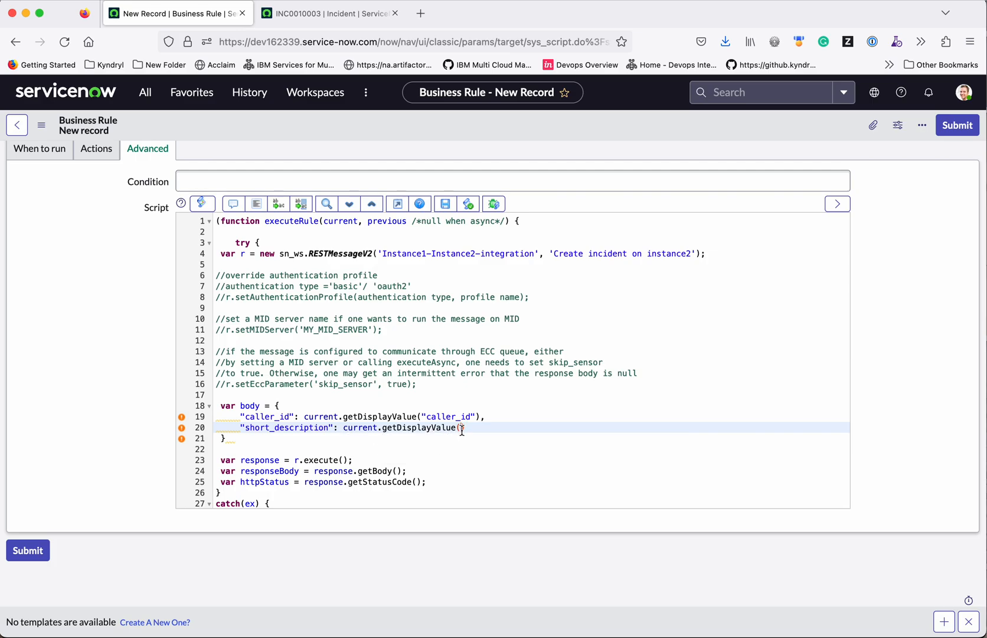
text(""))
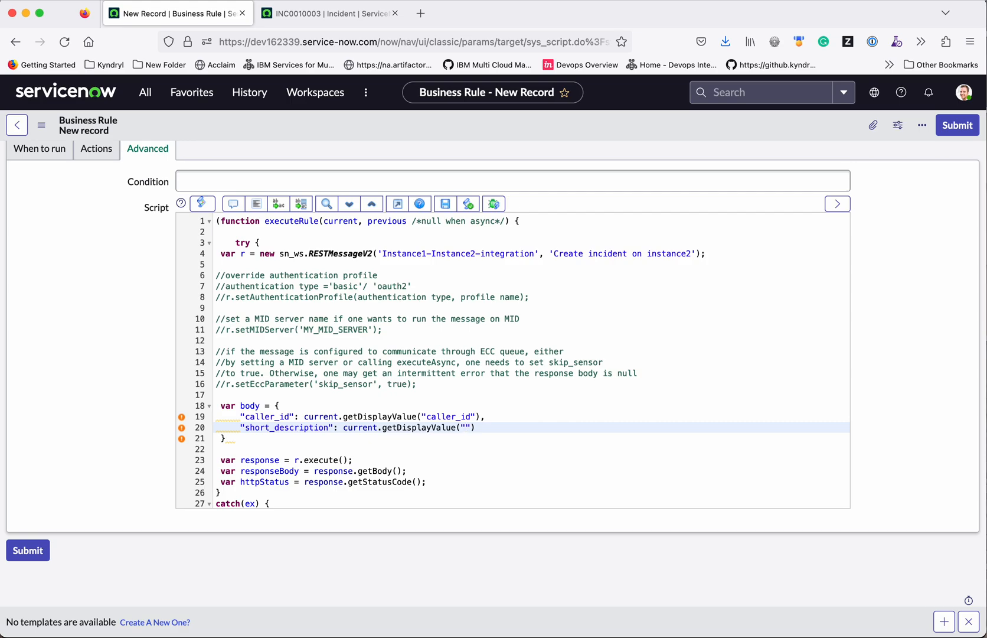
text(short)
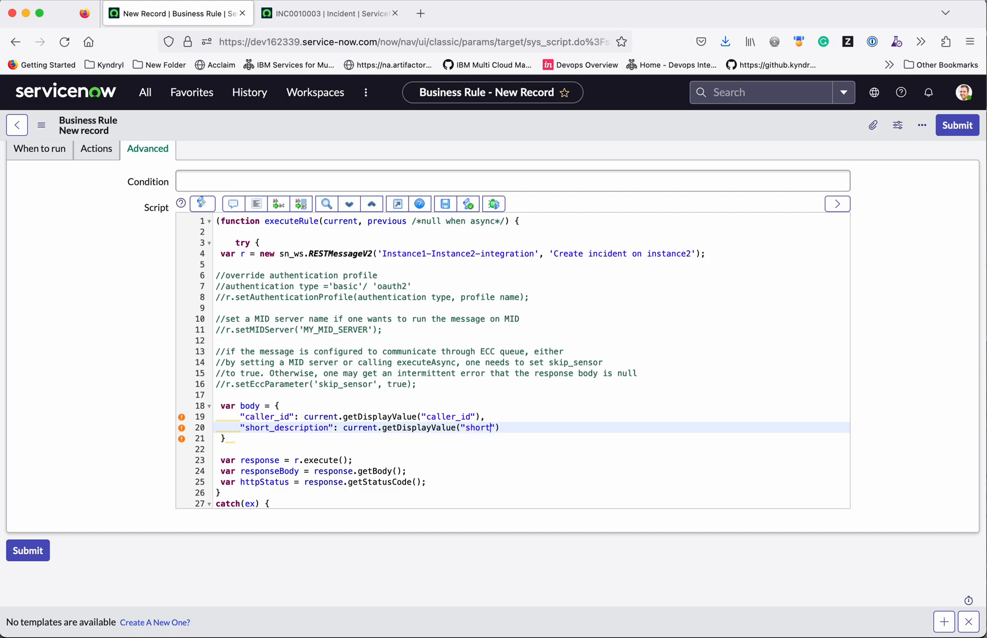
text(_description)
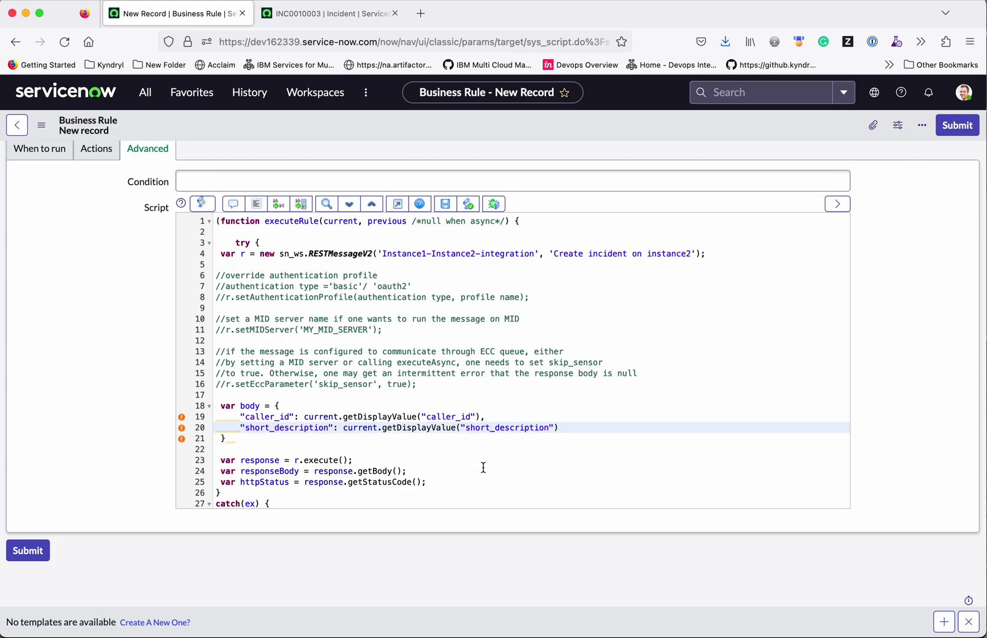
click(227, 438)
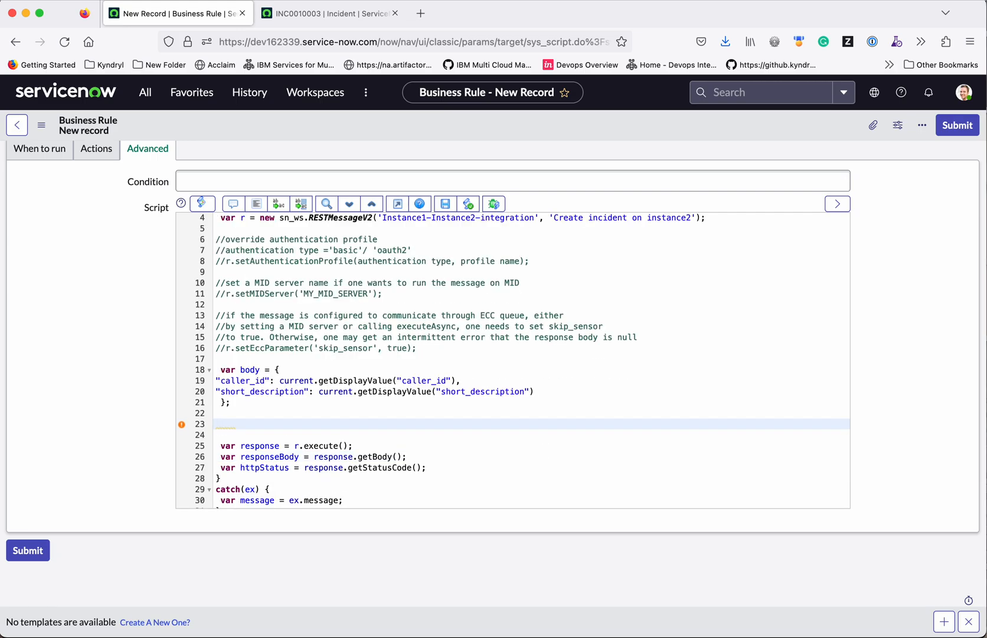
Add r.setRequestBody(JSON.stringify(body)); and submit the business rule.
text(r.set)
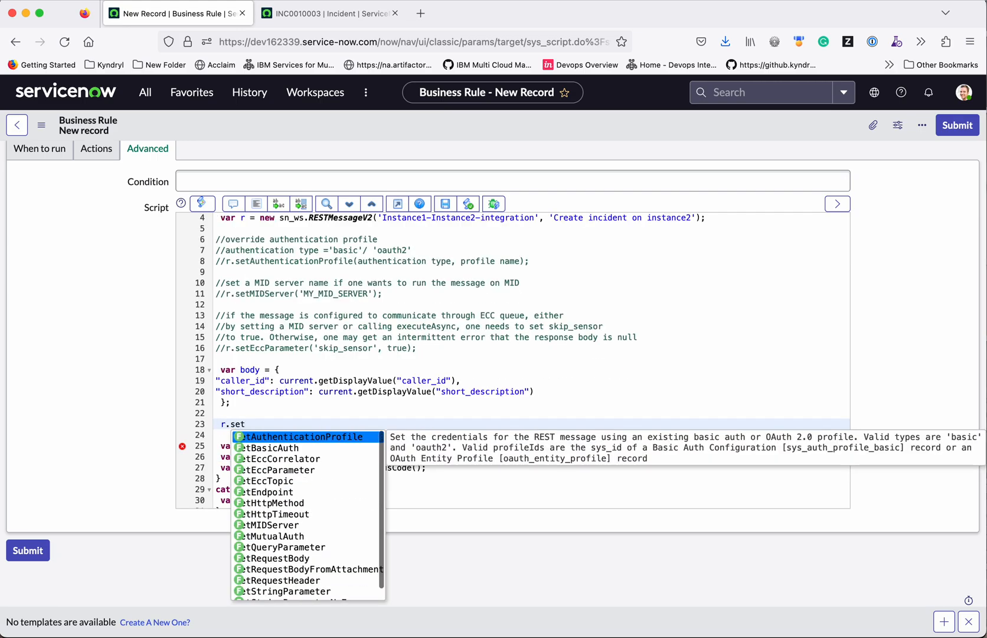
click(276, 557)
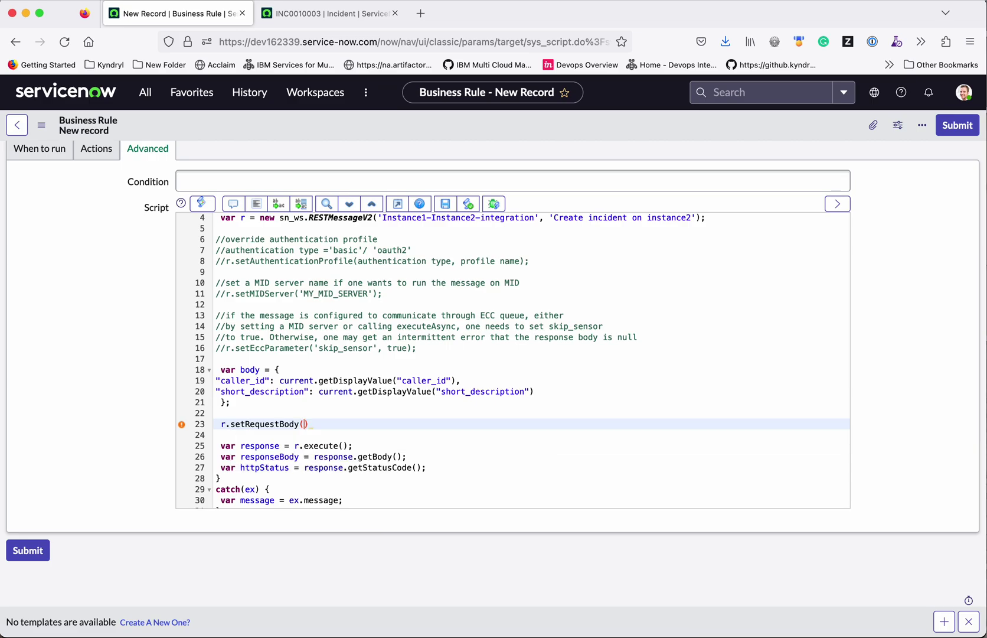
text(JS)
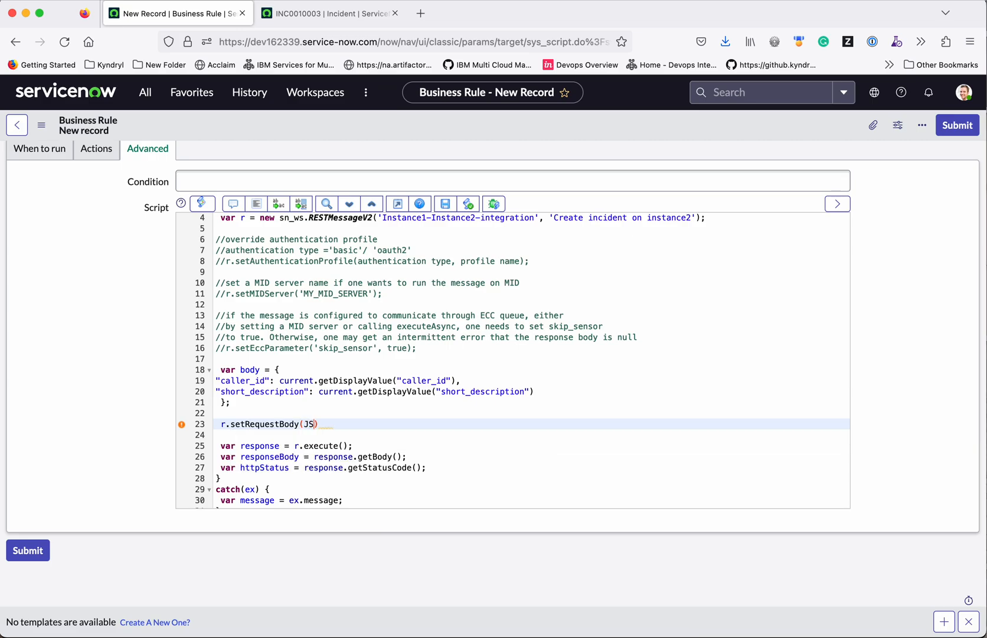
text(ON,str)
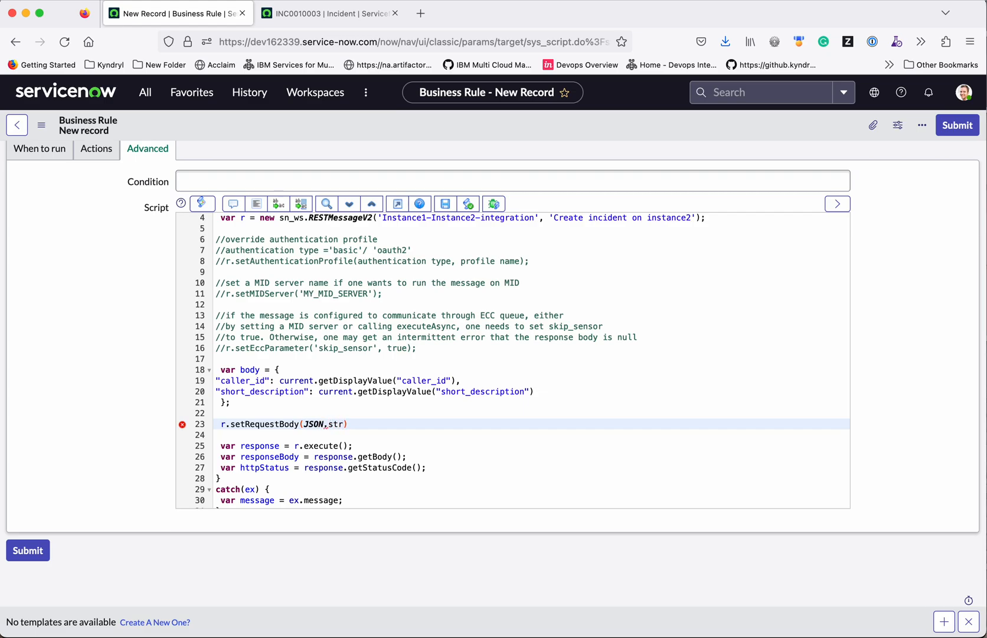
text(.strin)
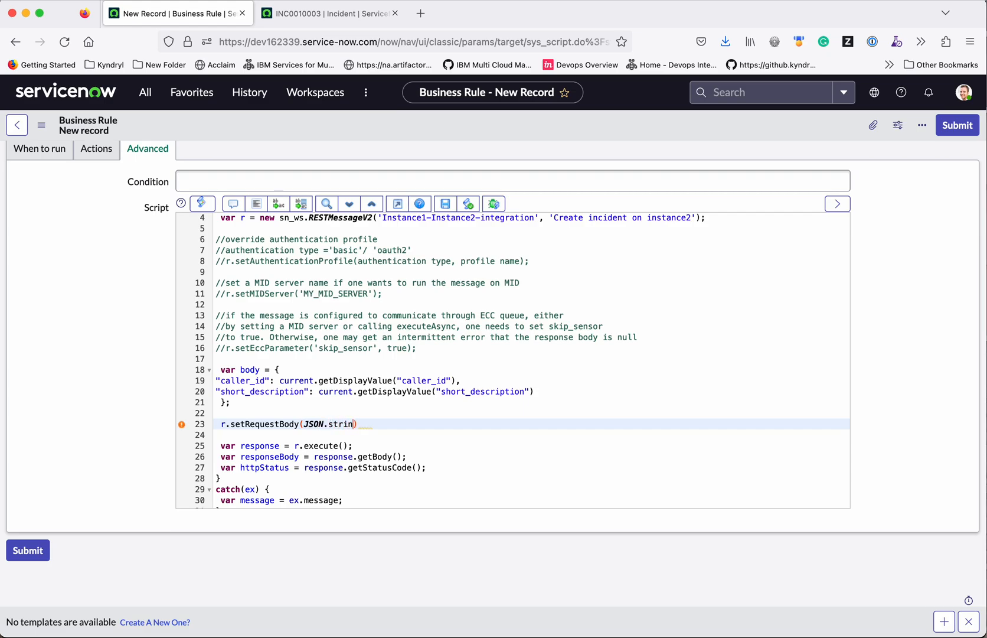
text(gify)
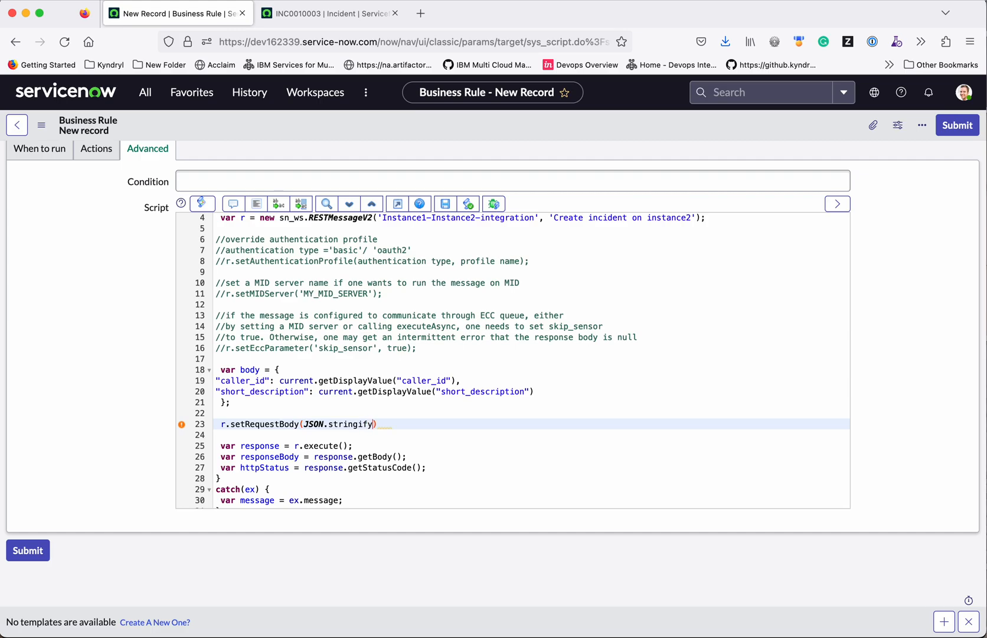
text(())
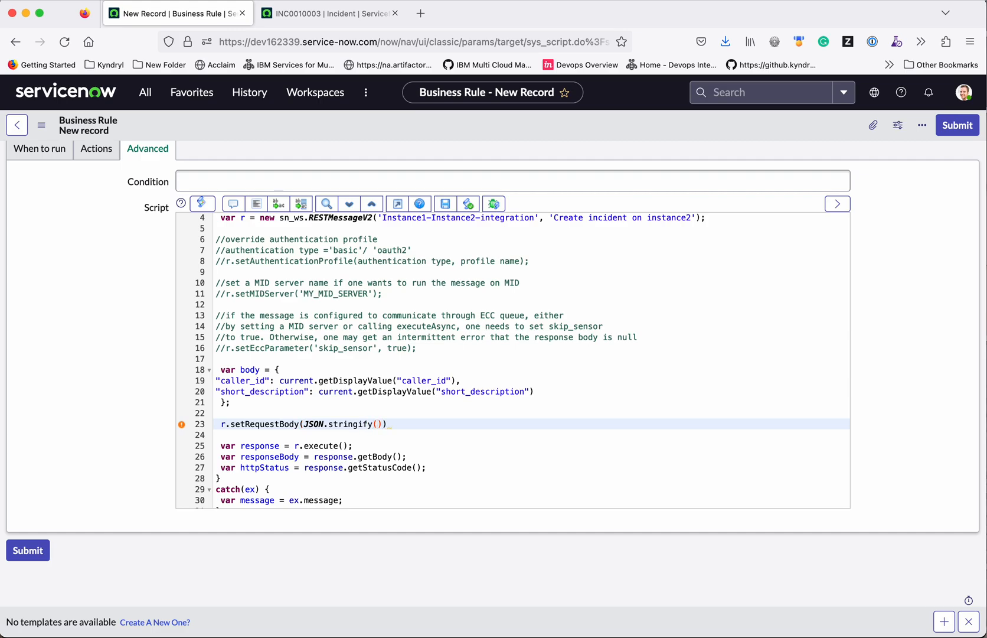
text(bo)
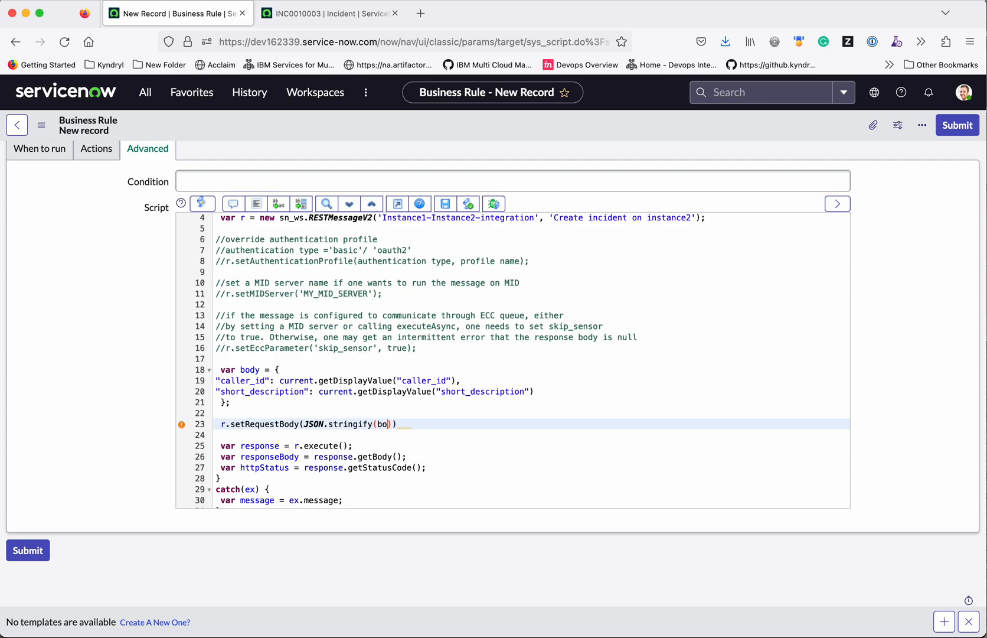
text(dy)
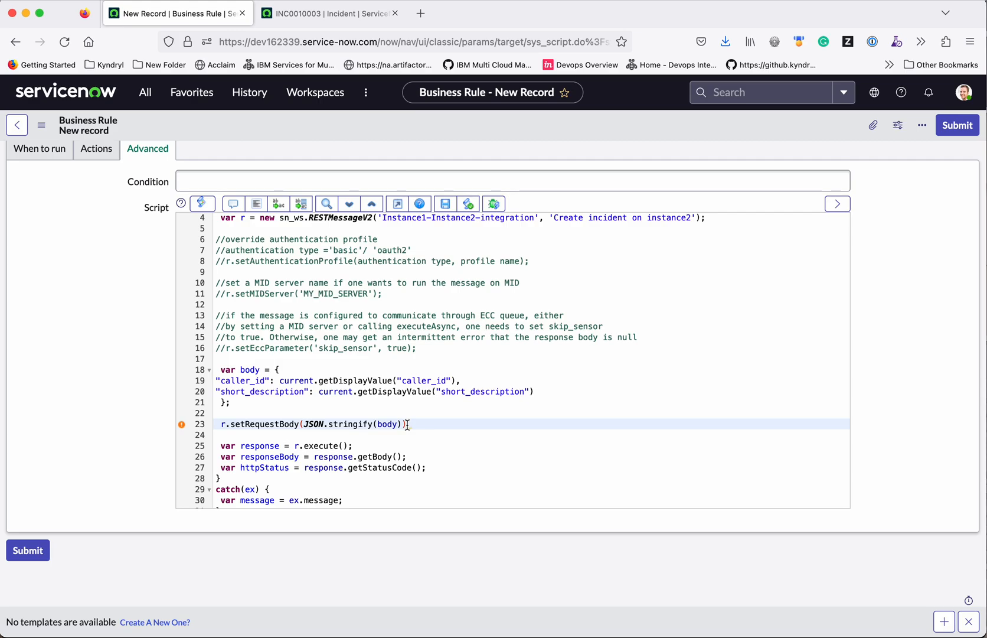
click(512, 486)
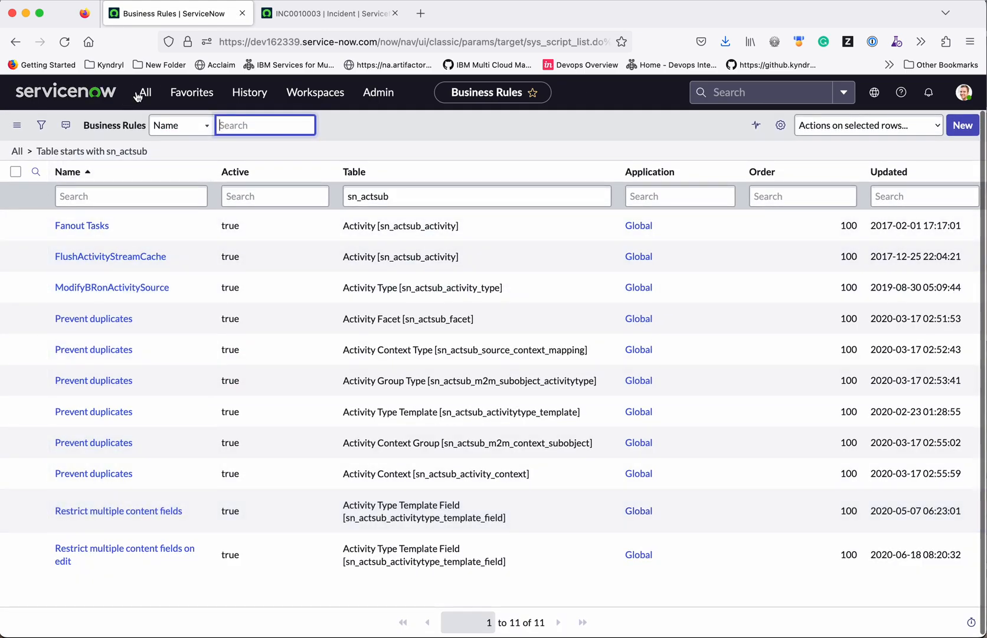
Filter the All menu for incident to reach the Create New incident form.
click(145, 92)
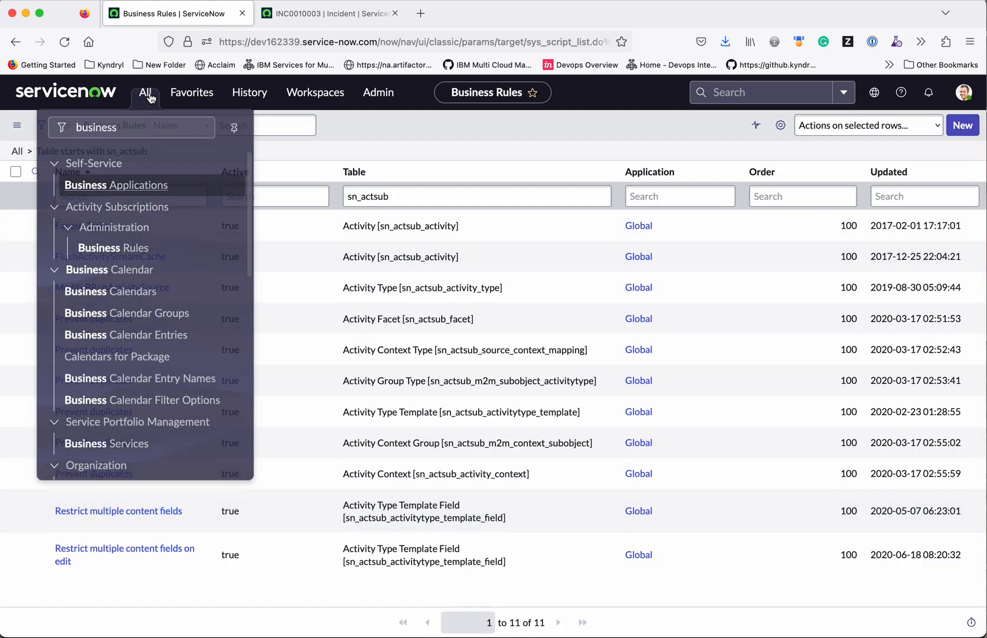
text(inci)
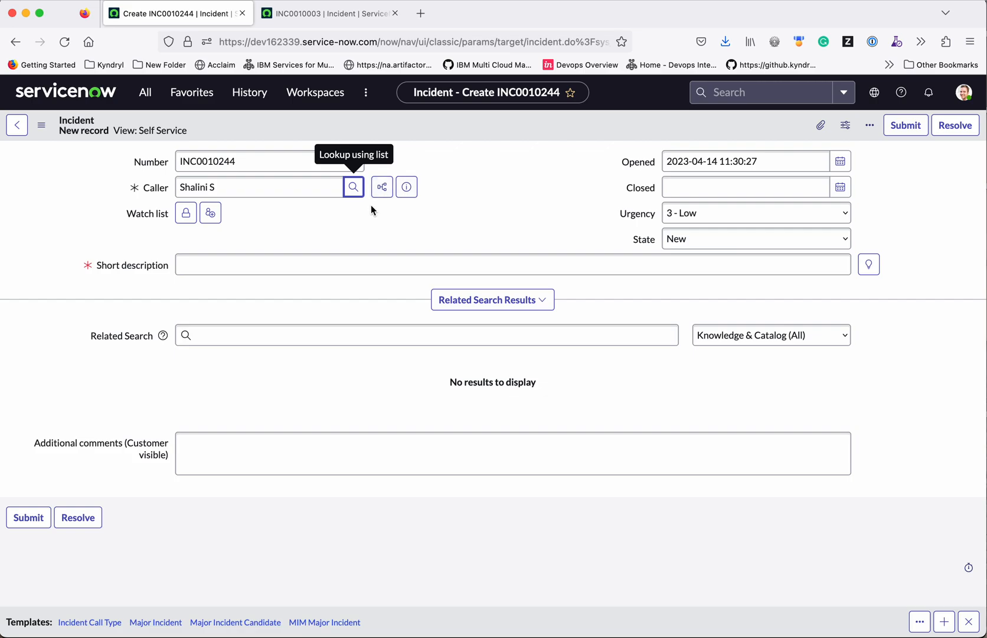
Pick Alissa Mountjoy as caller and enter short description 'email not working' for INC0010244.
click(353, 186)
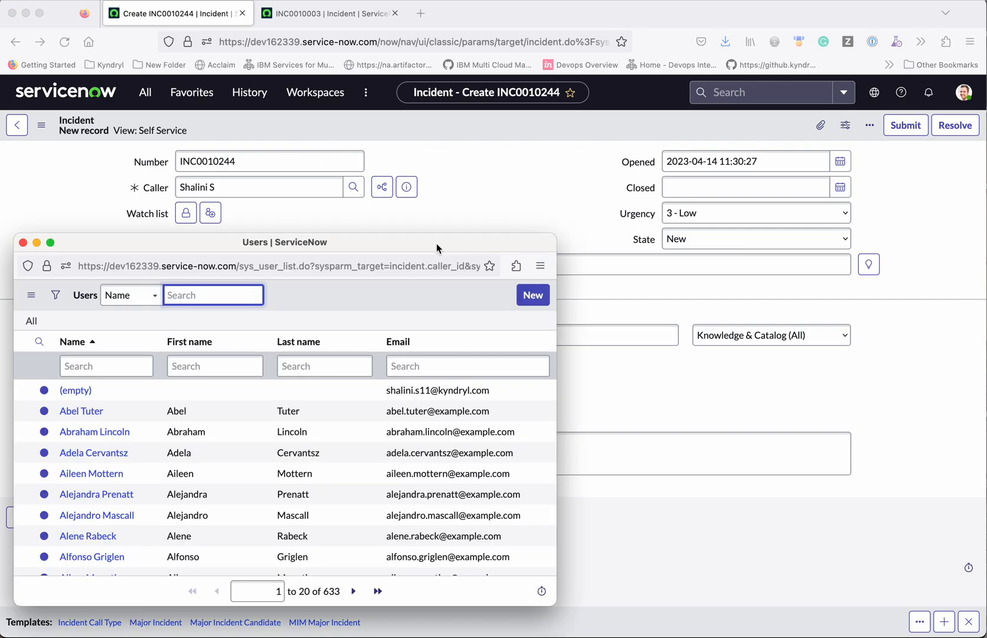
scroll(down, 3)
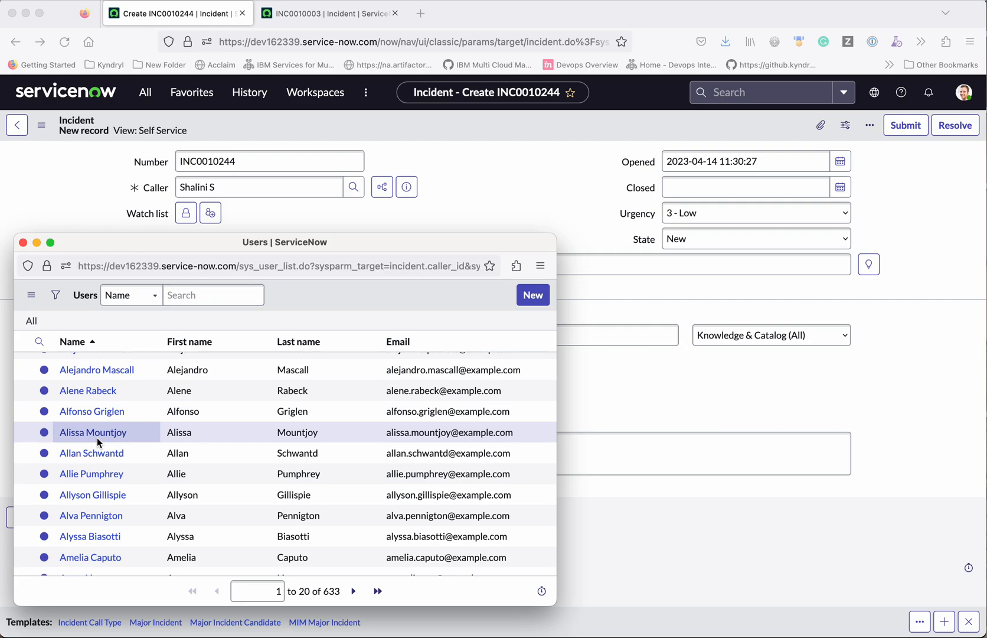
click(92, 432)
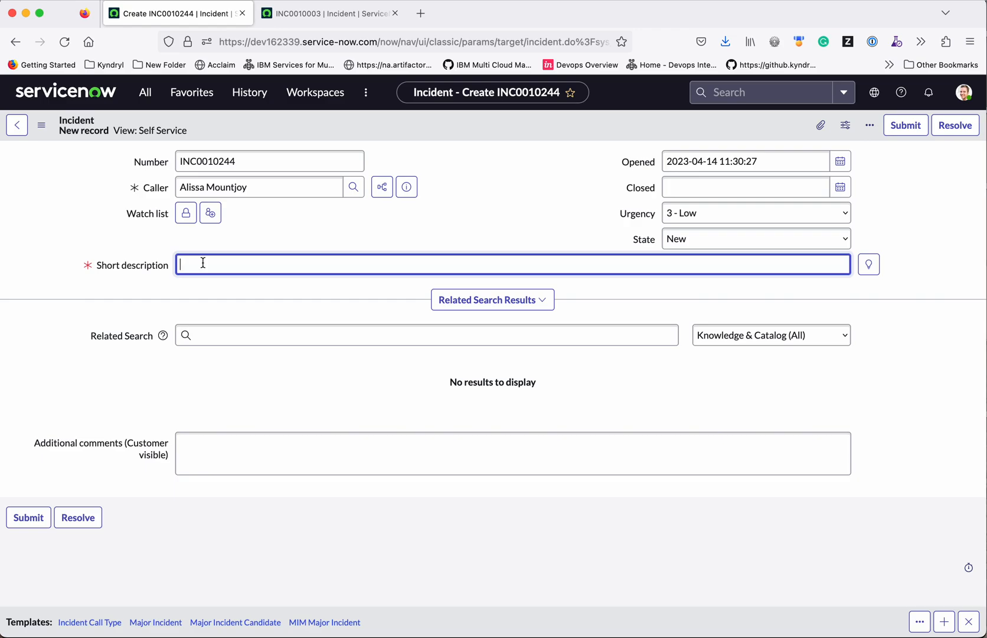
text(email not worki)
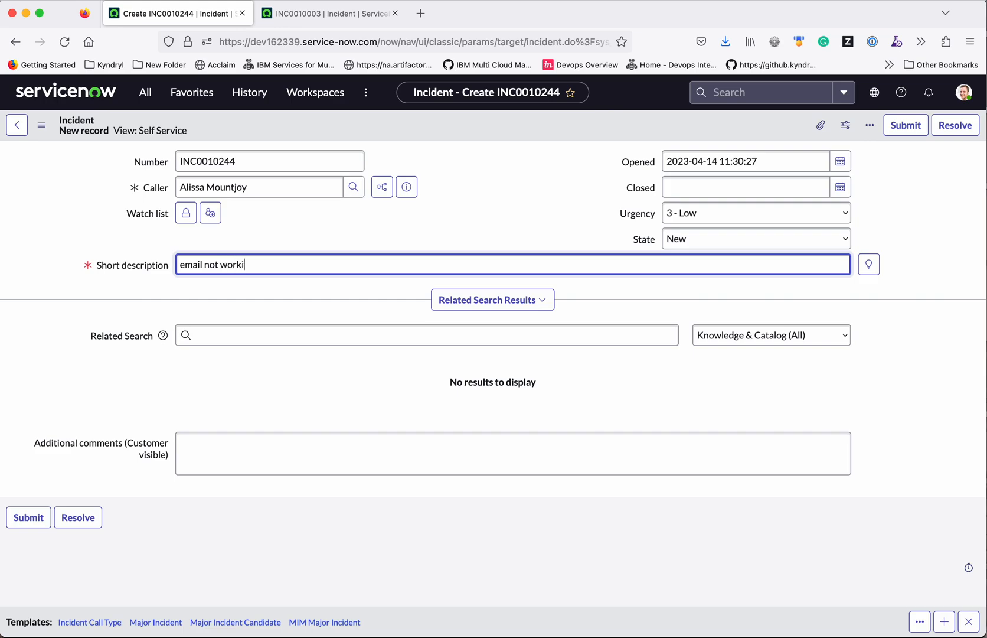
text(ng)
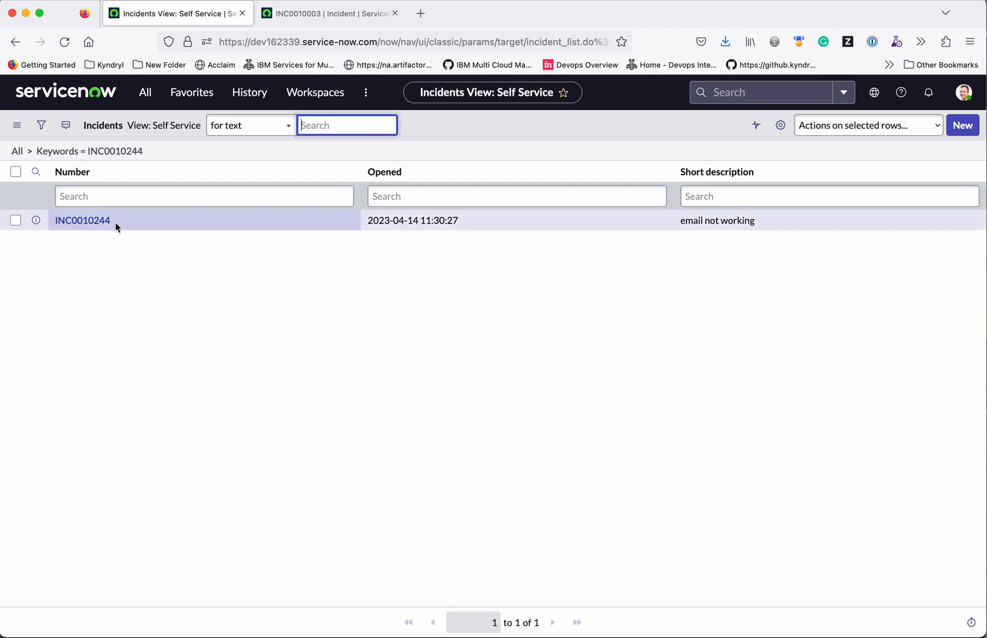
On instance 2, locate and open incident INC0010244, created there by Integration User.
click(328, 13)
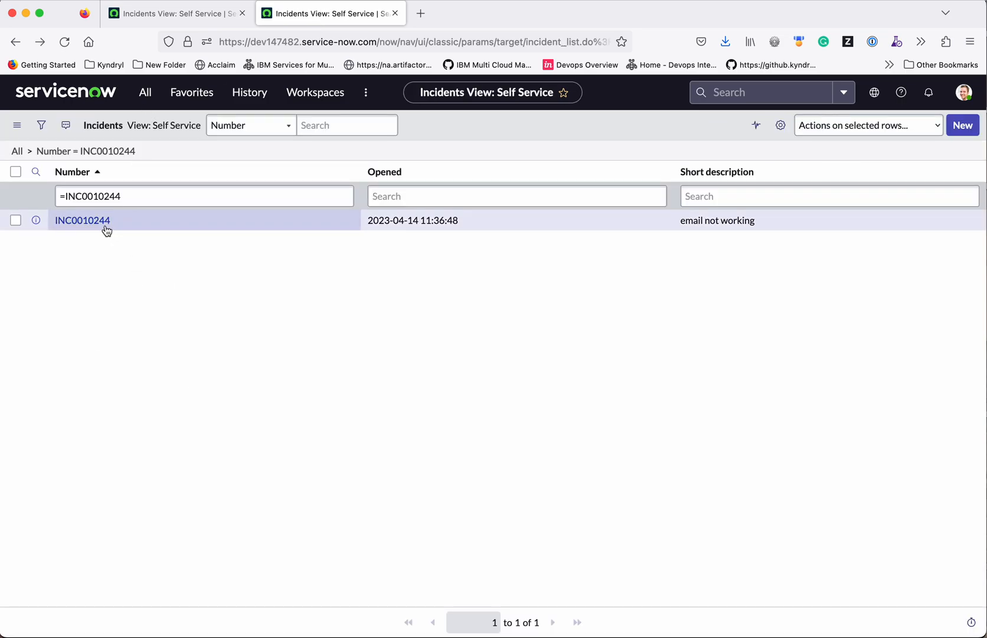
click(81, 220)
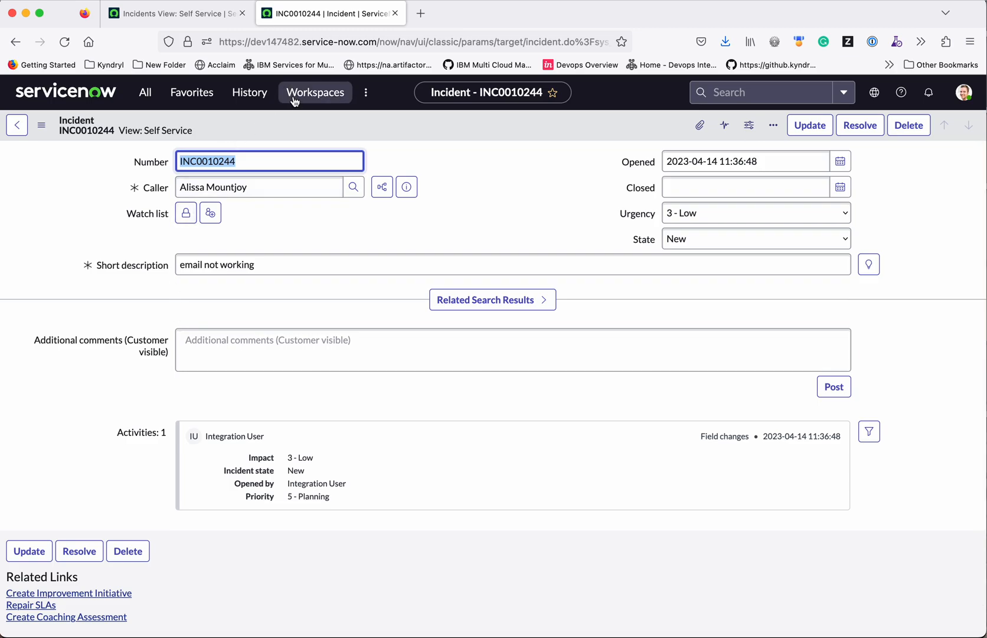
click(257, 186)
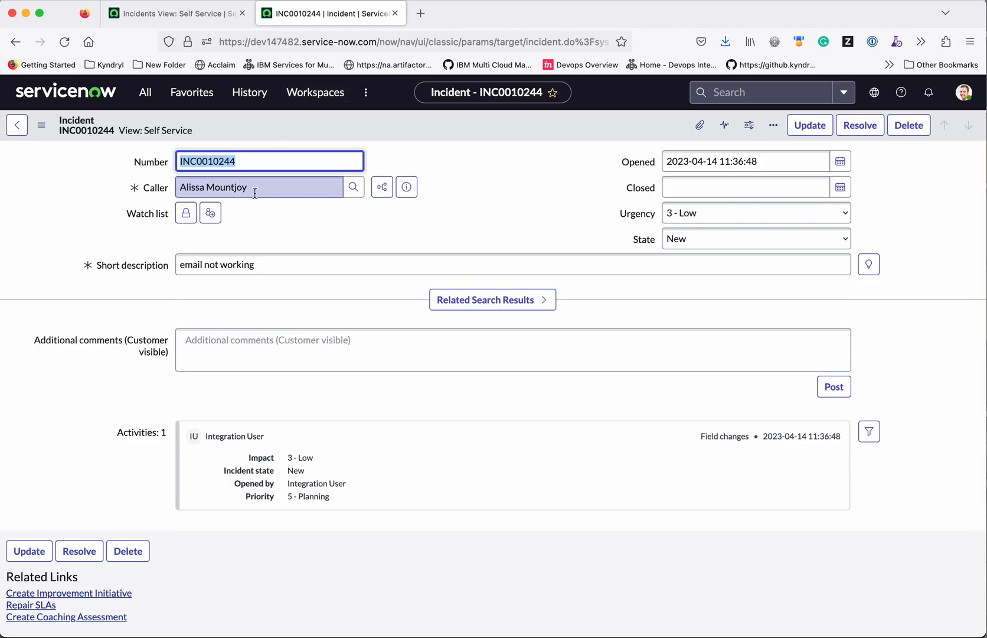